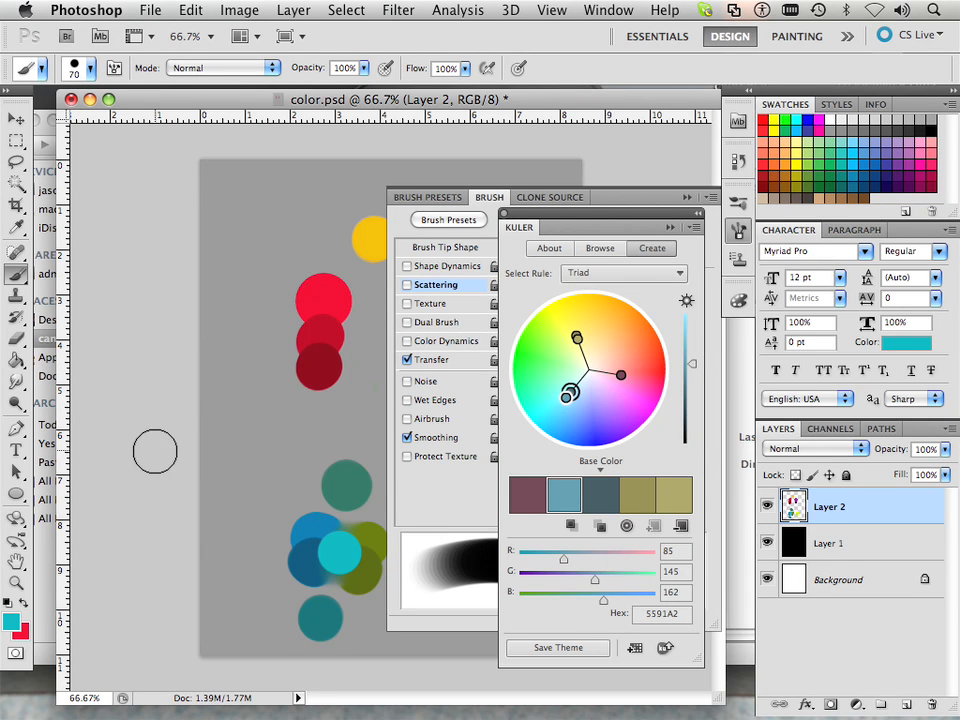
{"action": "mouse_move", "coordinate": [195, 405]}
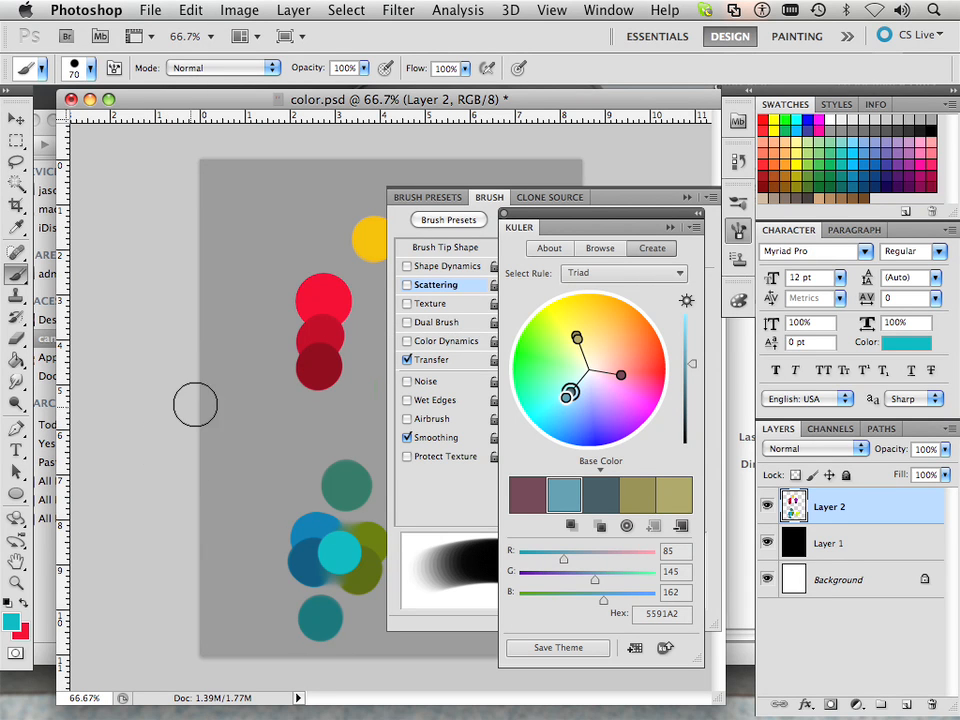
{"action": "mouse_move", "coordinate": [281, 435]}
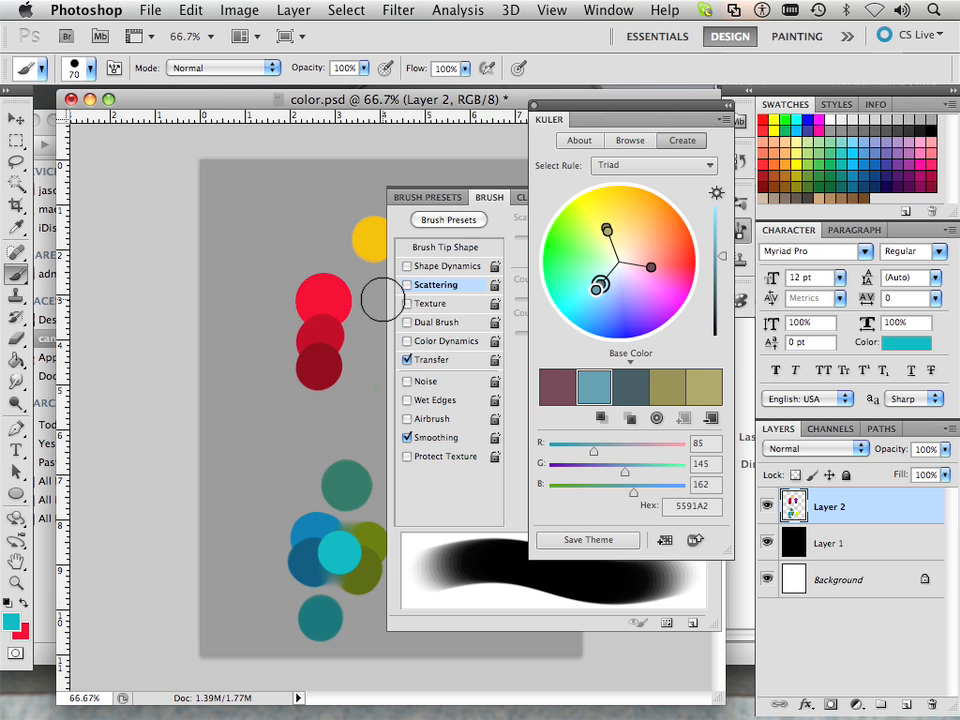
{"action": "mouse_move", "coordinate": [285, 366]}
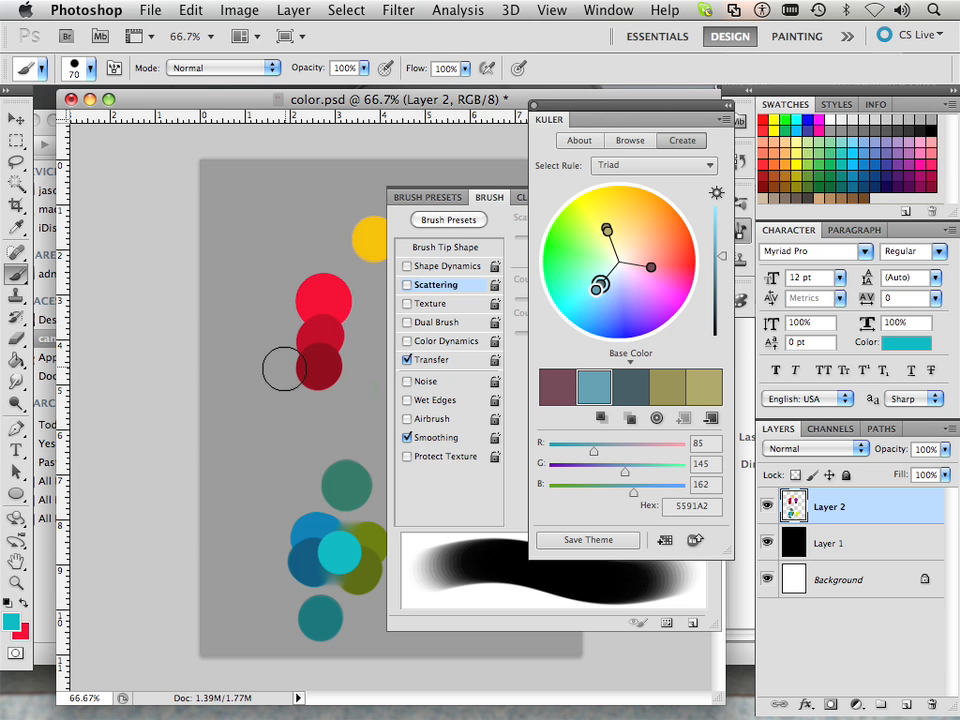
{"action": "mouse_move", "coordinate": [625, 260]}
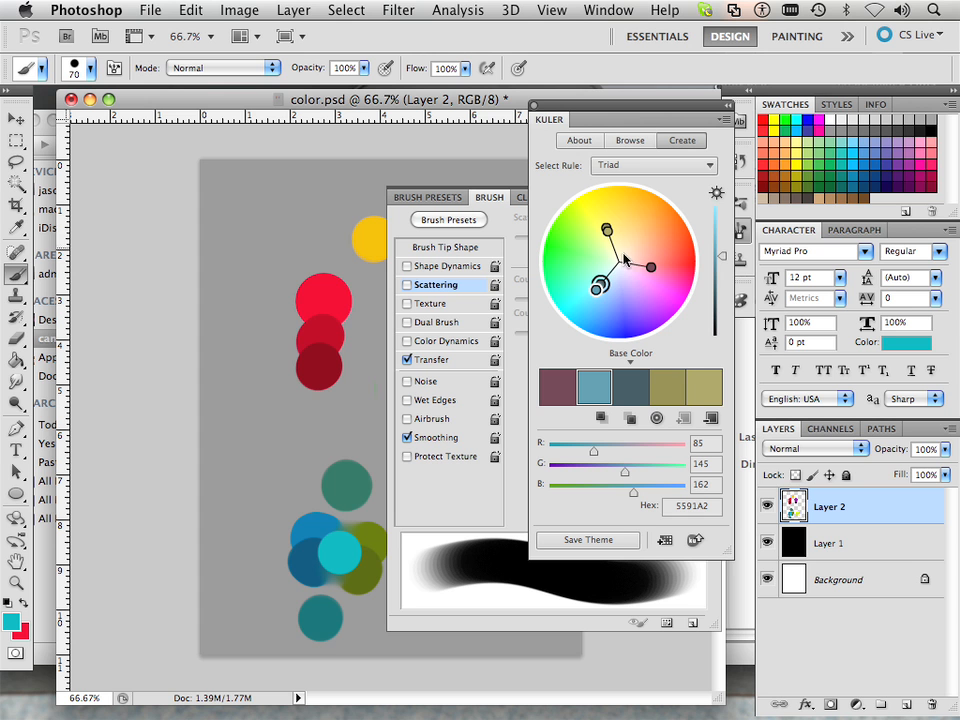
{"action": "mouse_move", "coordinate": [573, 258]}
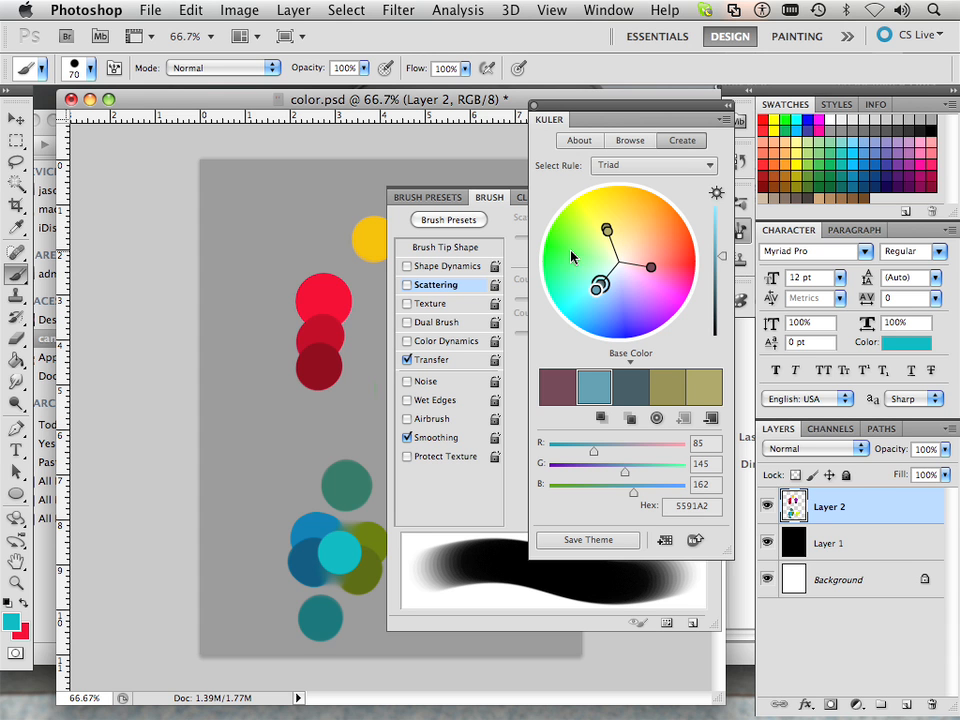
Try the Monochromatic and Analogous Kuler rules, dragging wheel markers to spread and shift hues.
{"action": "left_click", "coordinate": [654, 165]}
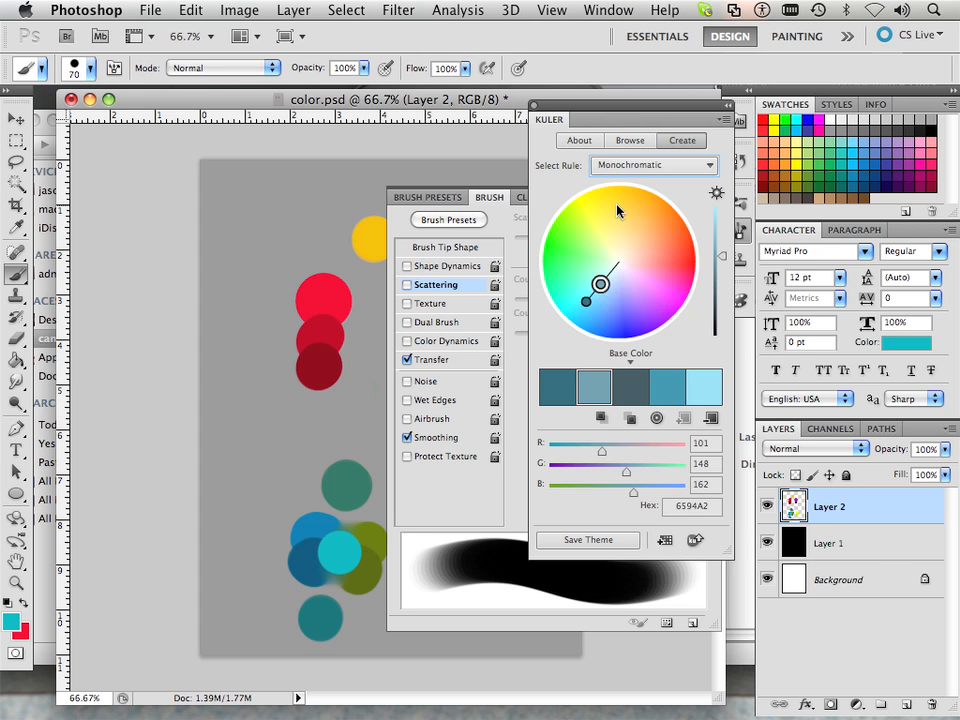
{"action": "left_click", "coordinate": [653, 165]}
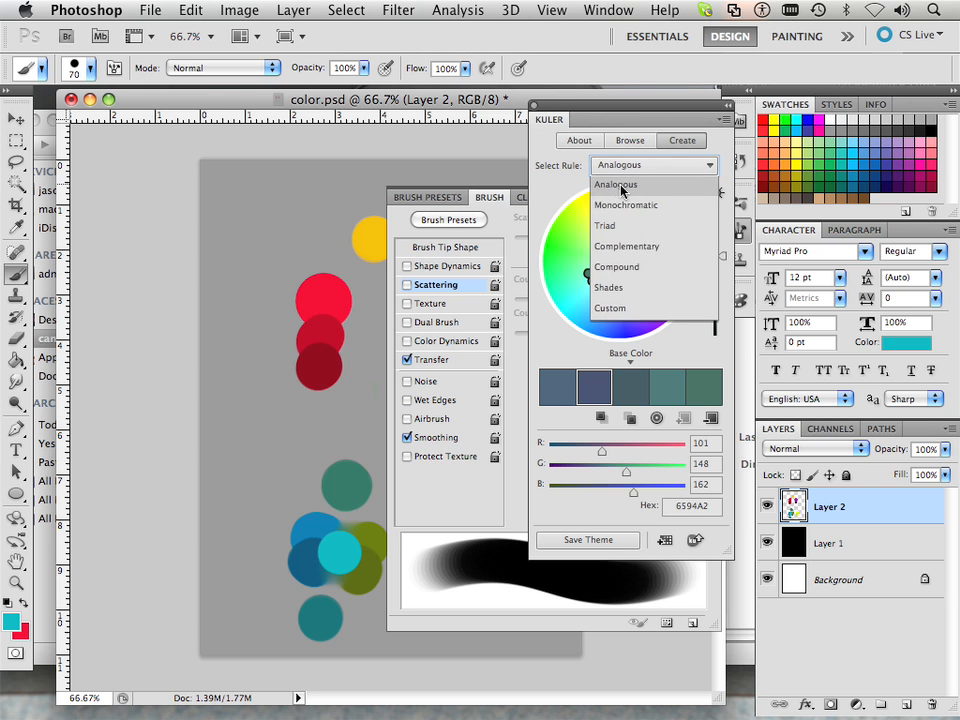
{"action": "left_click", "coordinate": [616, 184]}
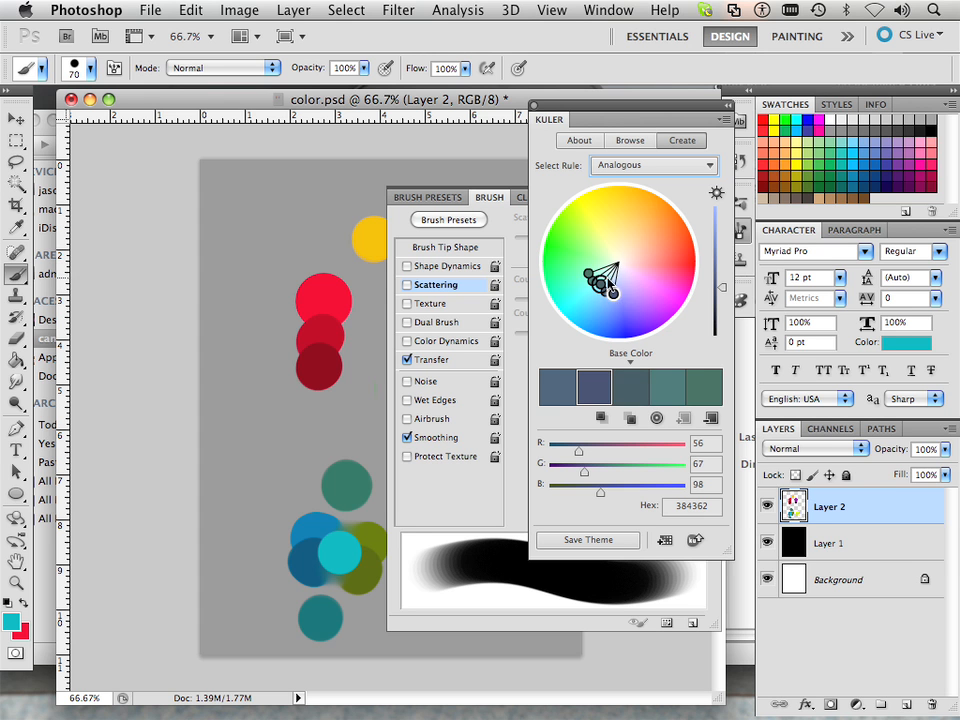
{"action": "left_click_drag", "start_coordinate": [610, 285], "coordinate": [583, 250]}
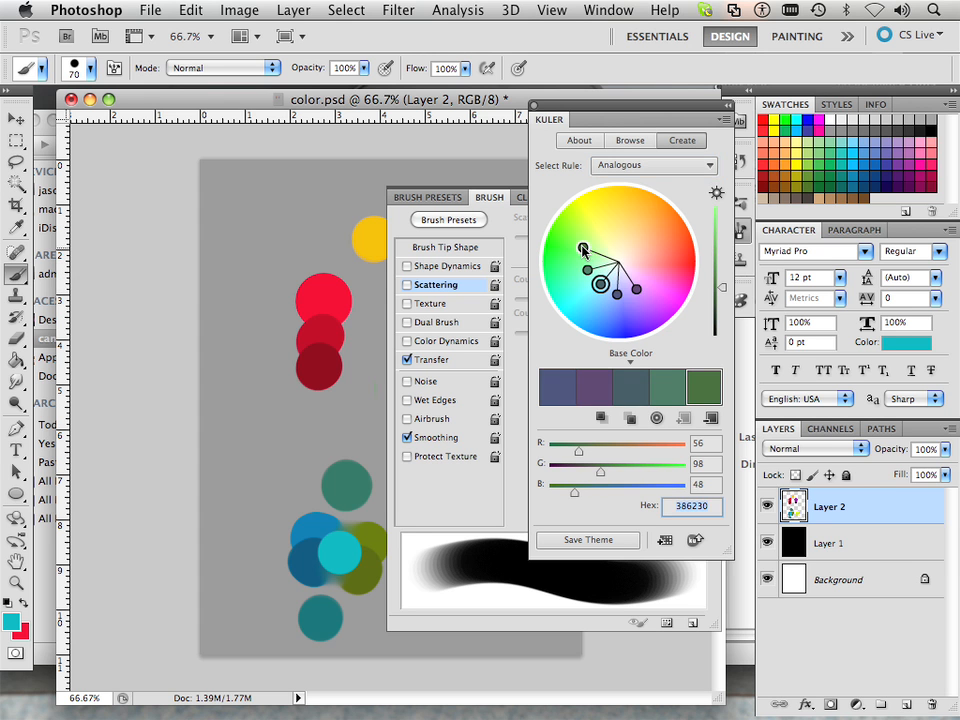
{"action": "left_click_drag", "start_coordinate": [583, 250], "coordinate": [633, 216]}
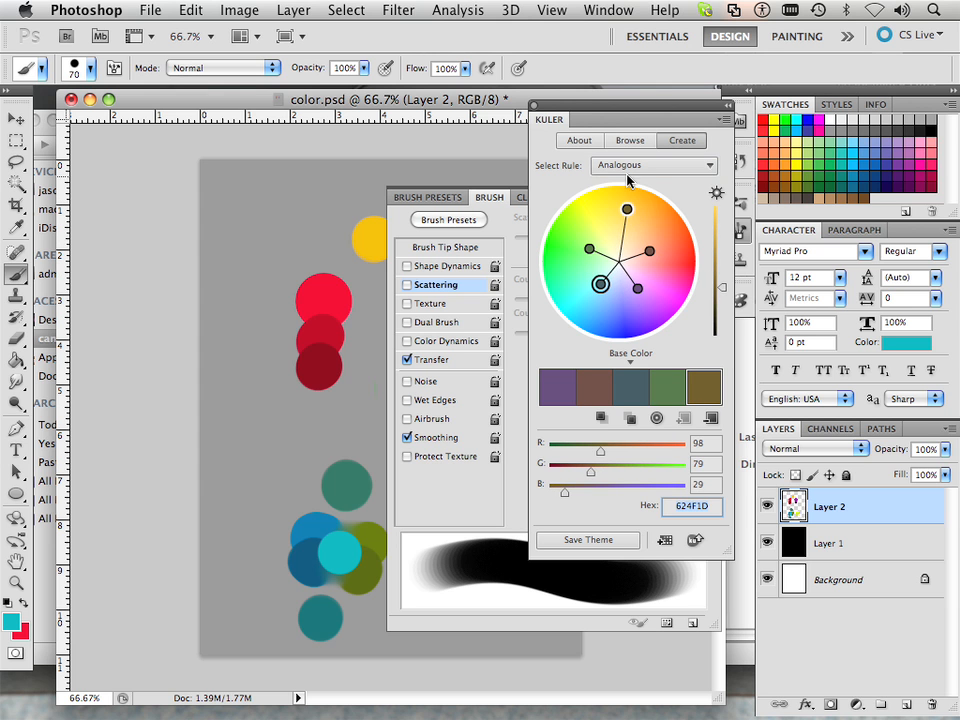
Switch the Kuler rule through Complementary to Compound for a purple-to-tan theme.
{"action": "left_click", "coordinate": [655, 165]}
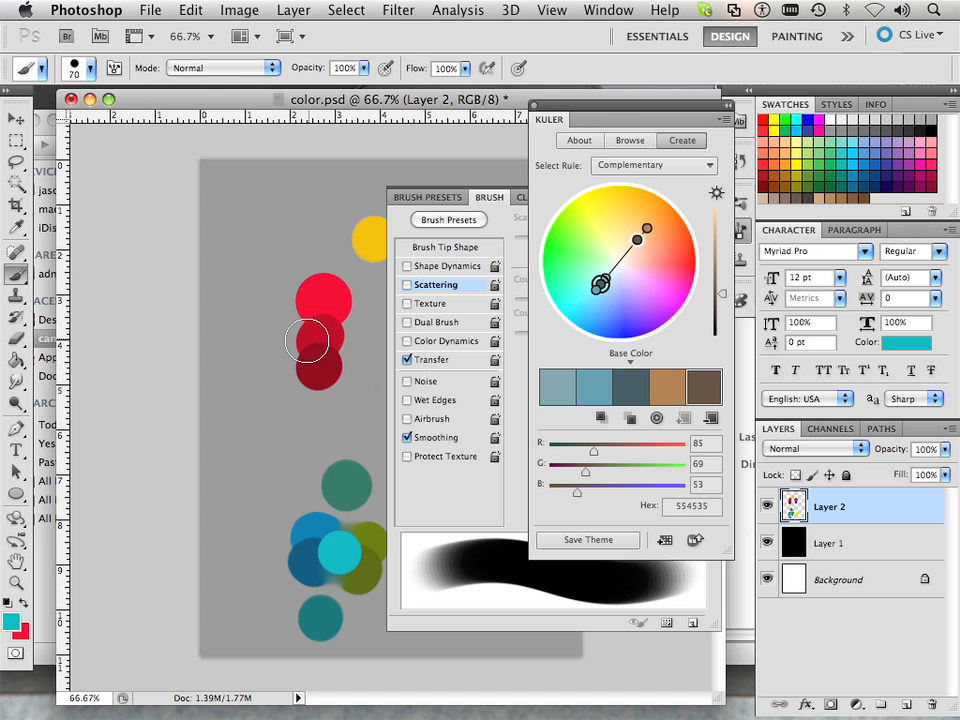
{"action": "mouse_move", "coordinate": [638, 235]}
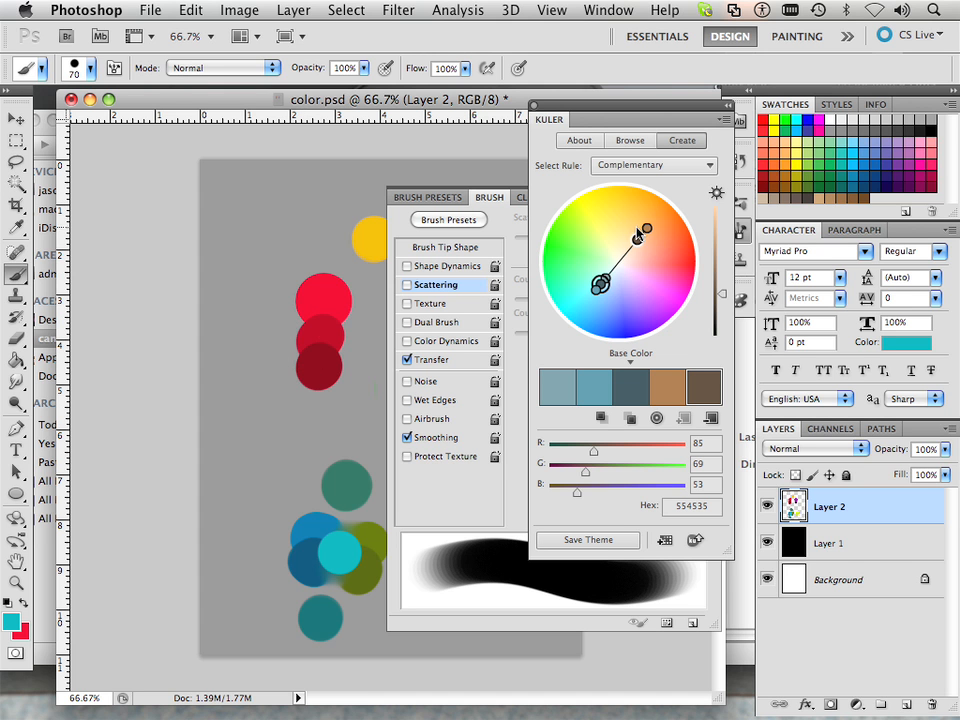
{"action": "mouse_move", "coordinate": [618, 198]}
{"action": "type", "text": "554404"}
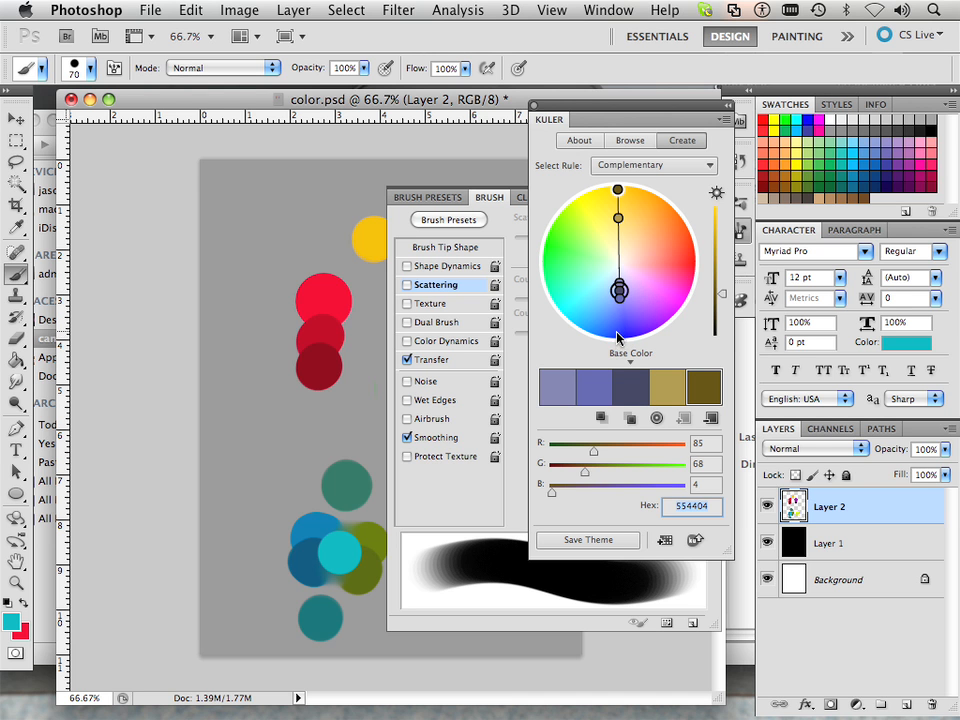
{"action": "mouse_move", "coordinate": [575, 340]}
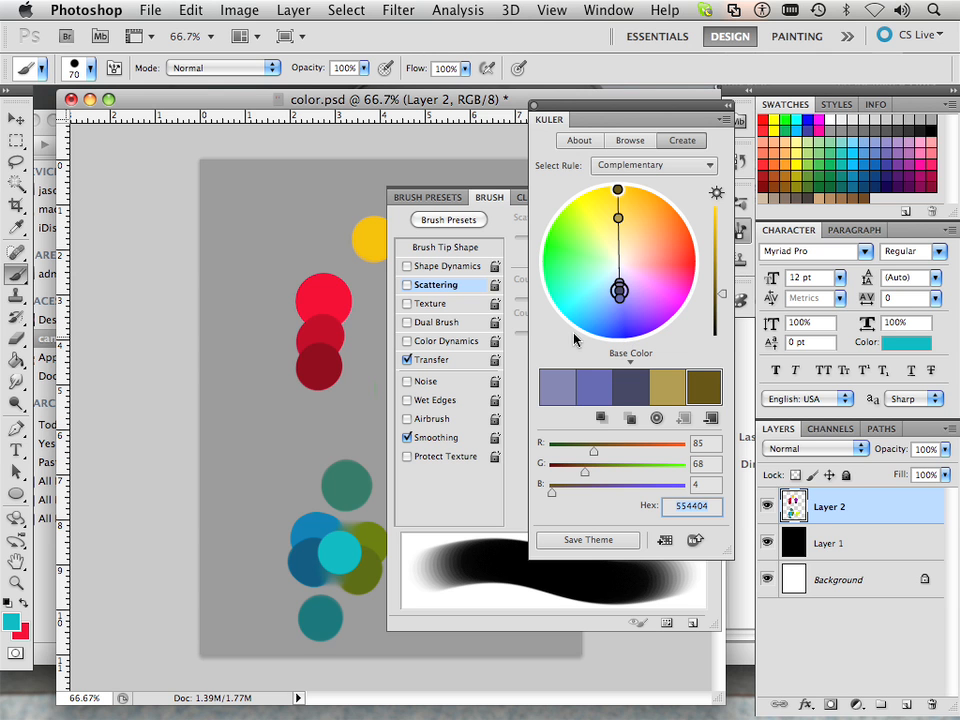
{"action": "left_click", "coordinate": [654, 165]}
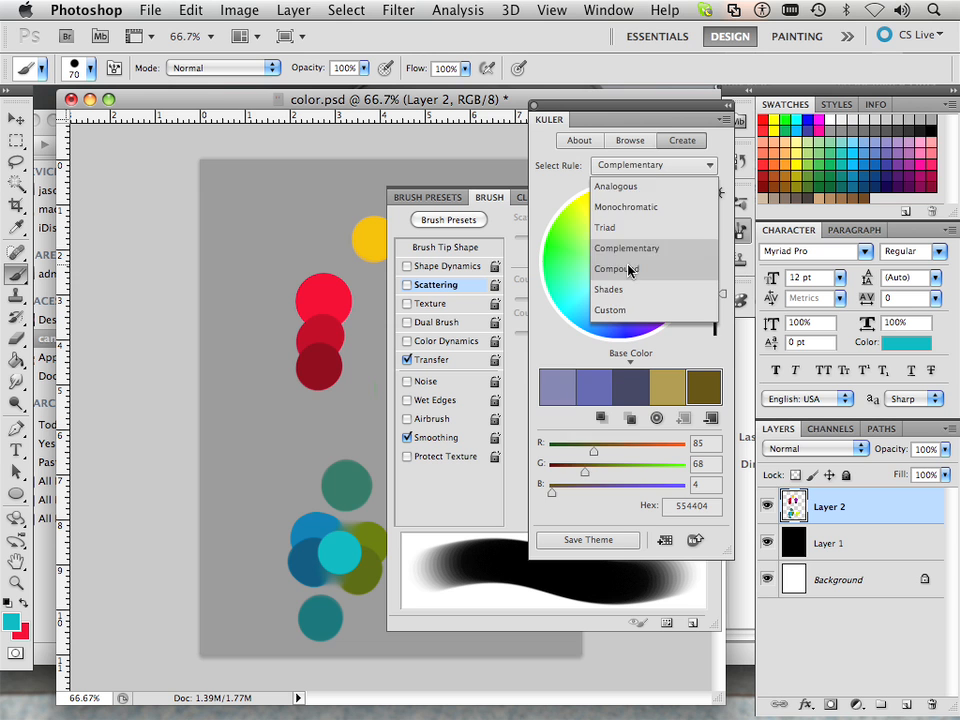
{"action": "left_click", "coordinate": [616, 268]}
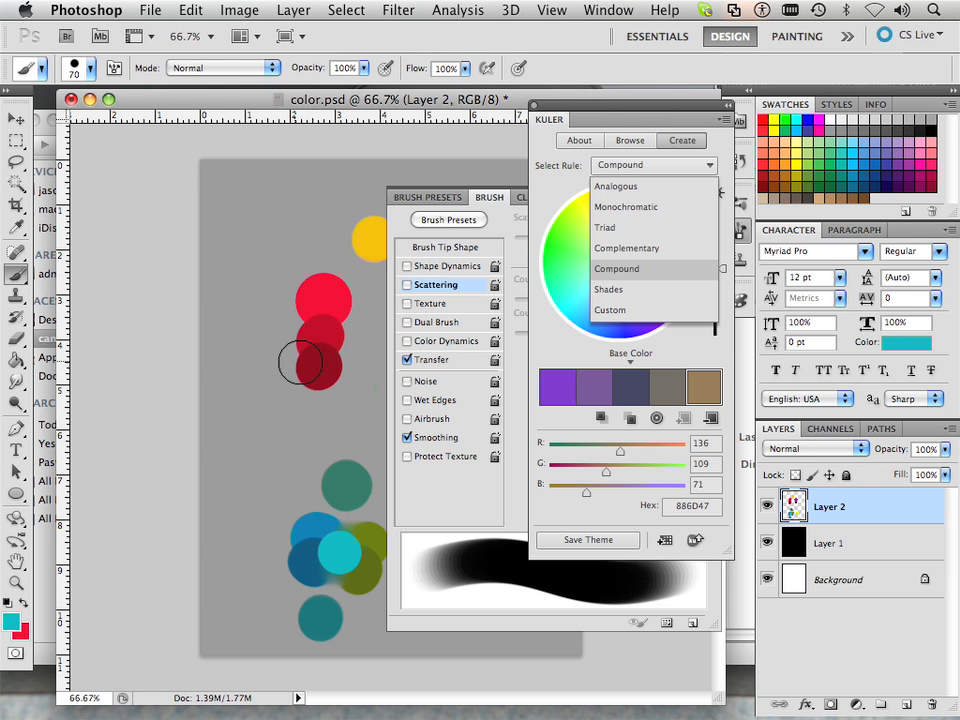
Open Hue/Saturation from Image > Adjustments and move the dialog aside to reveal the circles.
{"action": "left_click", "coordinate": [239, 10]}
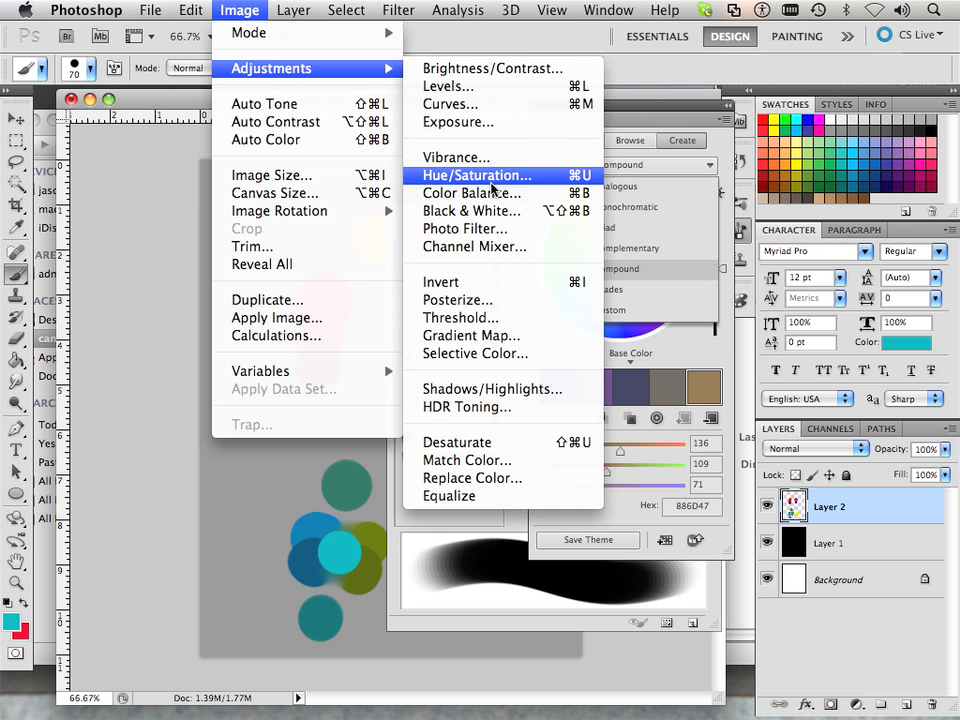
{"action": "left_click", "coordinate": [472, 175]}
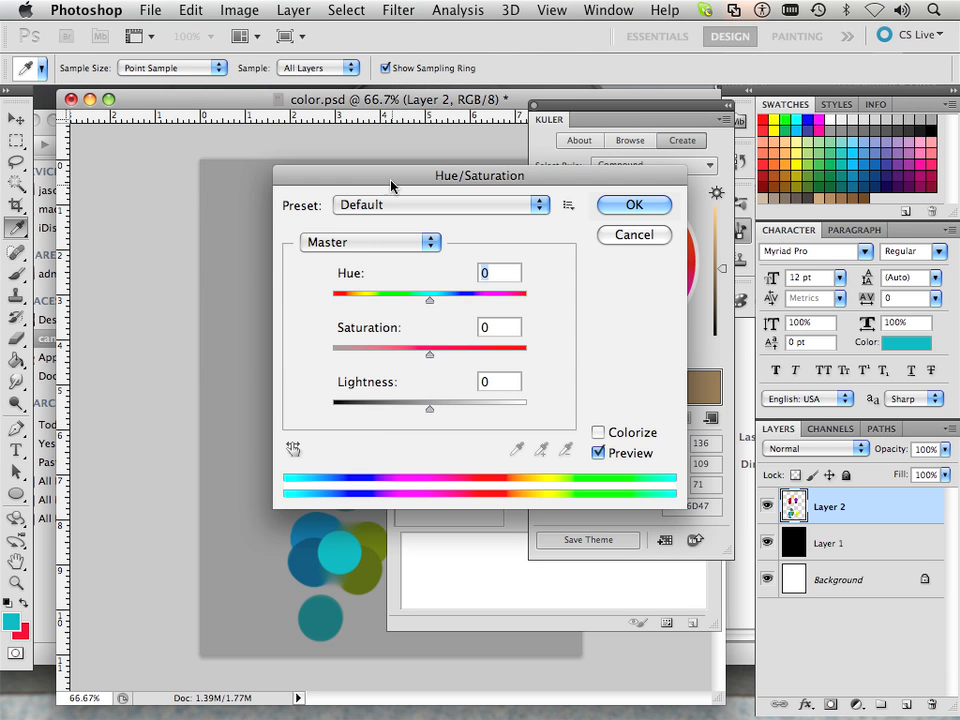
{"action": "left_click_drag", "start_coordinate": [480, 175], "coordinate": [622, 146]}
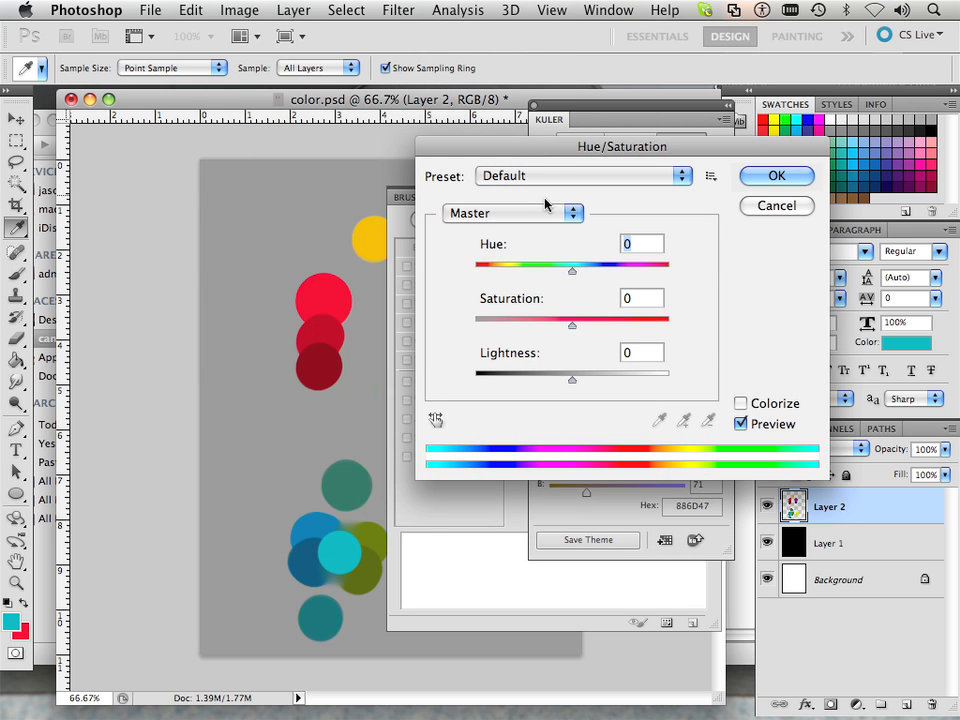
{"action": "mouse_move", "coordinate": [520, 288]}
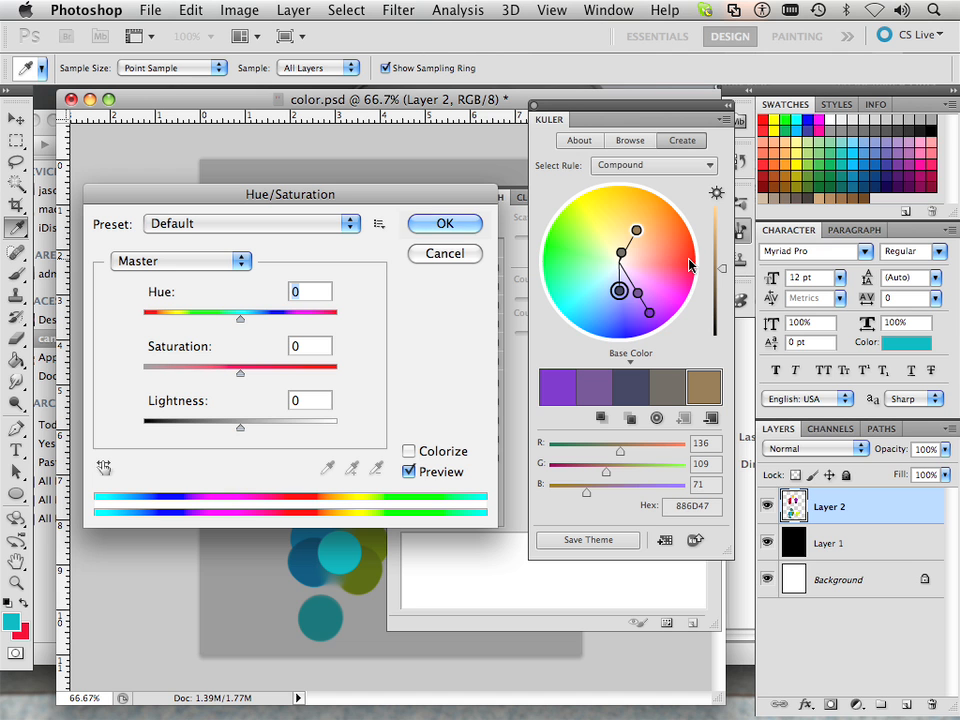
{"action": "mouse_move", "coordinate": [615, 335]}
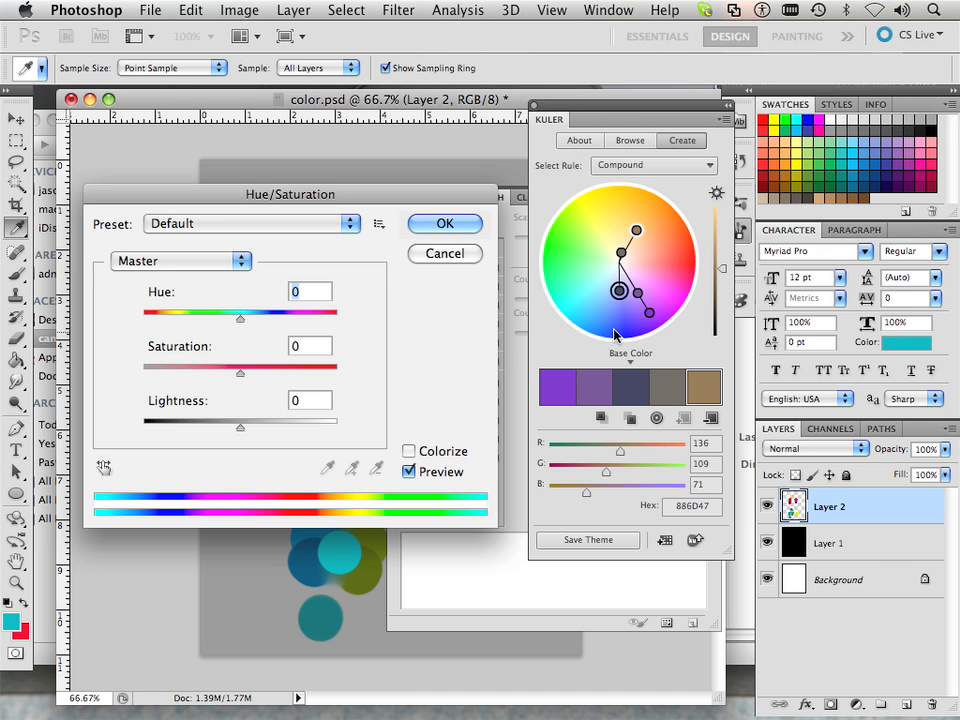
{"action": "mouse_move", "coordinate": [237, 303]}
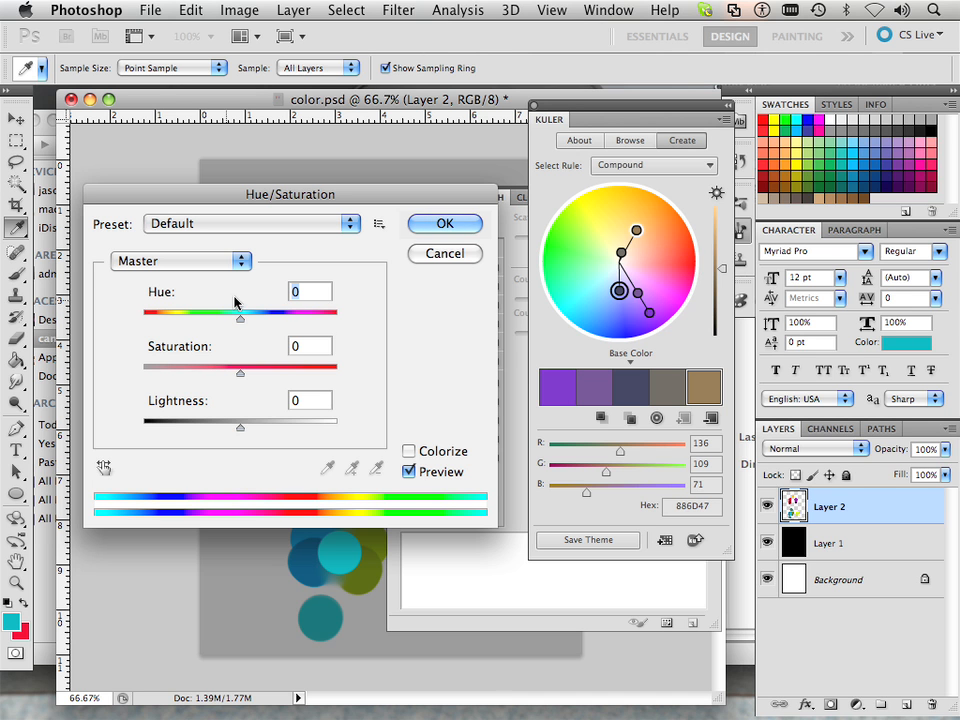
{"action": "mouse_move", "coordinate": [284, 308]}
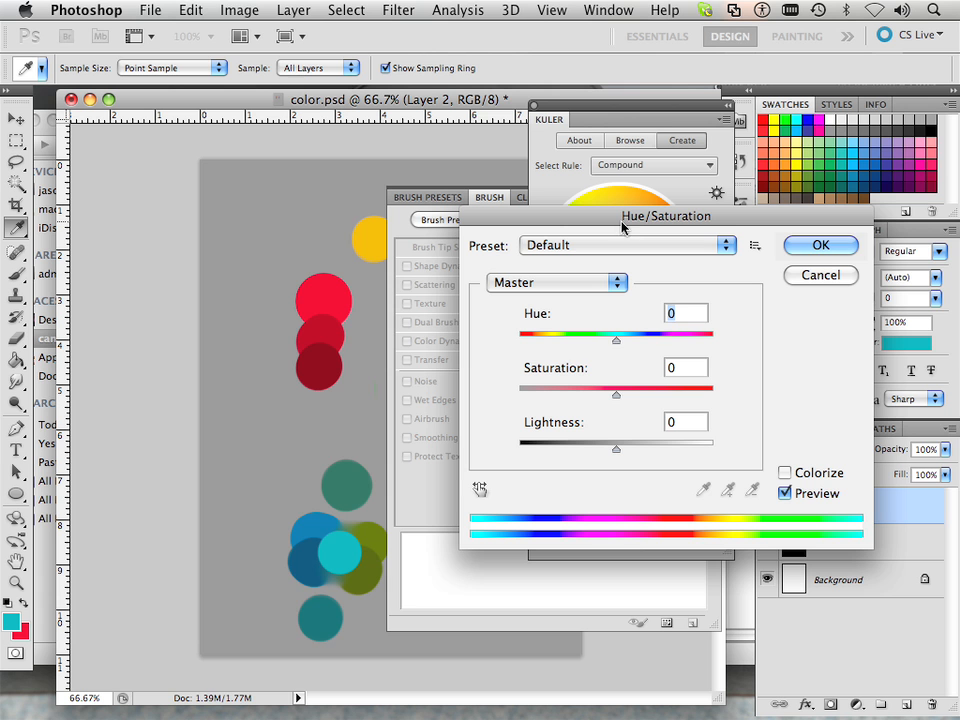
{"action": "mouse_move", "coordinate": [590, 356]}
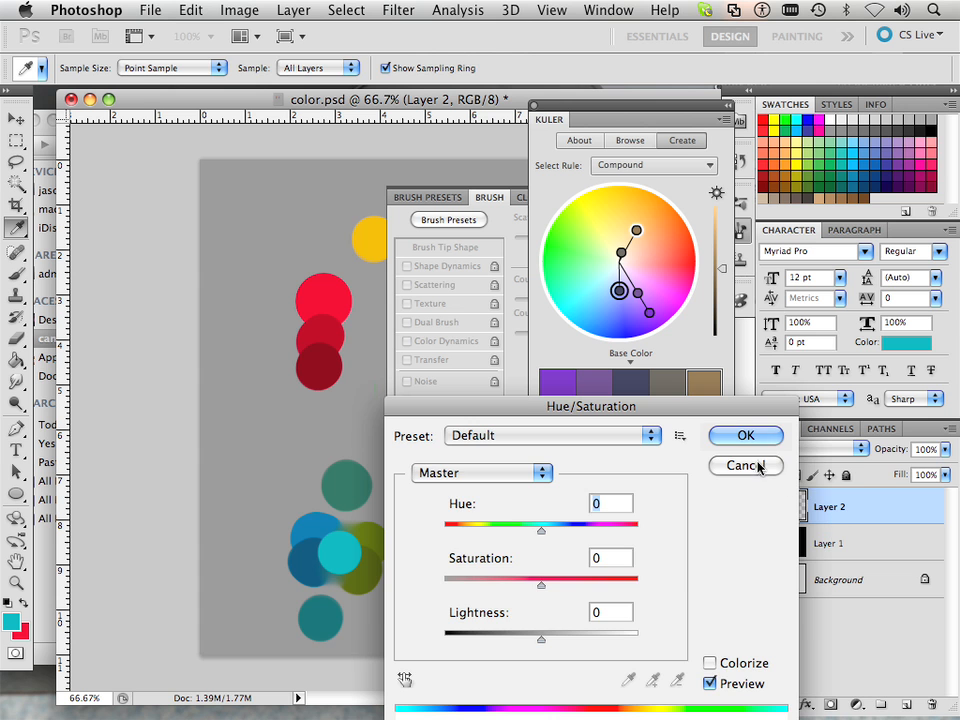
{"action": "left_click", "coordinate": [745, 466]}
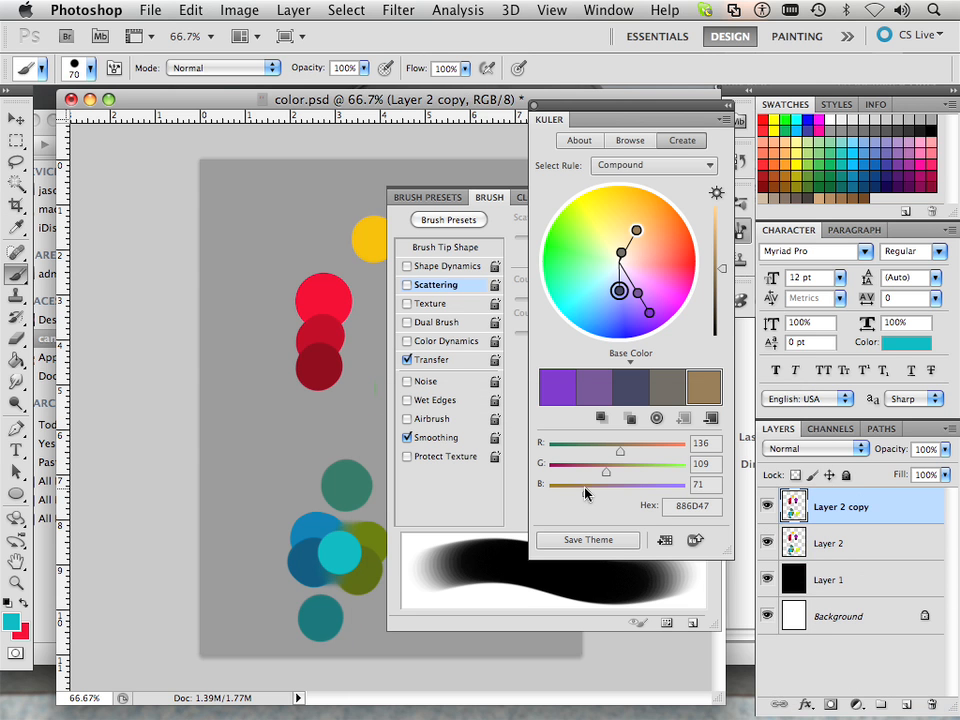
{"action": "left_click", "coordinate": [17, 119]}
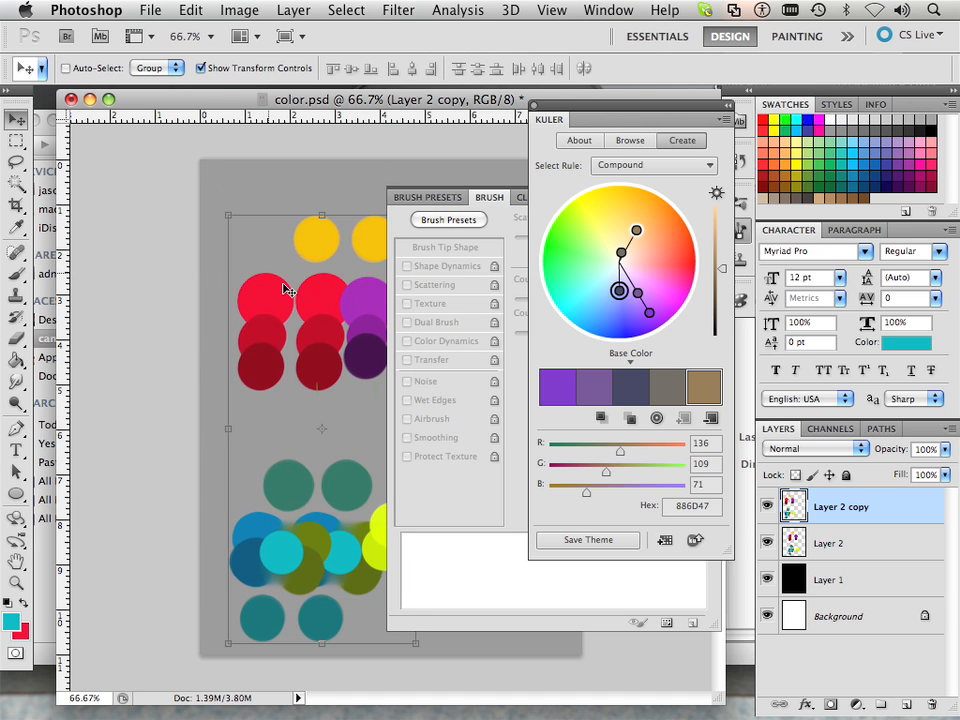
{"action": "mouse_move", "coordinate": [318, 256]}
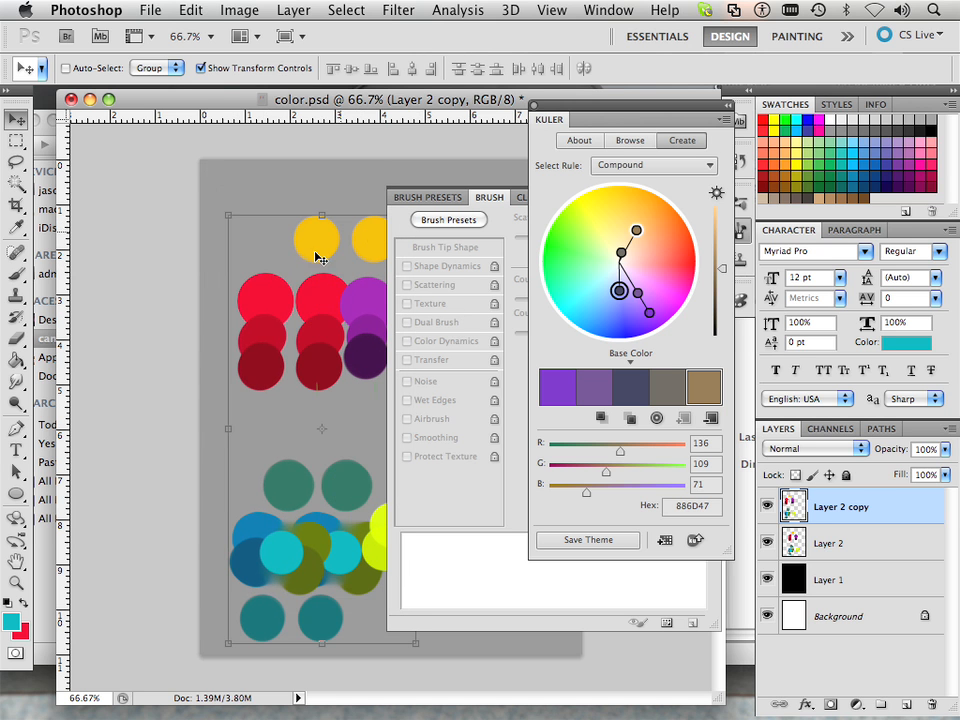
{"action": "mouse_move", "coordinate": [310, 327]}
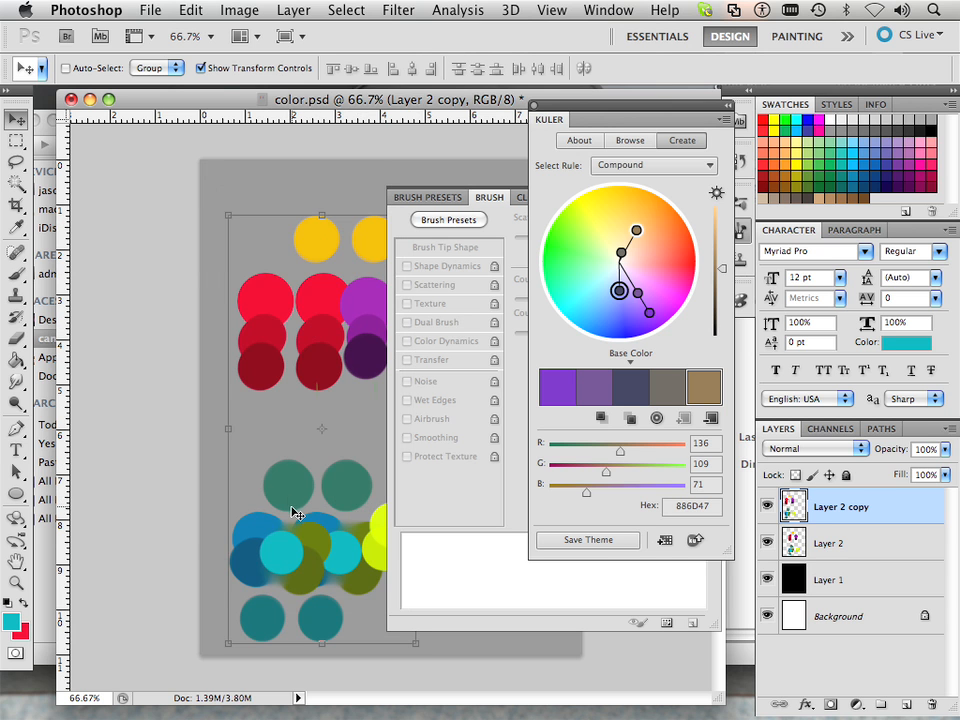
Invert Layer 2 copy with Image > Adjustments > Invert.
{"action": "left_click", "coordinate": [240, 9]}
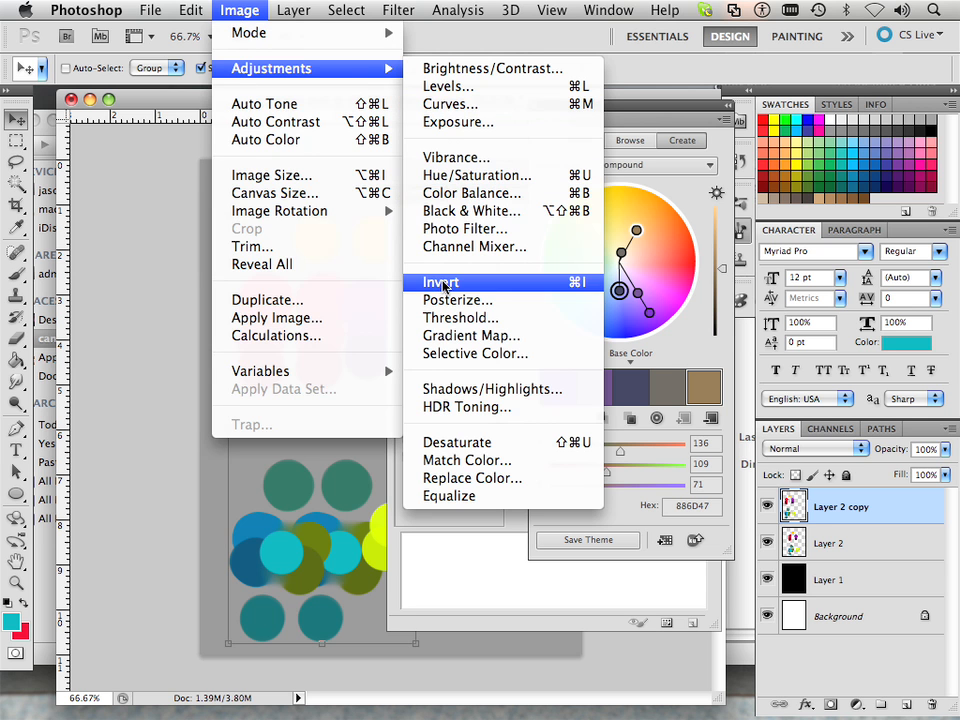
{"action": "left_click", "coordinate": [441, 282]}
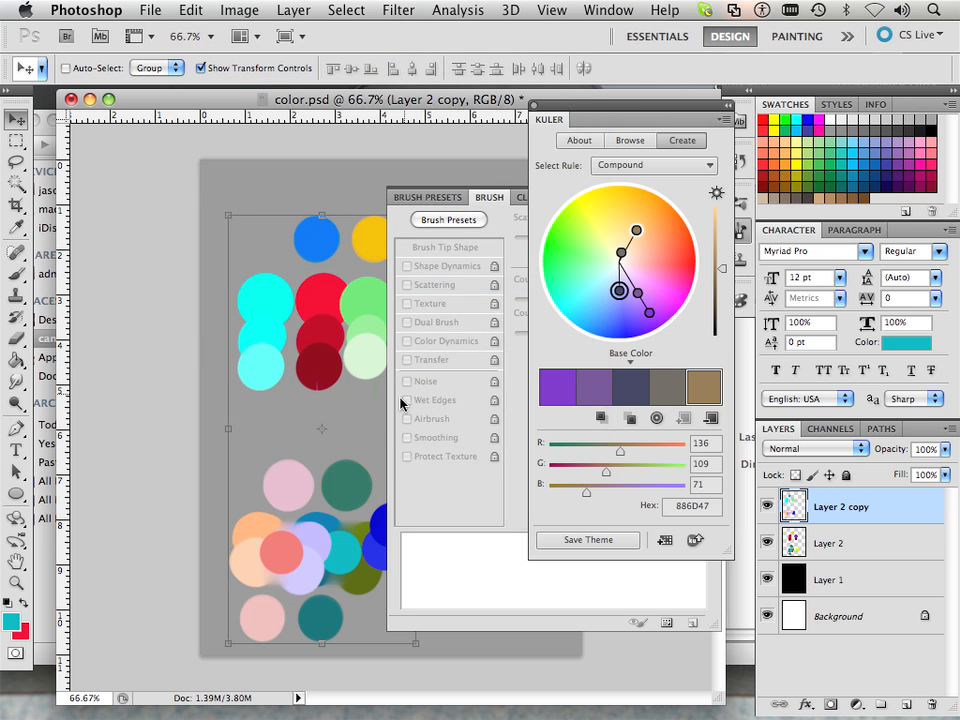
{"action": "mouse_move", "coordinate": [357, 585]}
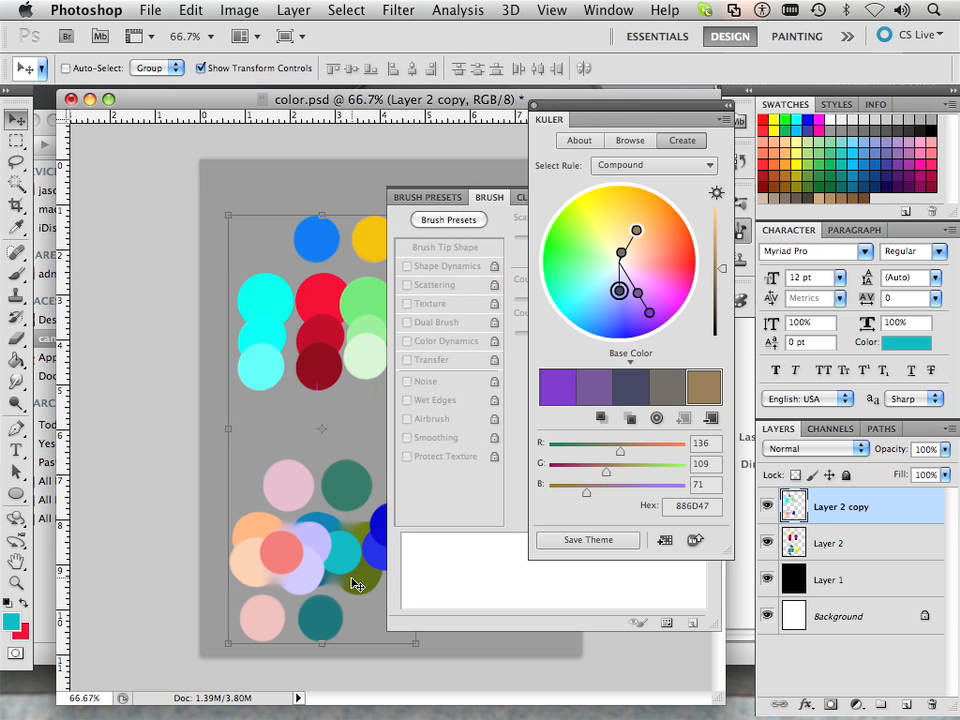
{"action": "mouse_move", "coordinate": [278, 570]}
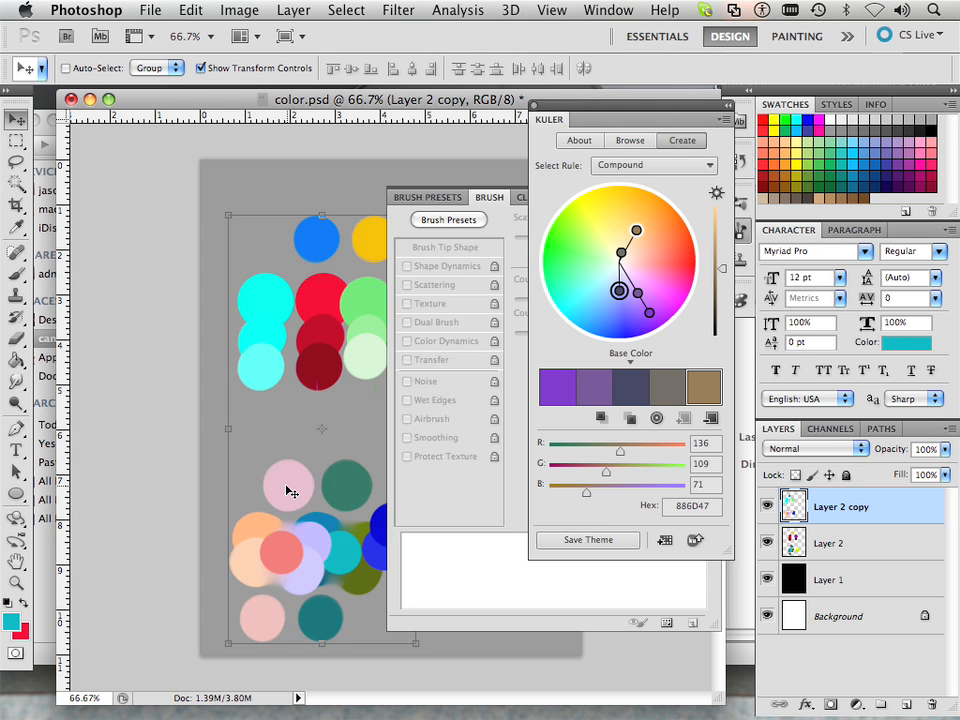
{"action": "mouse_move", "coordinate": [348, 560]}
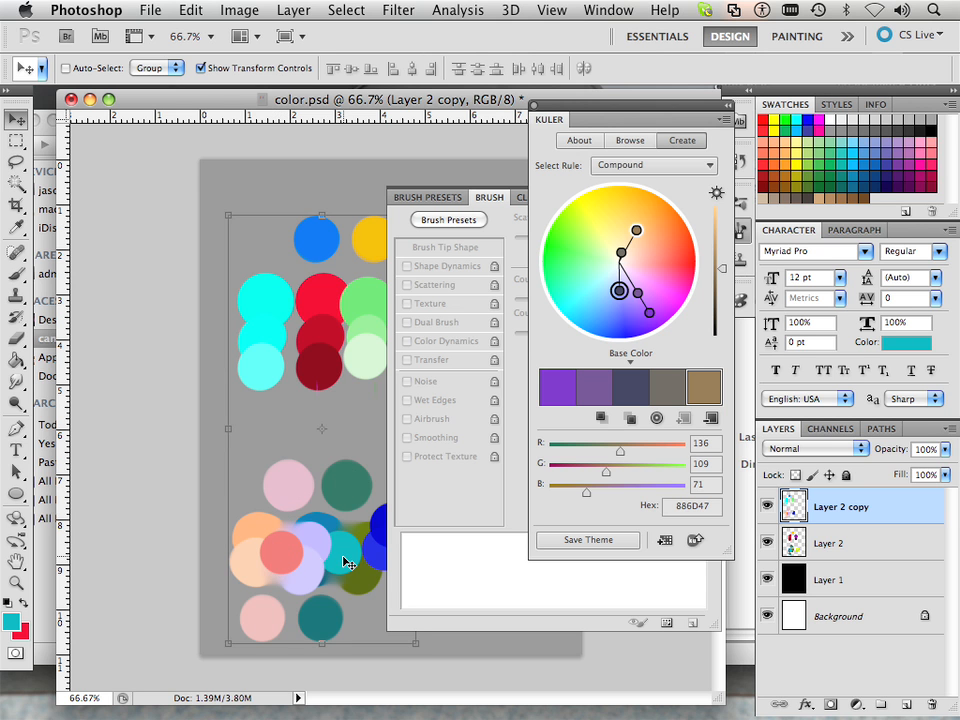
{"action": "mouse_move", "coordinate": [308, 385]}
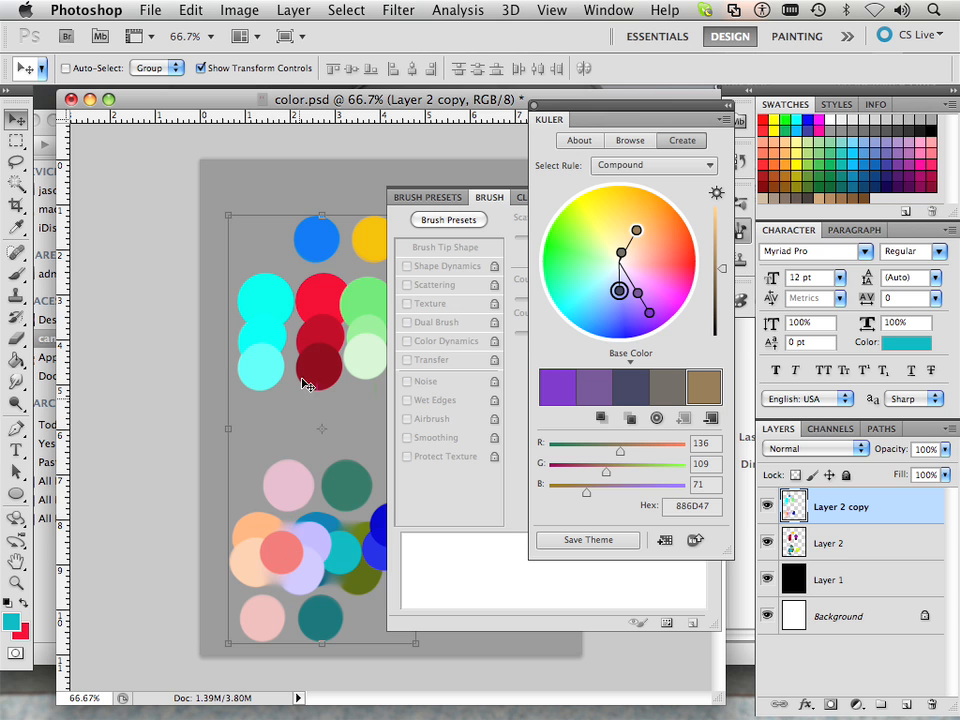
{"action": "mouse_move", "coordinate": [268, 310]}
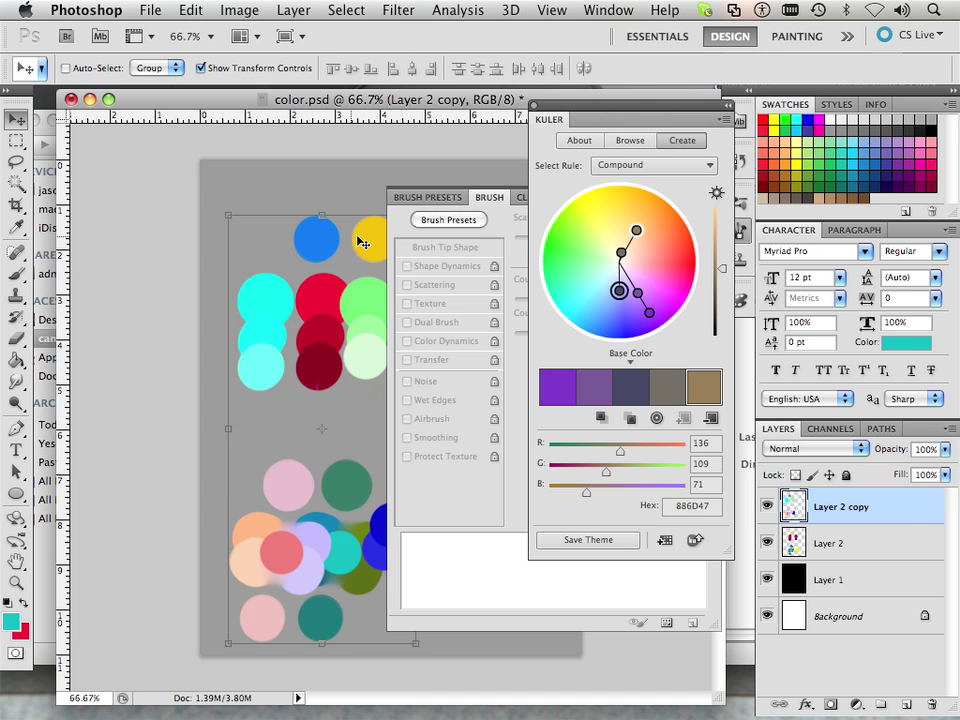
{"action": "mouse_move", "coordinate": [353, 270]}
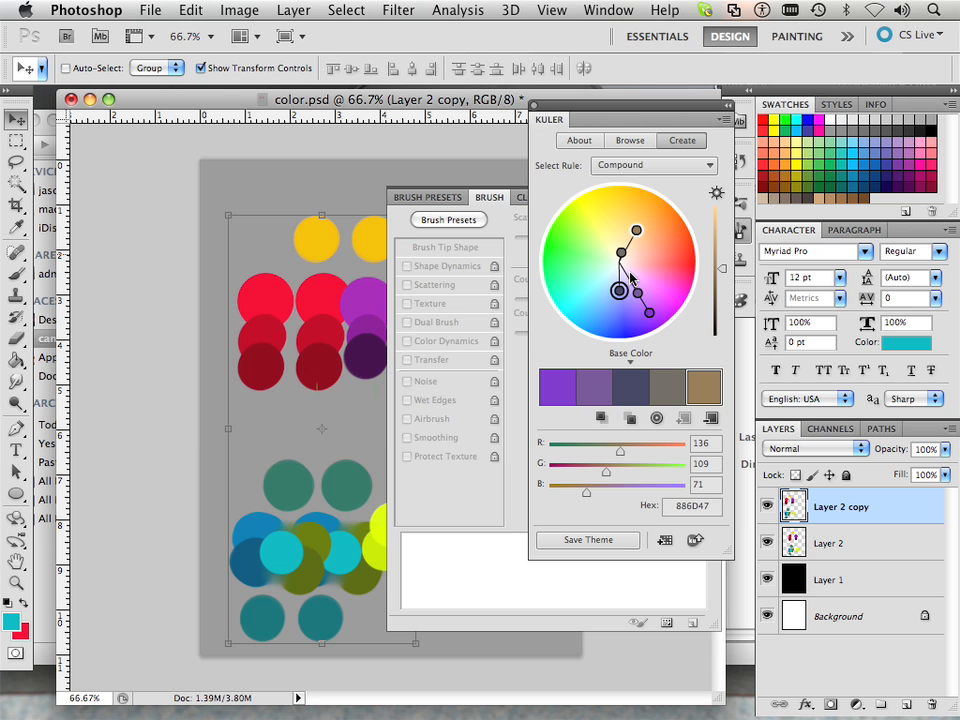
{"action": "mouse_move", "coordinate": [235, 10]}
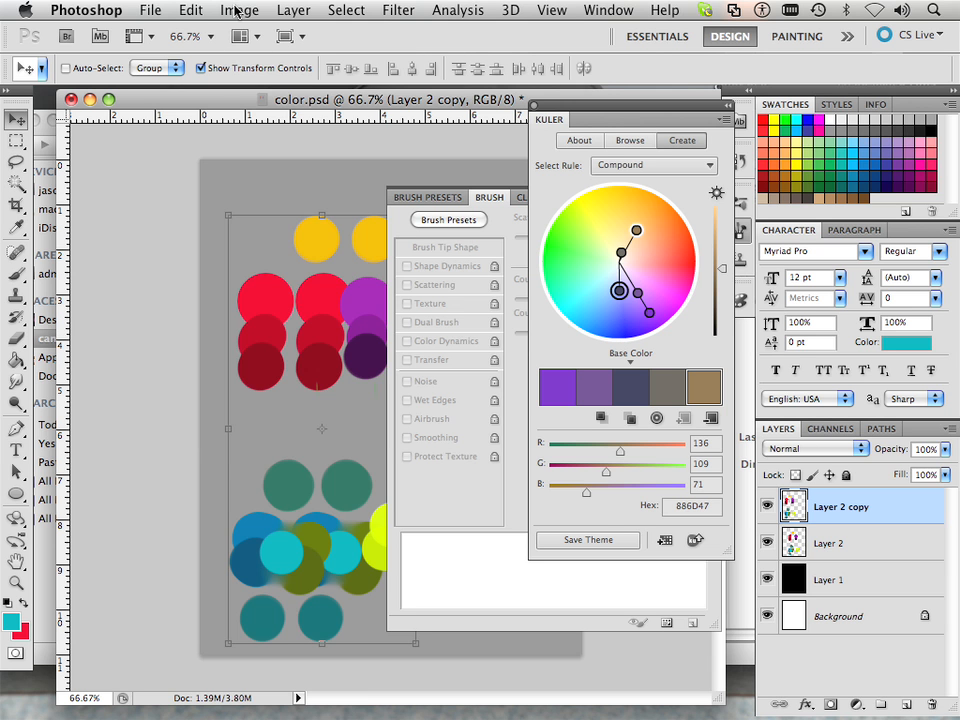
Bring up the Image menu's adjustments list again.
{"action": "left_click", "coordinate": [240, 9]}
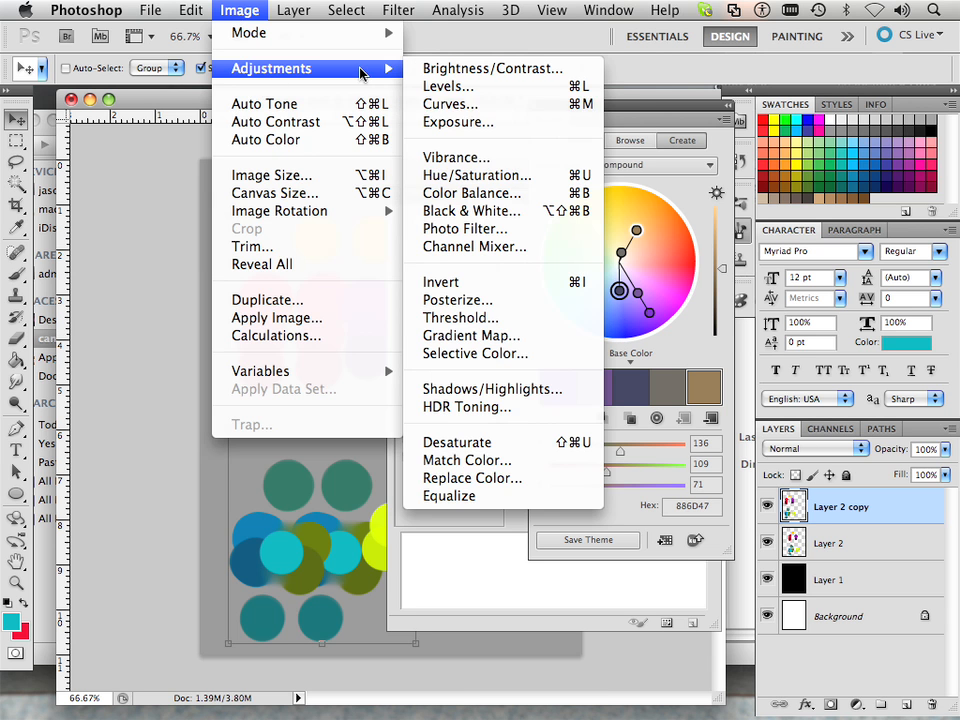
Open the Hue/Saturation dialog again over the recolored circles.
{"action": "left_click", "coordinate": [477, 175]}
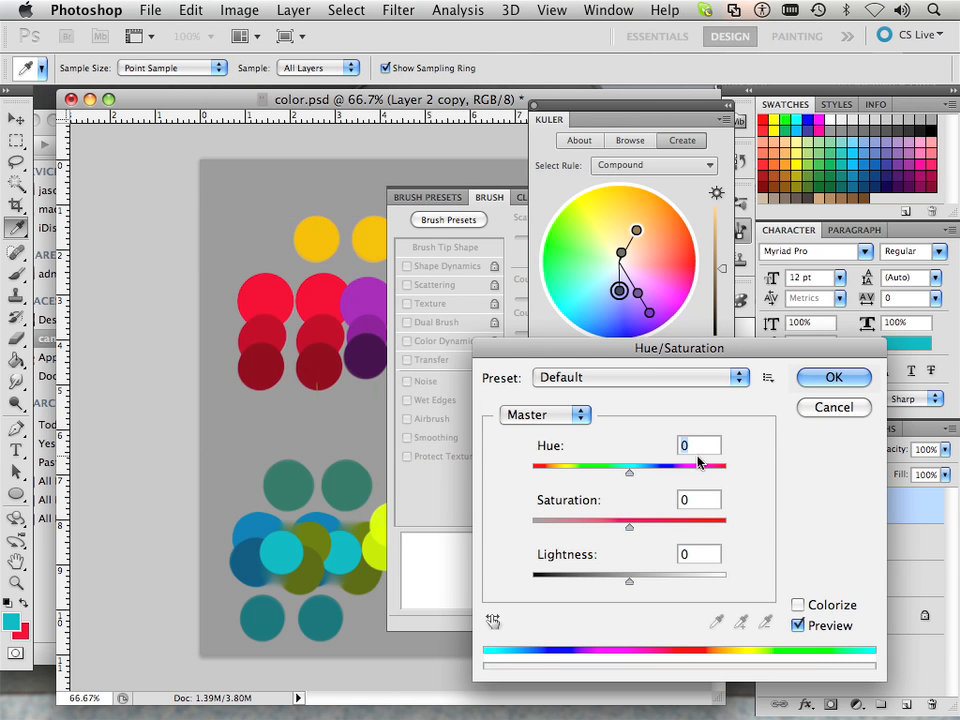
{"action": "mouse_move", "coordinate": [668, 556]}
{"action": "type", "text": "120"}
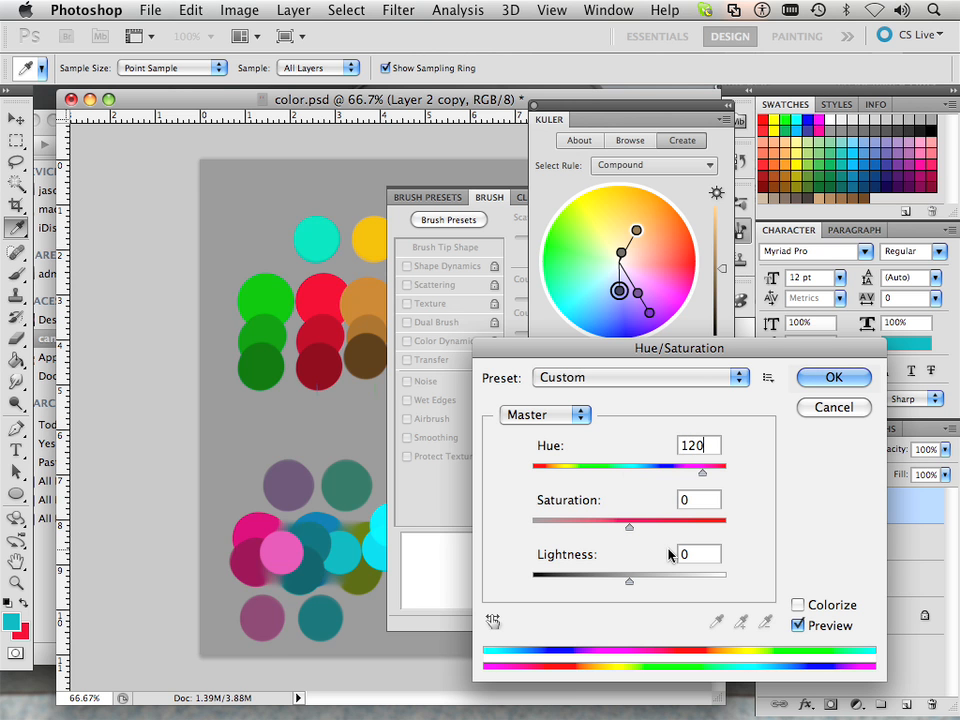
{"action": "mouse_move", "coordinate": [352, 426]}
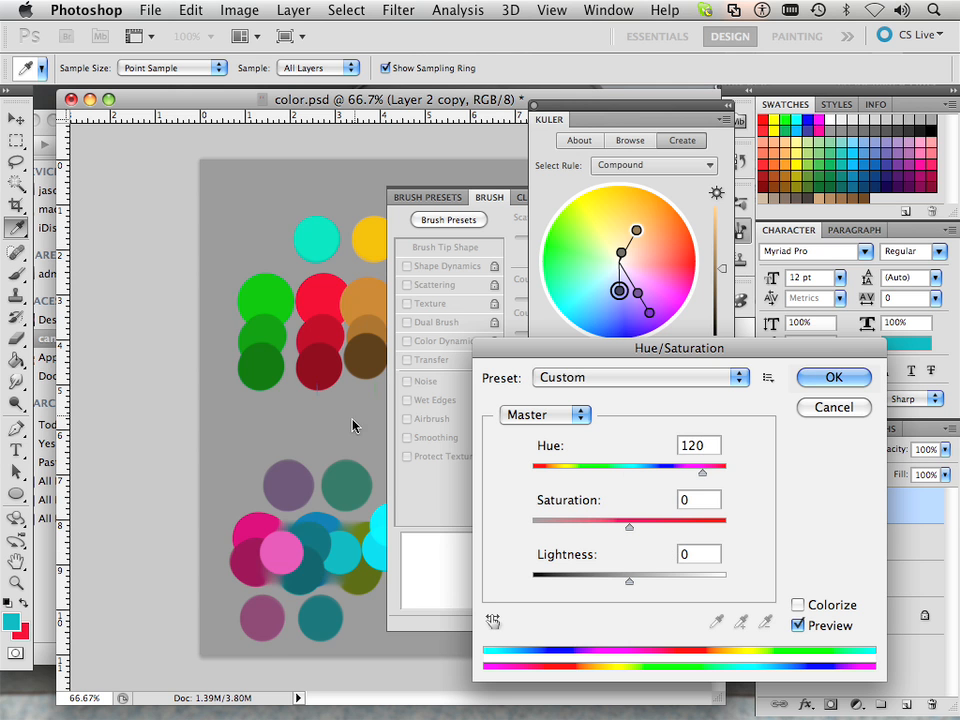
{"action": "mouse_move", "coordinate": [347, 502]}
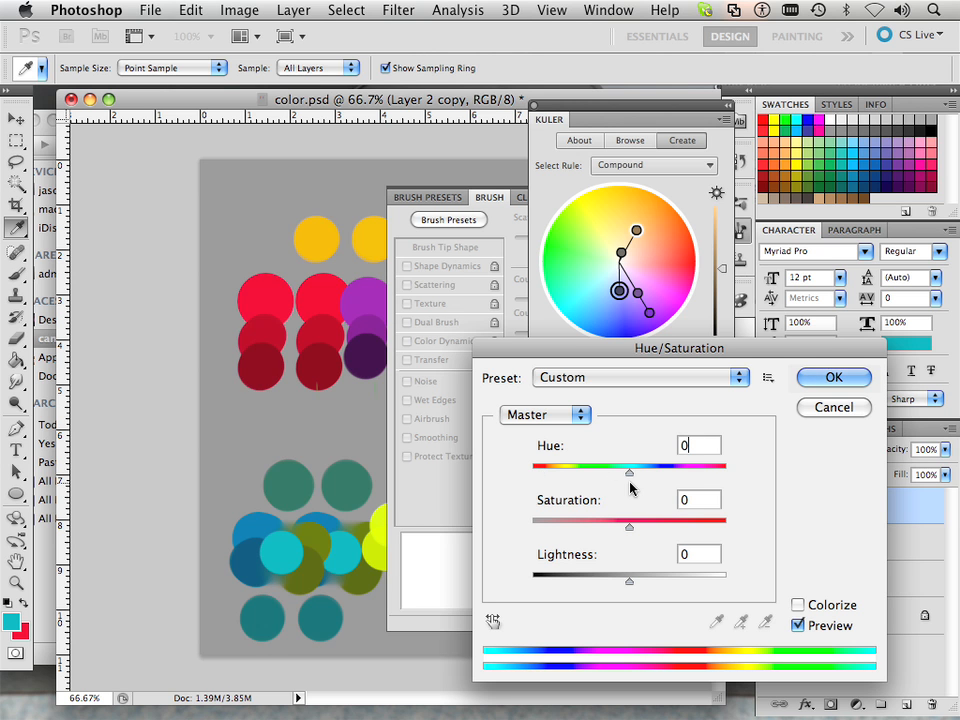
{"action": "left_click", "coordinate": [693, 500]}
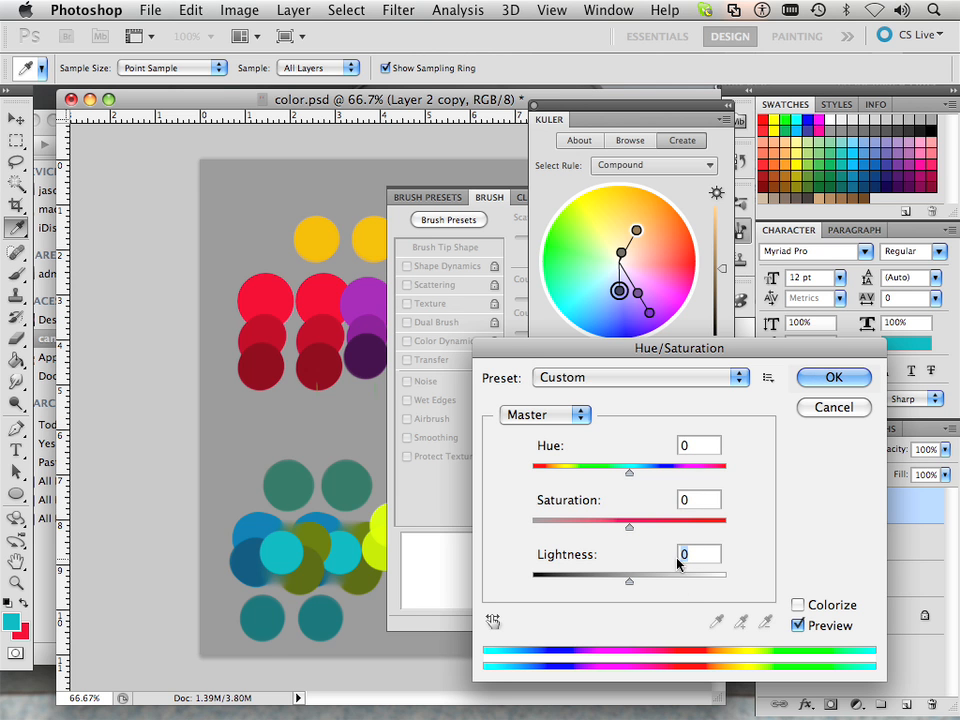
{"action": "mouse_move", "coordinate": [660, 525]}
{"action": "type", "text": "30"}
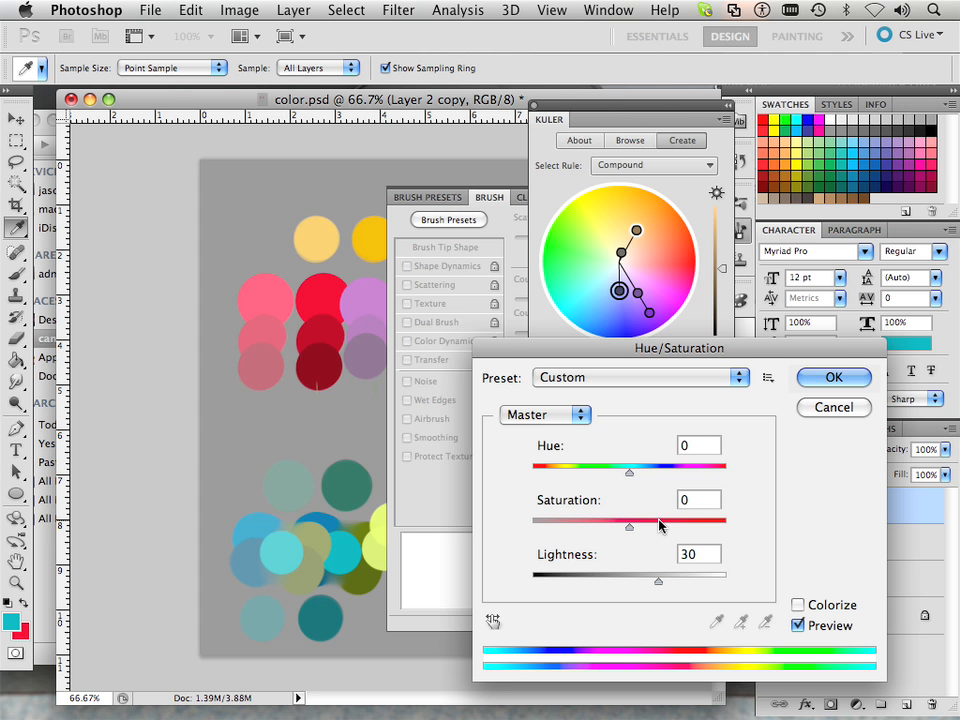
{"action": "triple_click", "coordinate": [698, 554]}
{"action": "type", "text": "-30"}
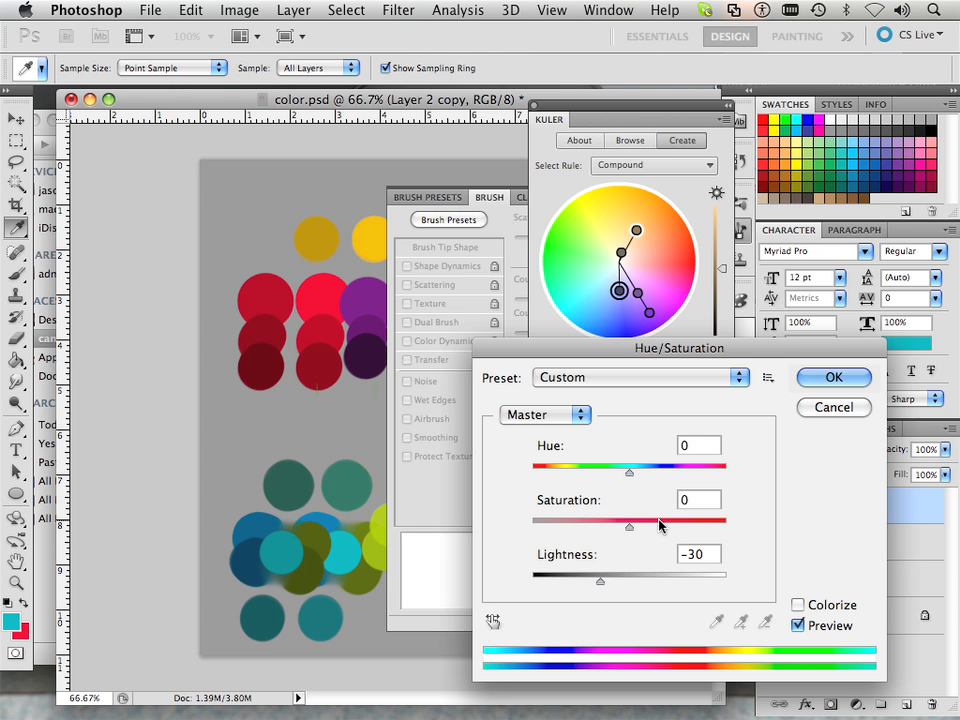
{"action": "triple_click", "coordinate": [700, 554]}
{"action": "type", "text": "0"}
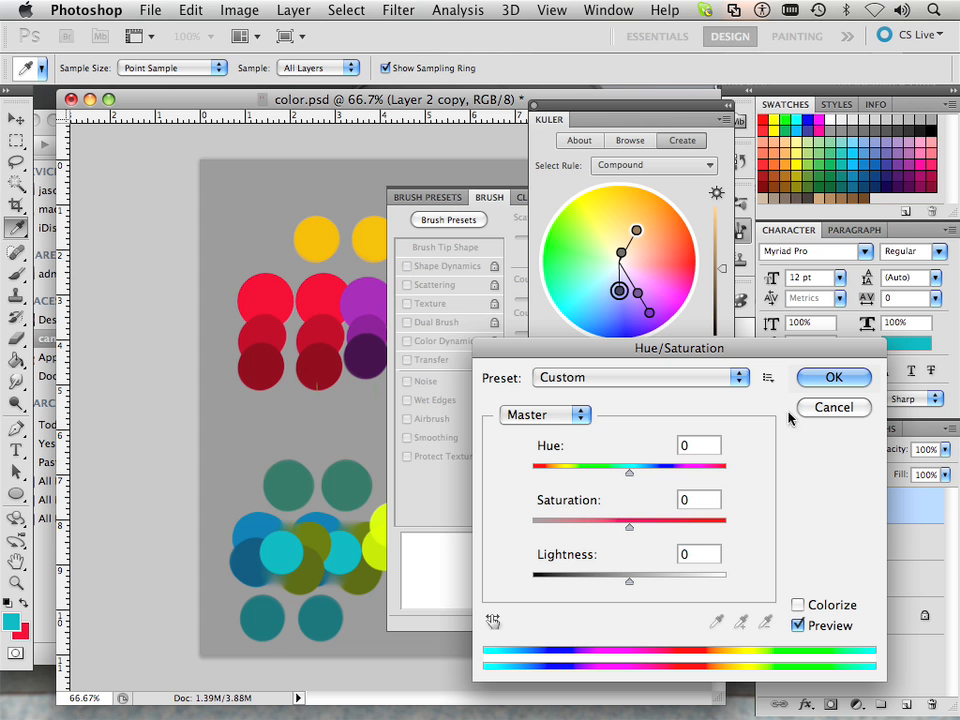
{"action": "mouse_move", "coordinate": [764, 397]}
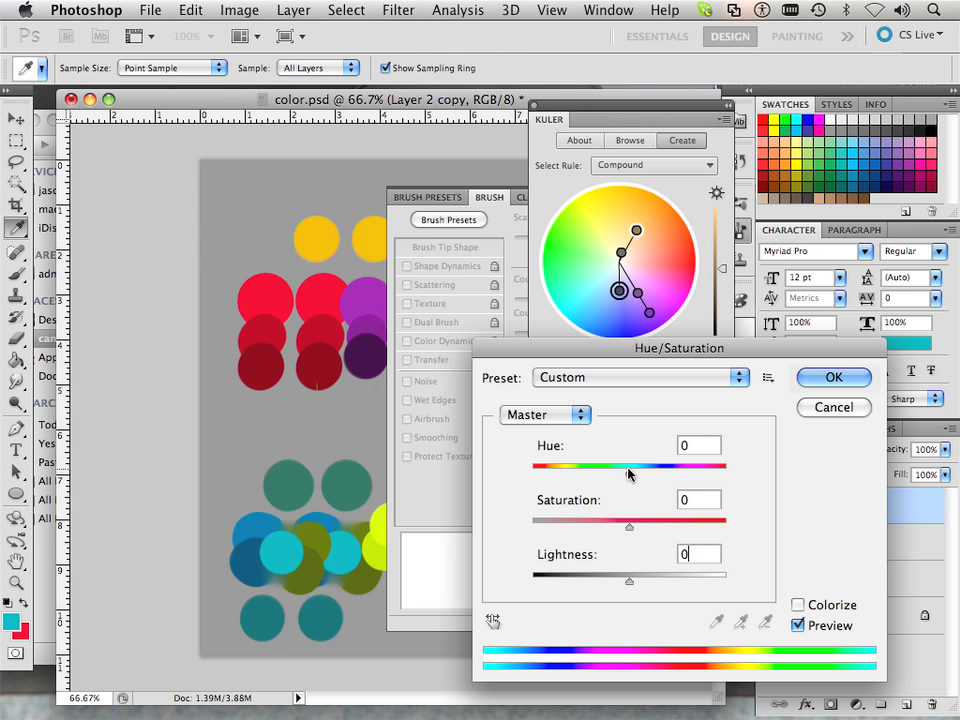
{"action": "left_click_drag", "start_coordinate": [629, 467], "coordinate": [685, 467]}
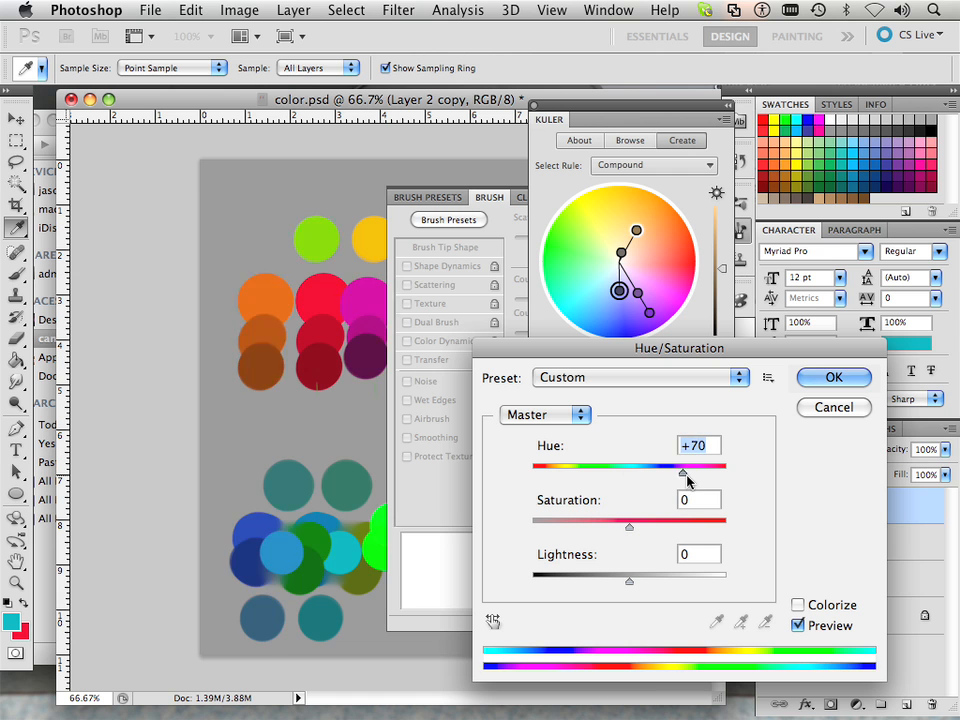
{"action": "left_click_drag", "start_coordinate": [684, 473], "coordinate": [708, 473]}
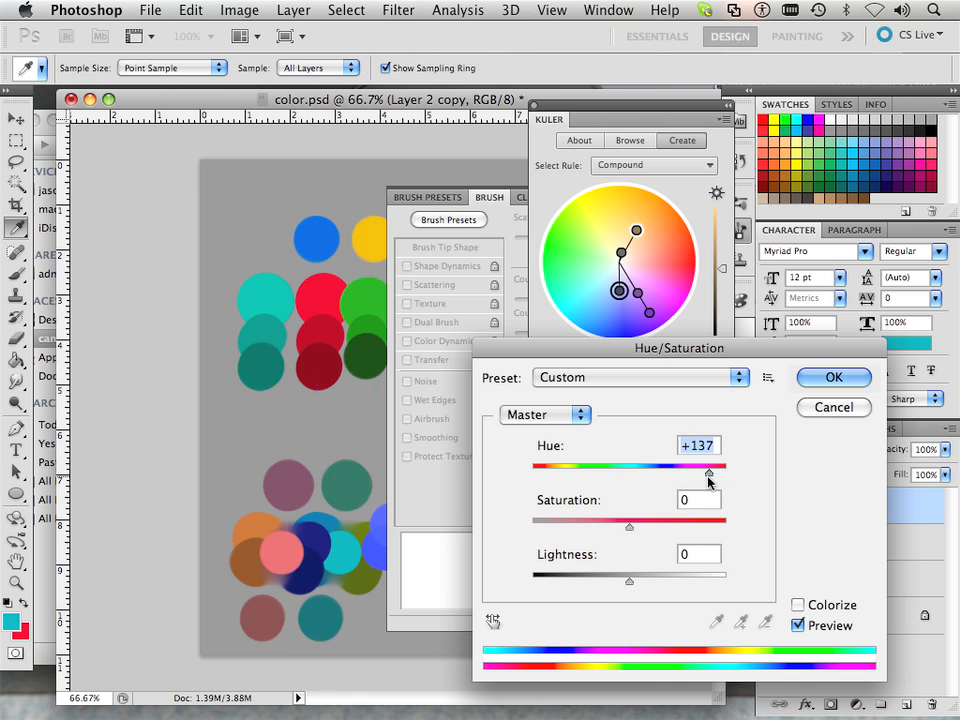
{"action": "left_click_drag", "start_coordinate": [710, 473], "coordinate": [699, 473]}
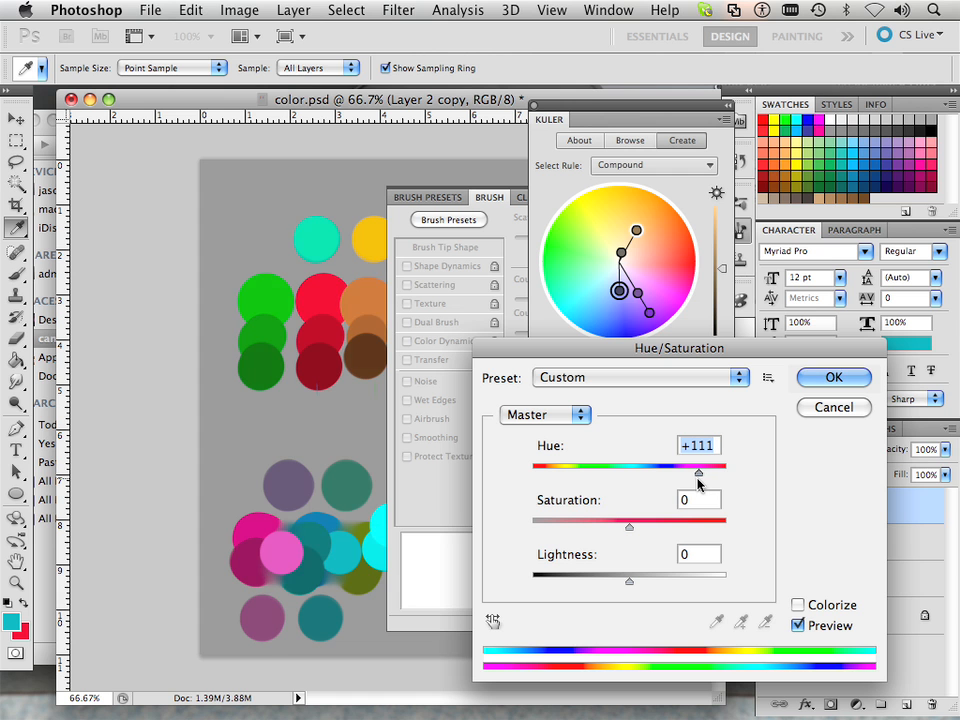
{"action": "left_click_drag", "start_coordinate": [698, 472], "coordinate": [705, 472]}
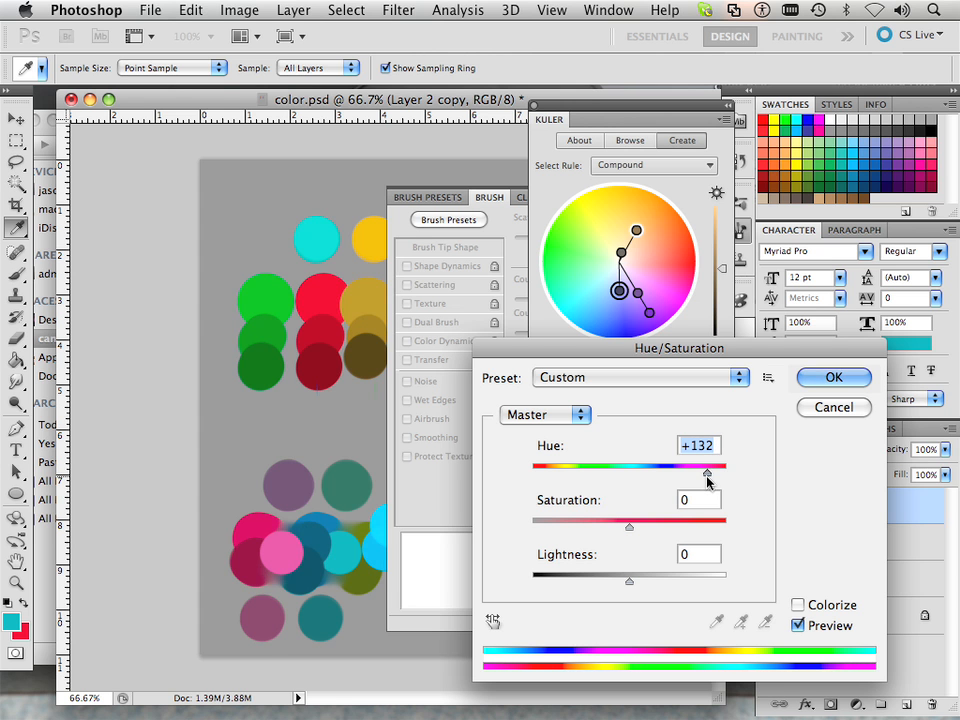
{"action": "left_click_drag", "start_coordinate": [706, 473], "coordinate": [700, 473]}
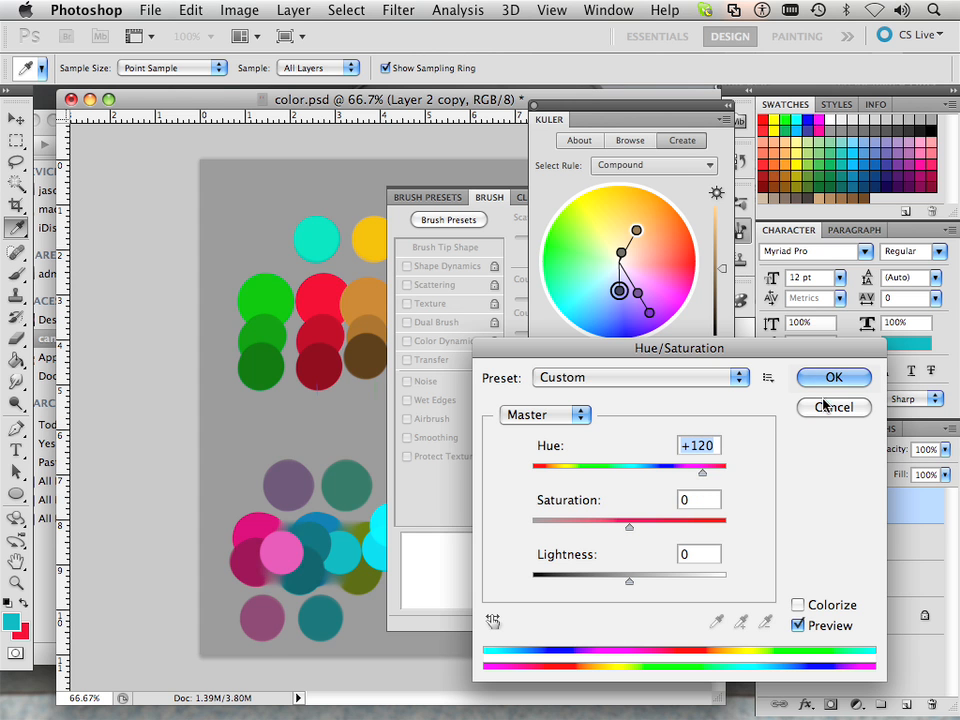
{"action": "left_click", "coordinate": [833, 377]}
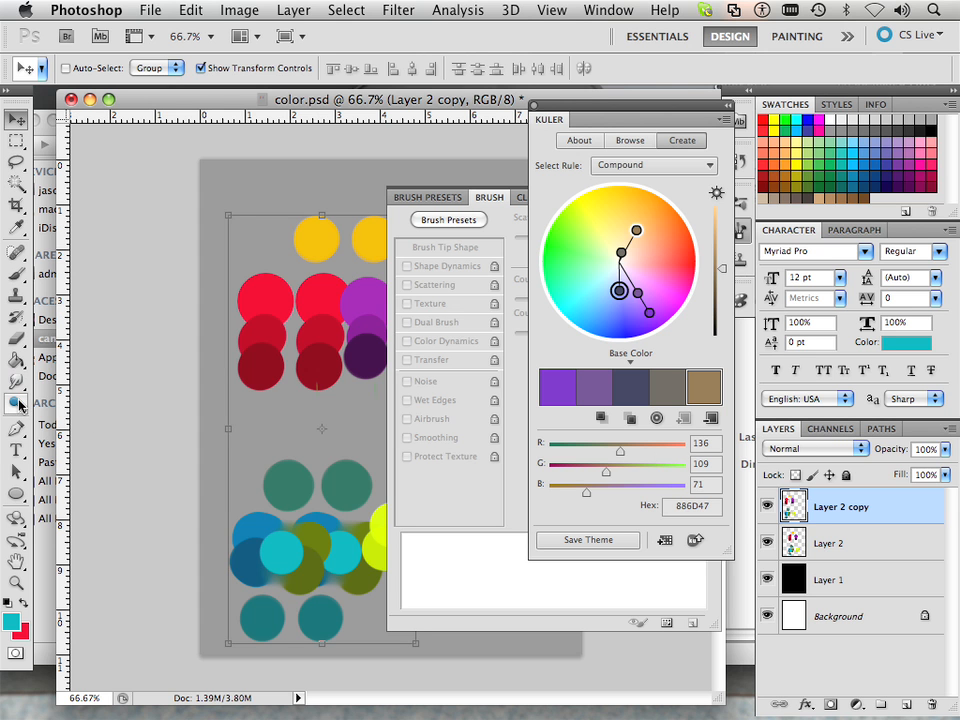
Switch to the Sponge tool in Desaturate mode at 50% flow and reopen the toning flyout.
{"action": "left_click", "coordinate": [16, 402]}
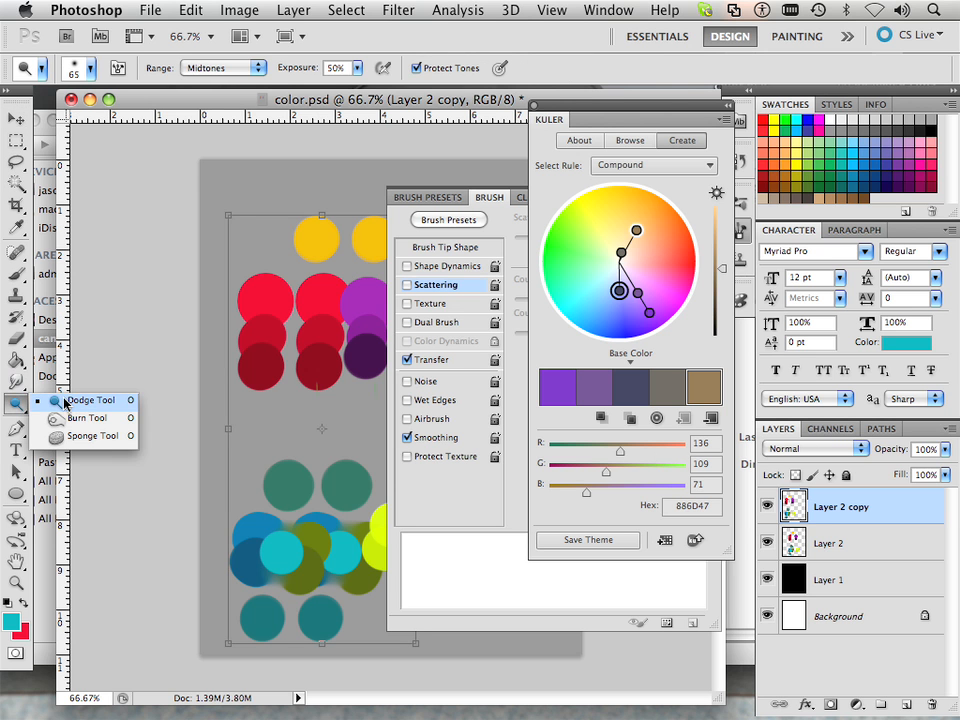
{"action": "mouse_move", "coordinate": [89, 436]}
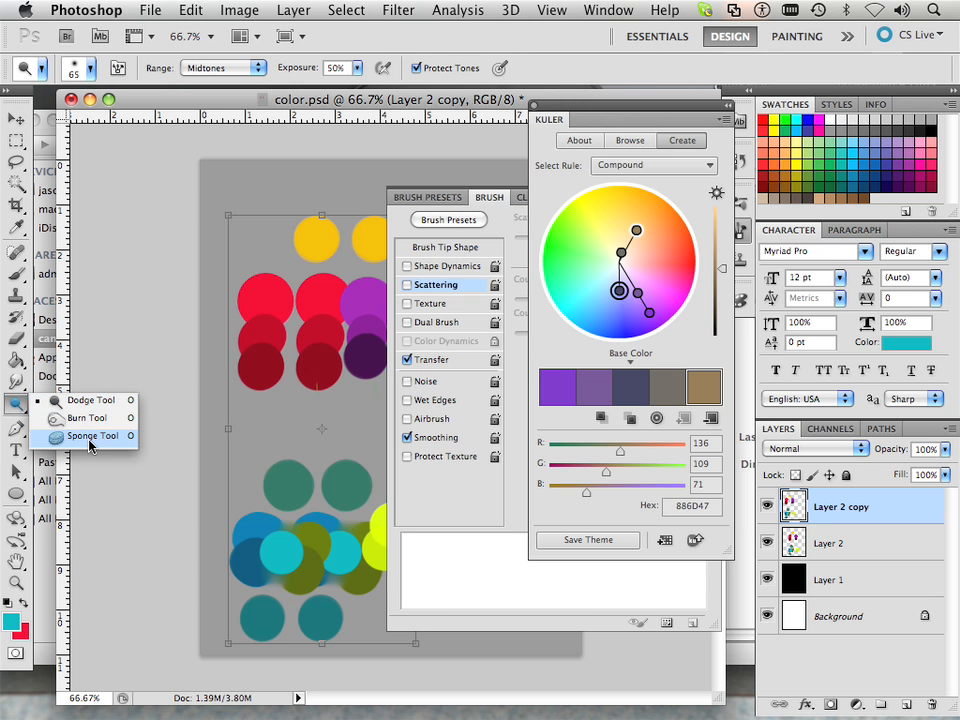
{"action": "left_click", "coordinate": [91, 436]}
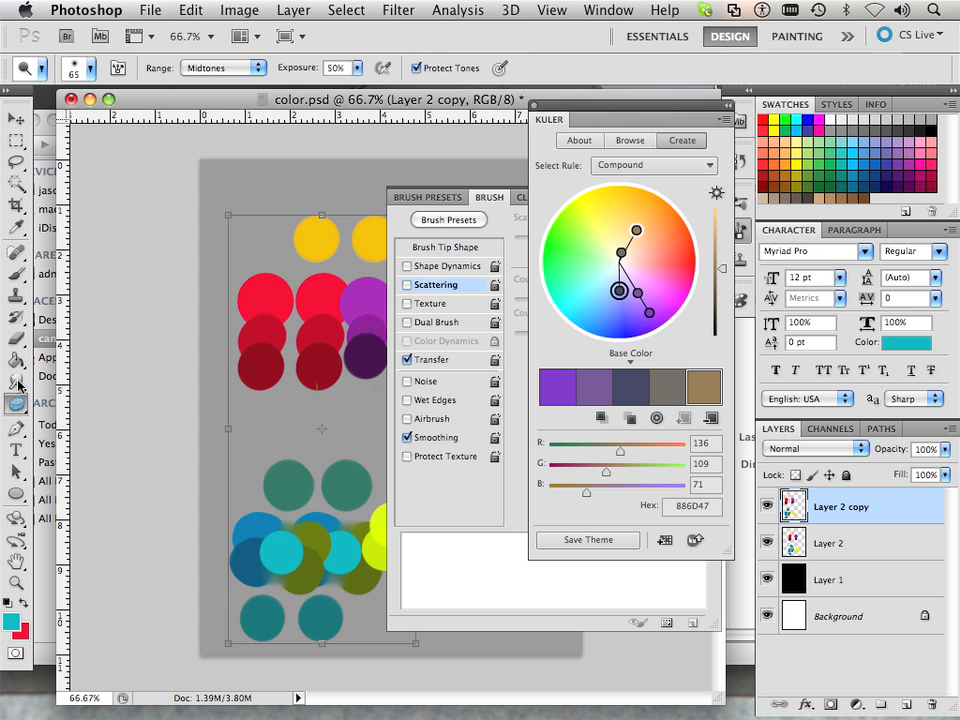
{"action": "left_click", "coordinate": [17, 405]}
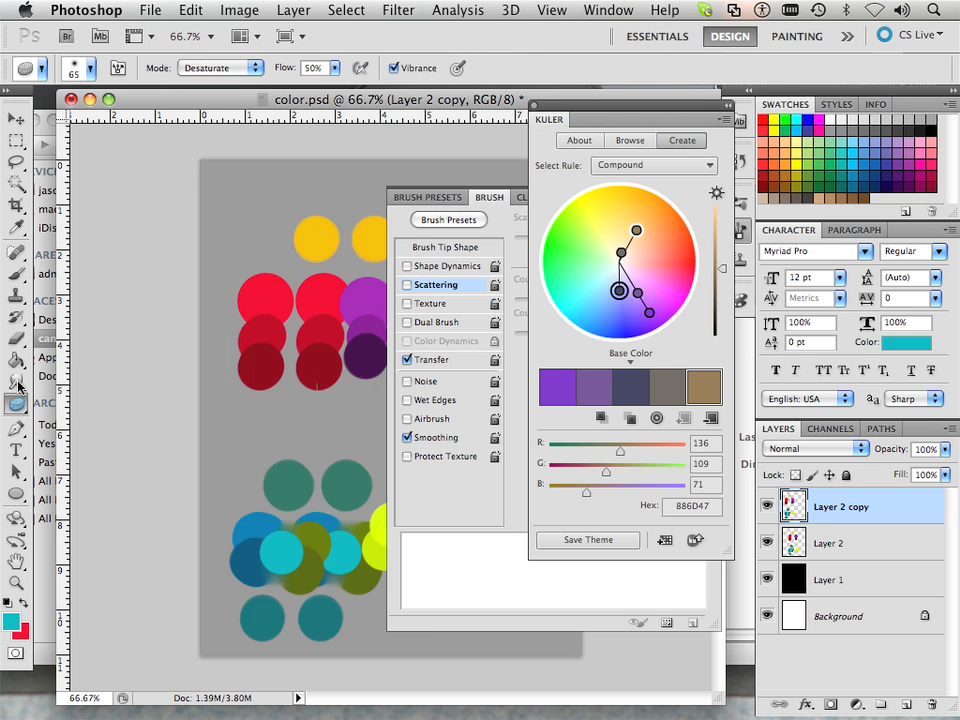
{"action": "mouse_move", "coordinate": [27, 410]}
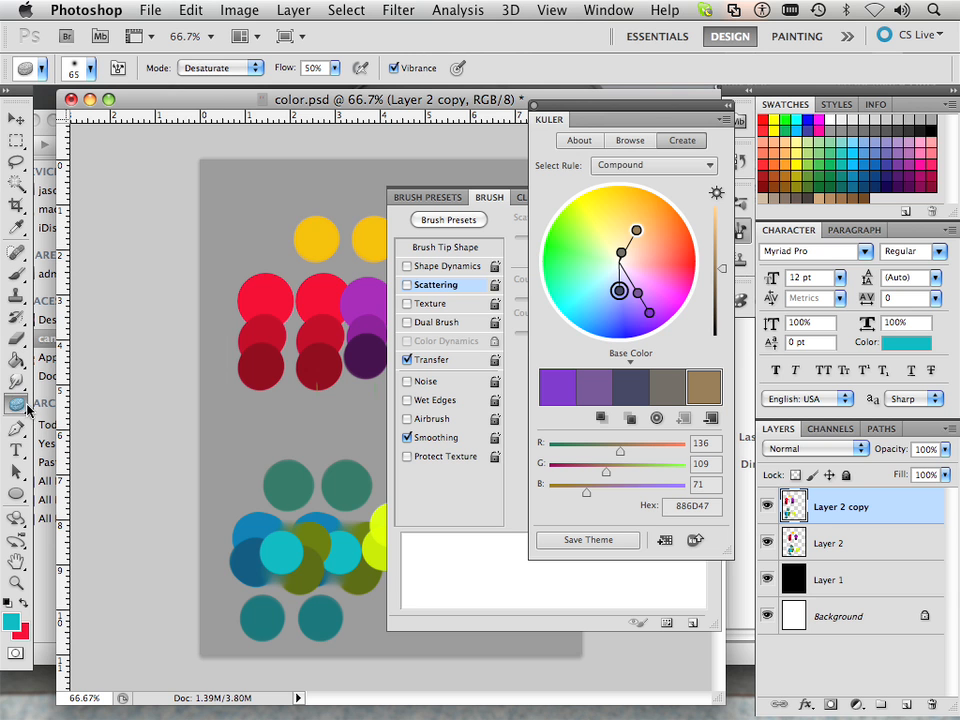
{"action": "mouse_move", "coordinate": [64, 444]}
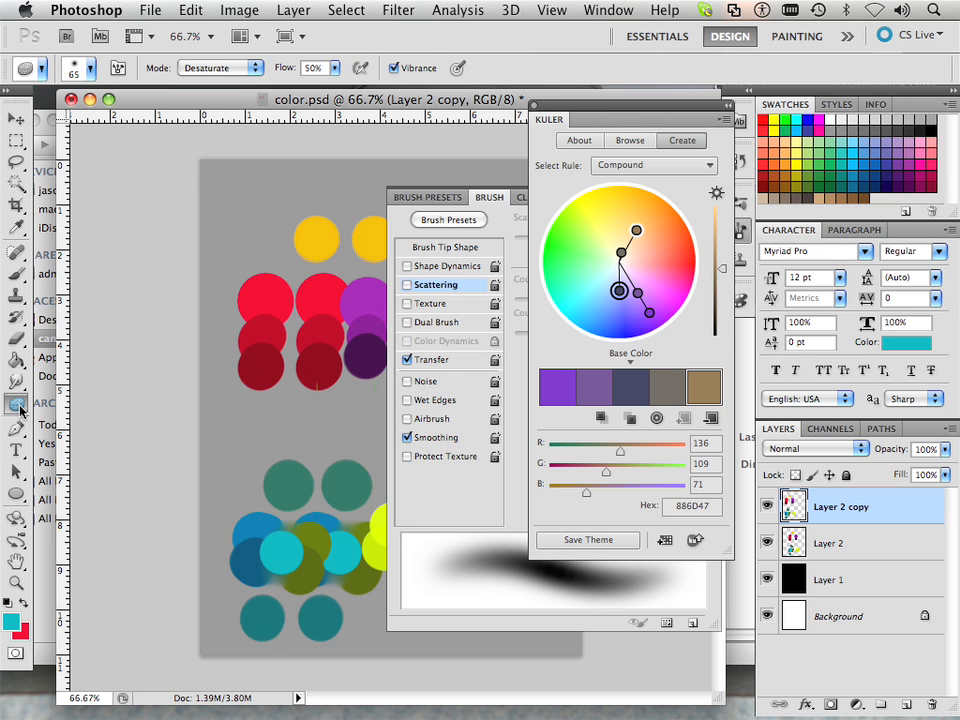
{"action": "left_click", "coordinate": [17, 403]}
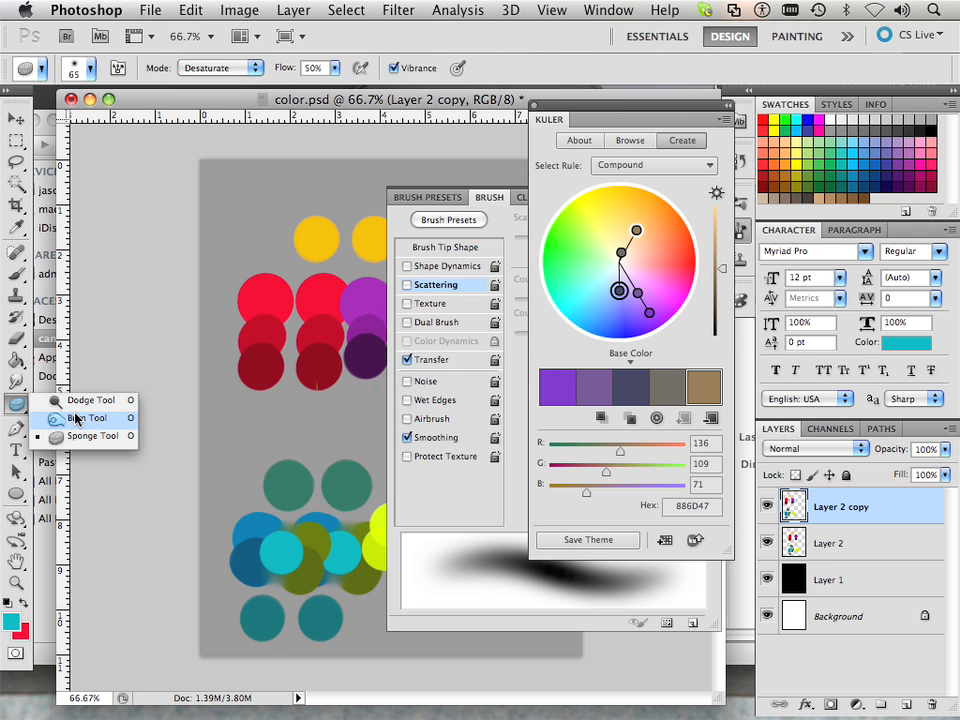
Select the Burn tool at Midtones, 50% exposure, and turn Protect Tones back on.
{"action": "left_click", "coordinate": [88, 418]}
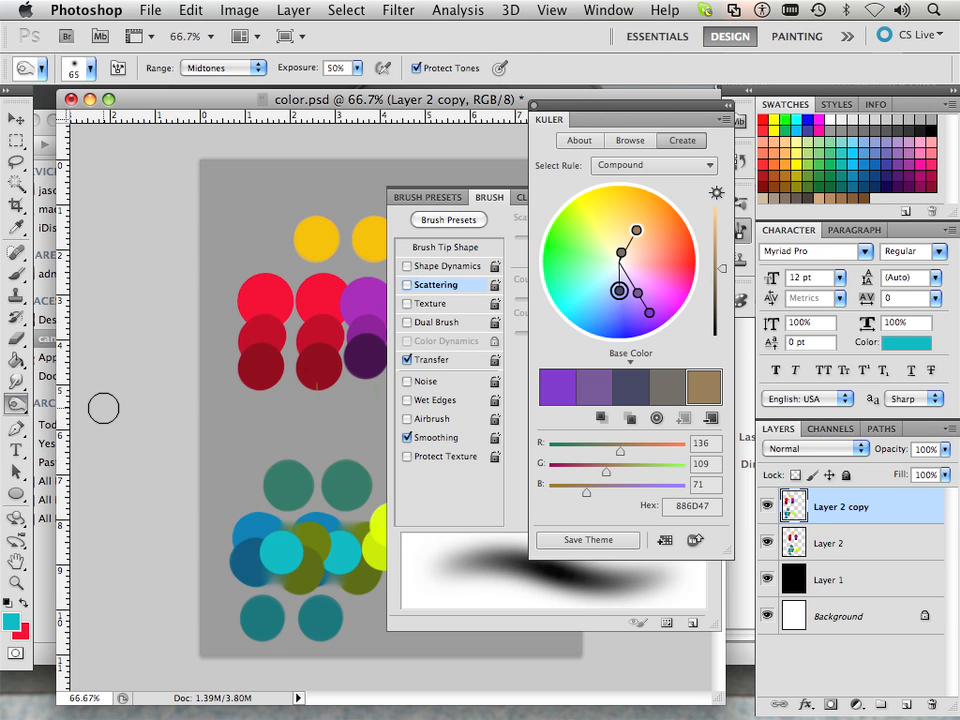
{"action": "mouse_move", "coordinate": [256, 319]}
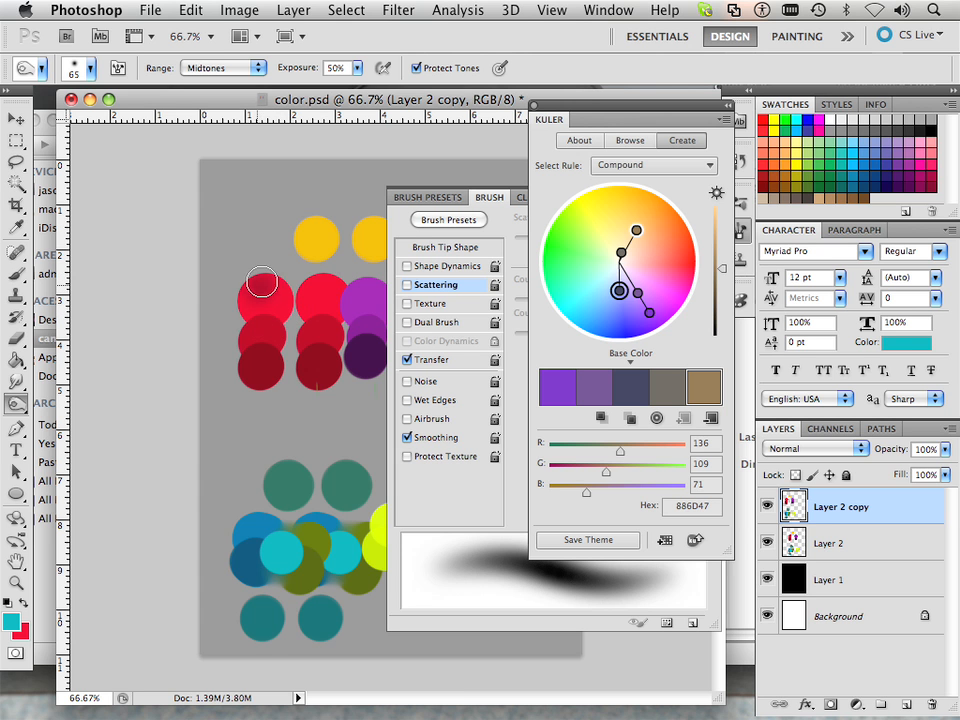
{"action": "mouse_move", "coordinate": [248, 402]}
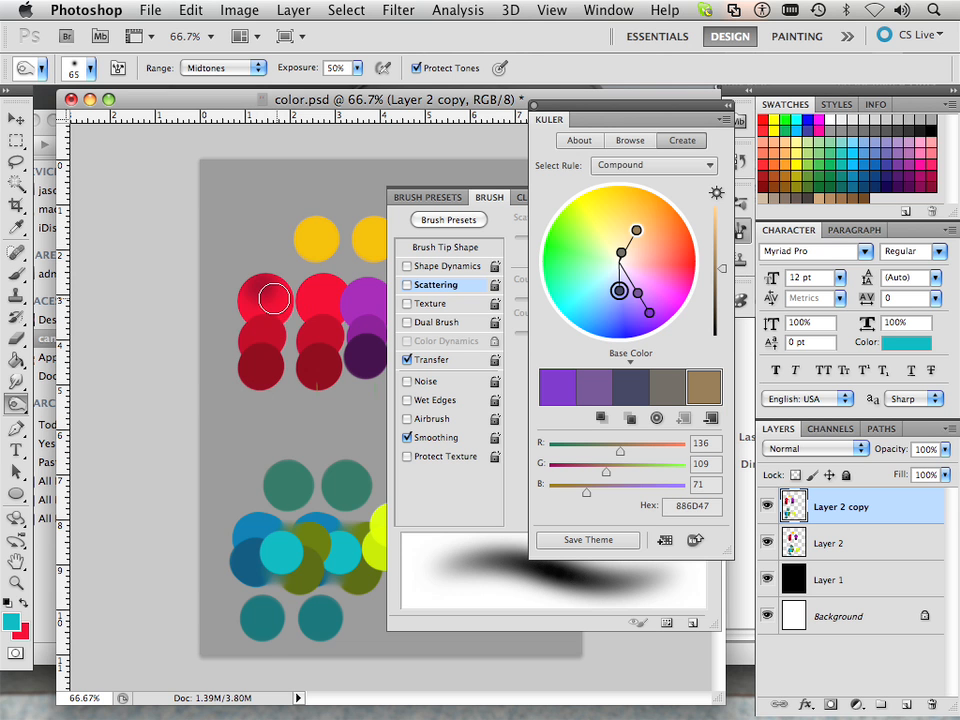
{"action": "mouse_move", "coordinate": [278, 333]}
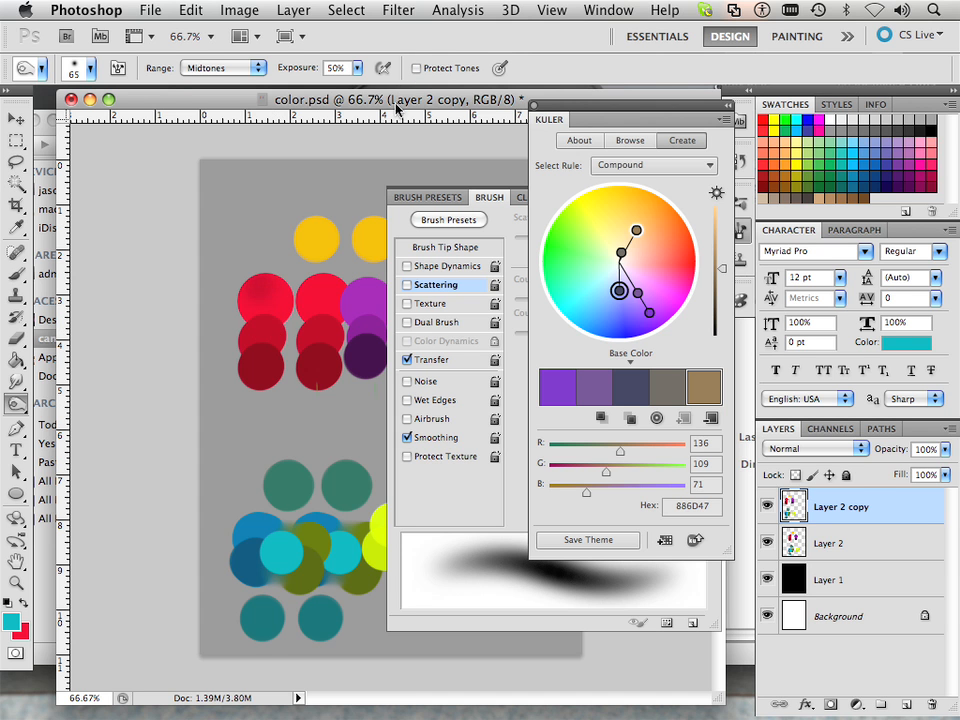
{"action": "mouse_move", "coordinate": [260, 288]}
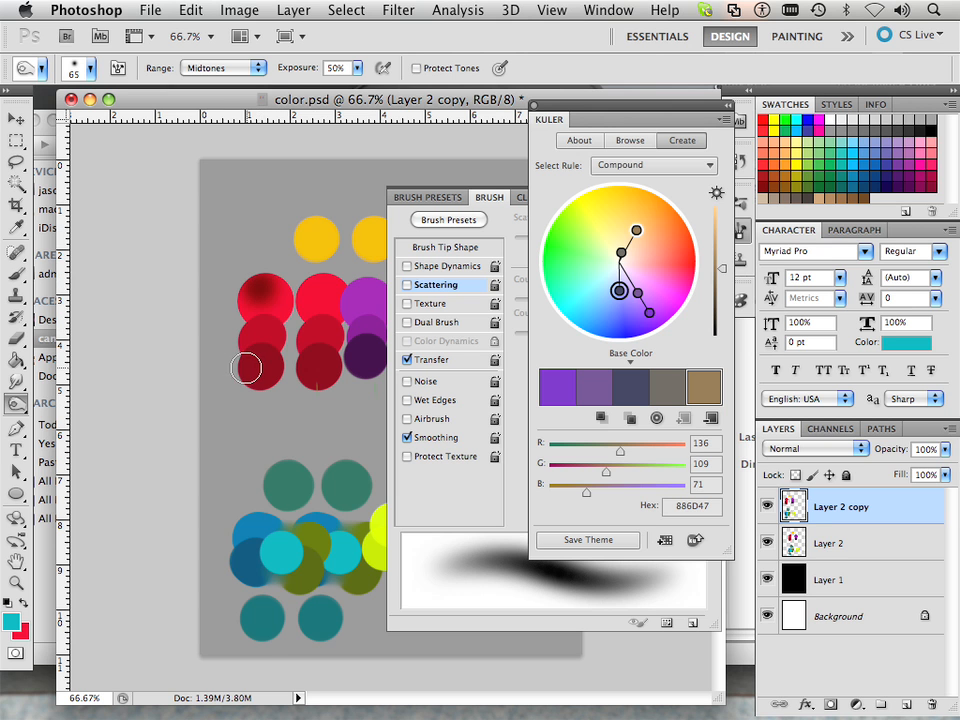
{"action": "mouse_move", "coordinate": [288, 300]}
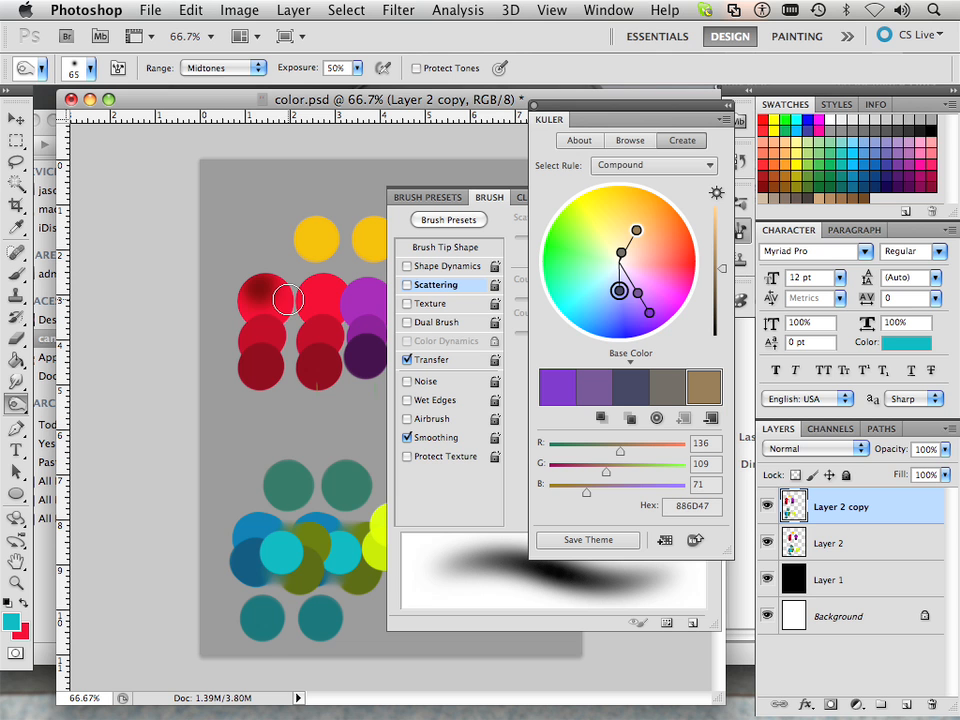
{"action": "mouse_move", "coordinate": [275, 300]}
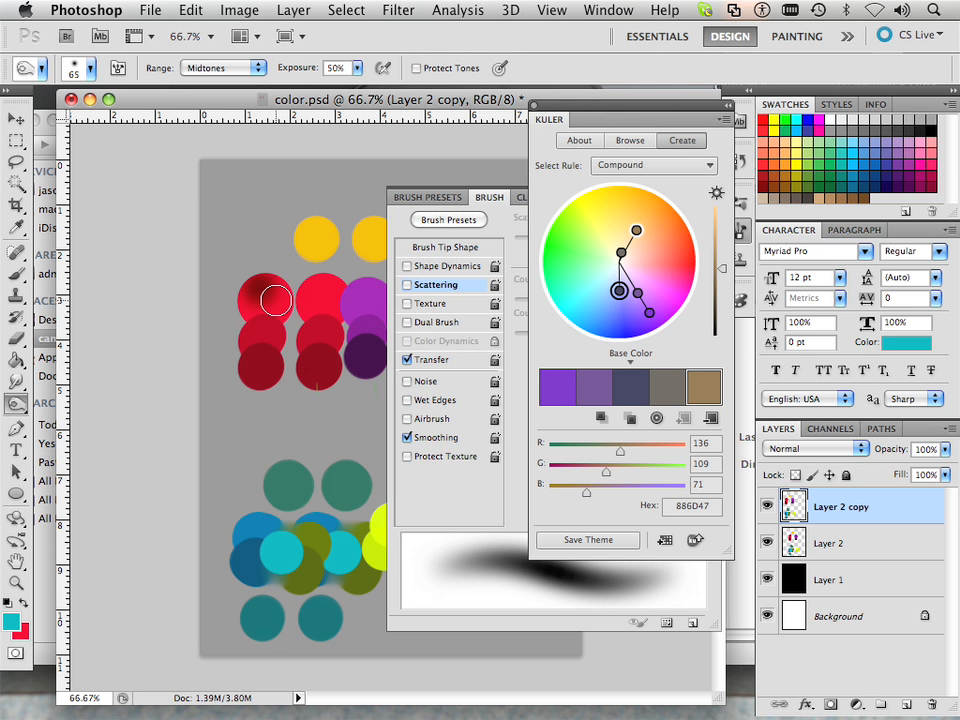
{"action": "mouse_move", "coordinate": [425, 107]}
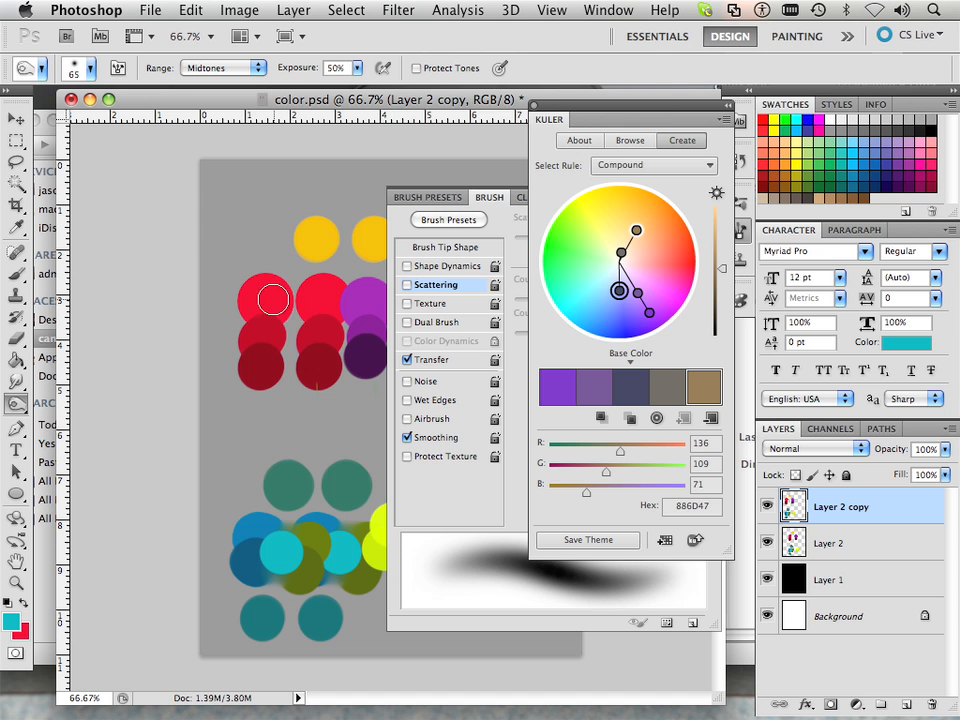
{"action": "left_click", "coordinate": [415, 68]}
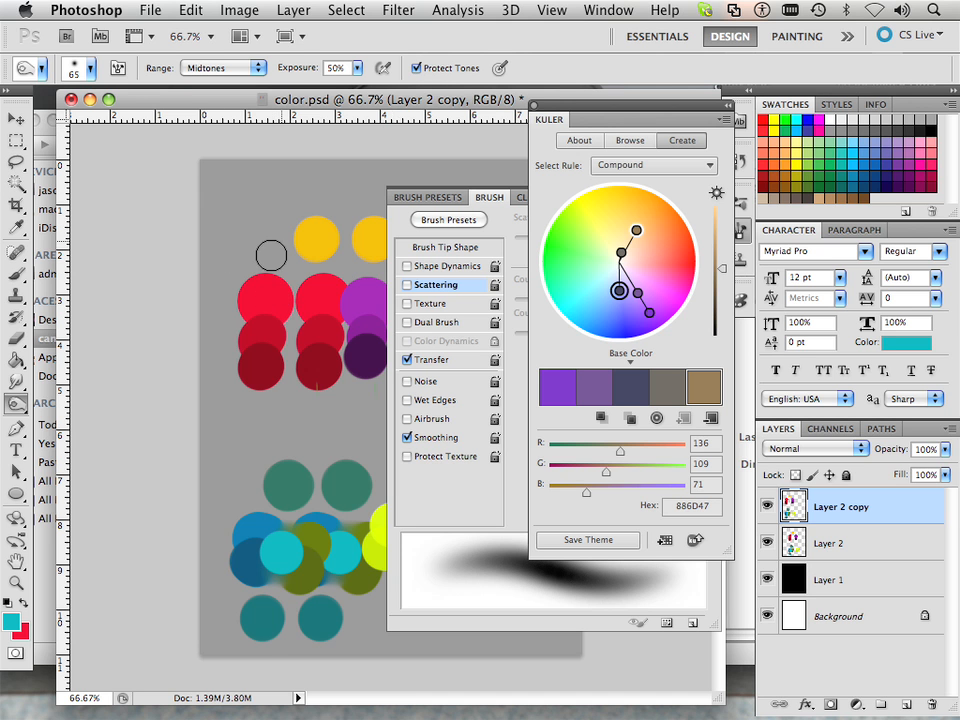
{"action": "mouse_move", "coordinate": [263, 290]}
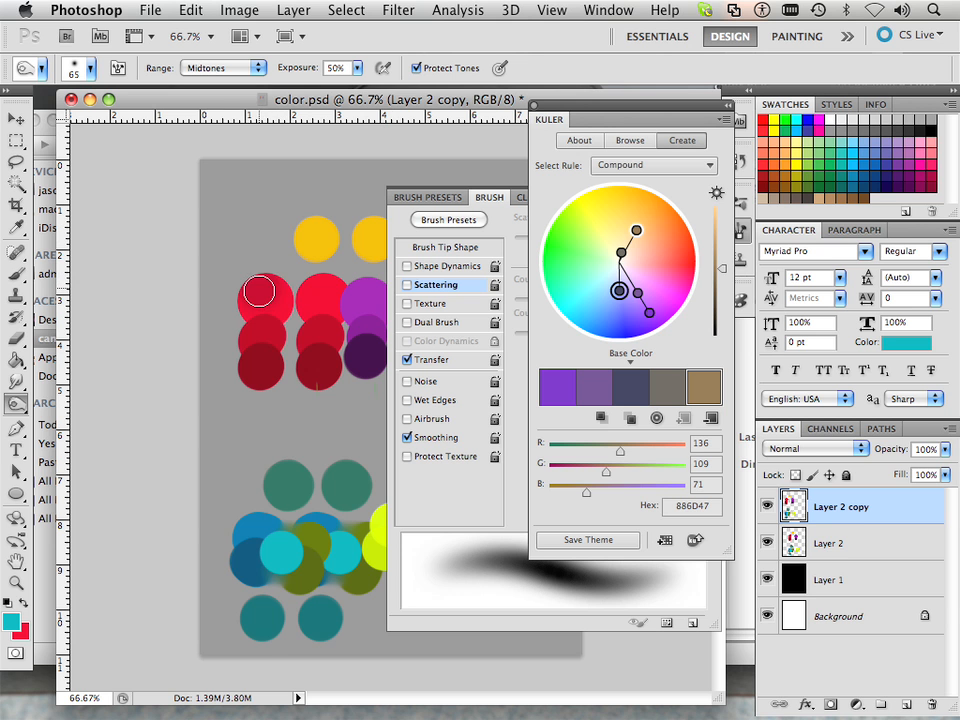
{"action": "mouse_move", "coordinate": [290, 308]}
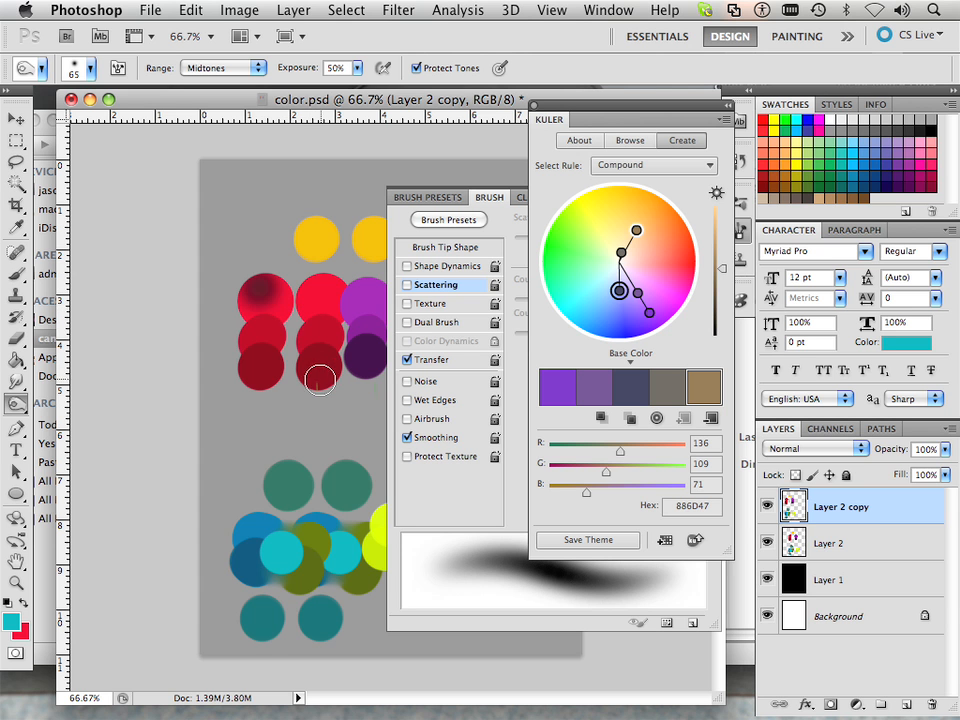
{"action": "mouse_move", "coordinate": [309, 351]}
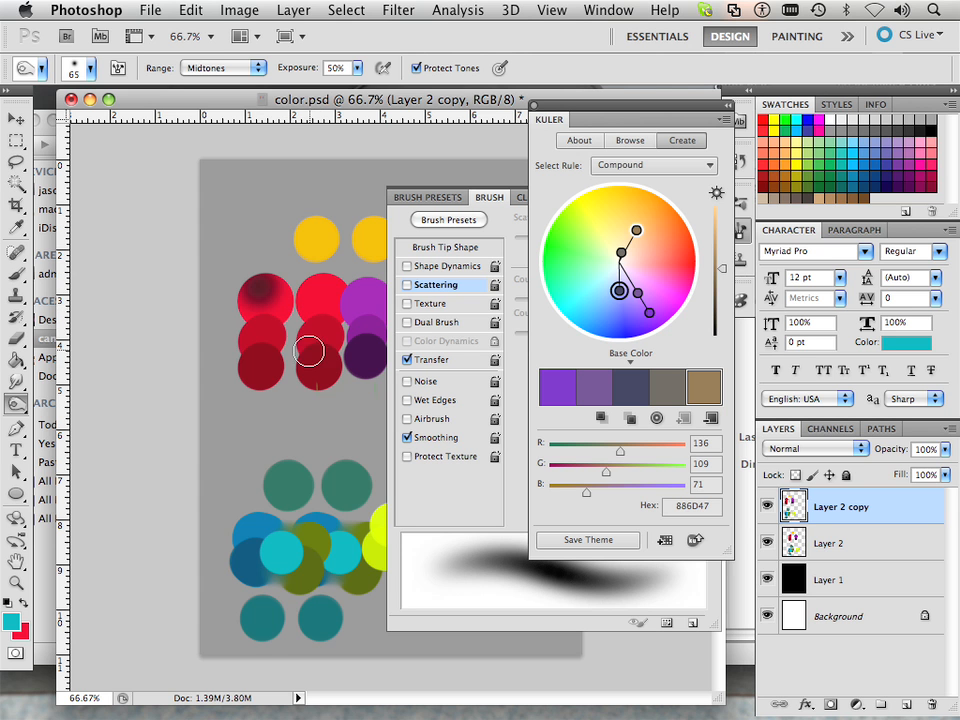
{"action": "mouse_move", "coordinate": [285, 330]}
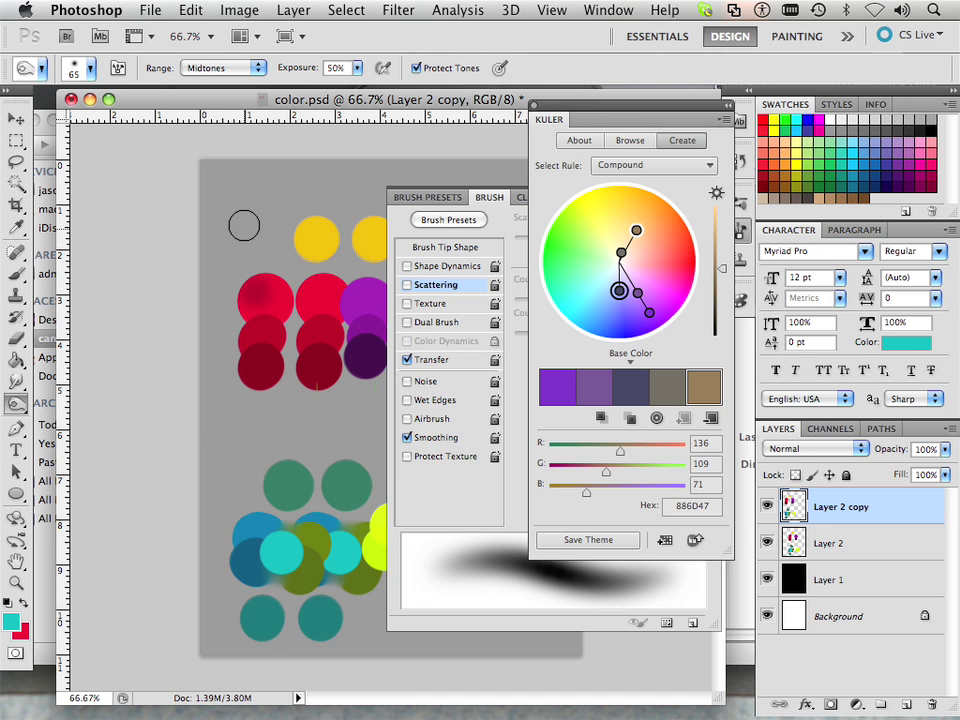
Try Highlights and Midtones for the Burn range, settling on Highlights.
{"action": "left_click", "coordinate": [222, 67]}
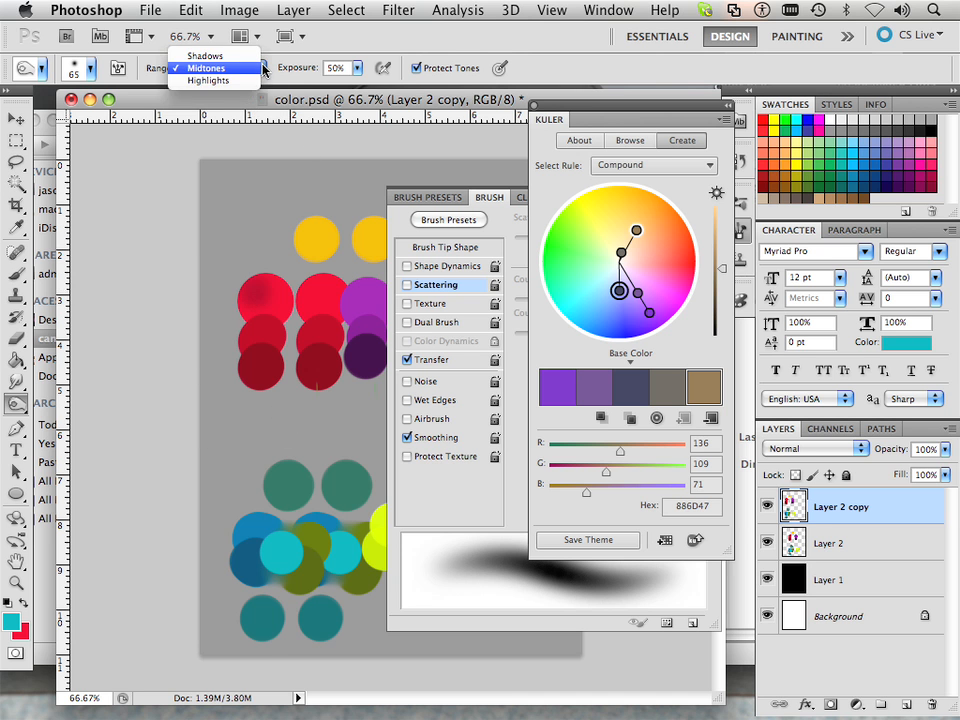
{"action": "left_click", "coordinate": [209, 80]}
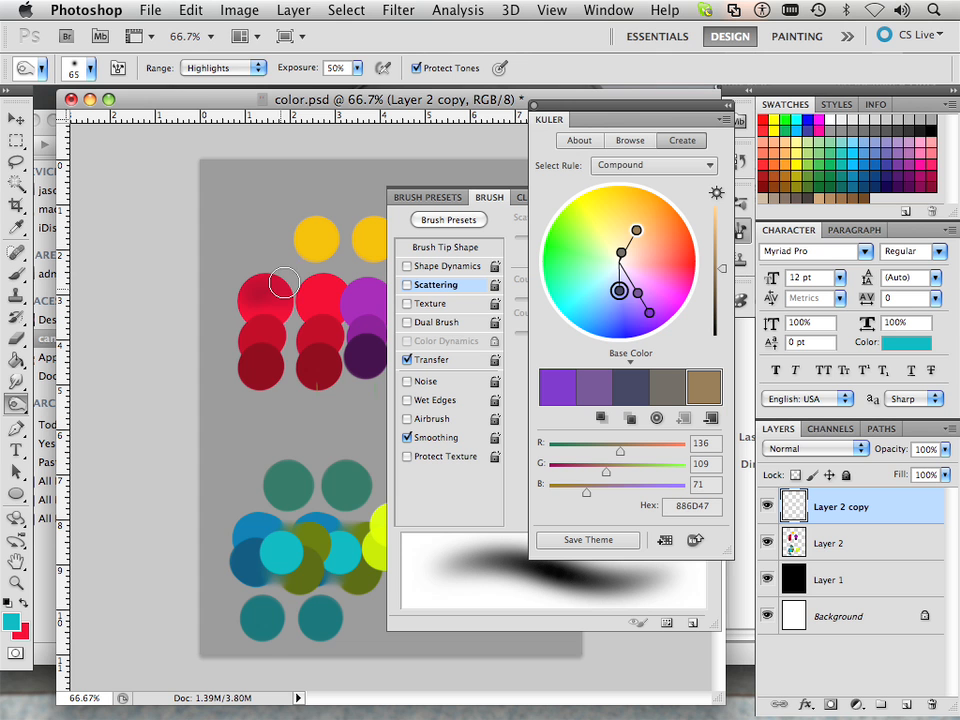
{"action": "left_click", "coordinate": [222, 67]}
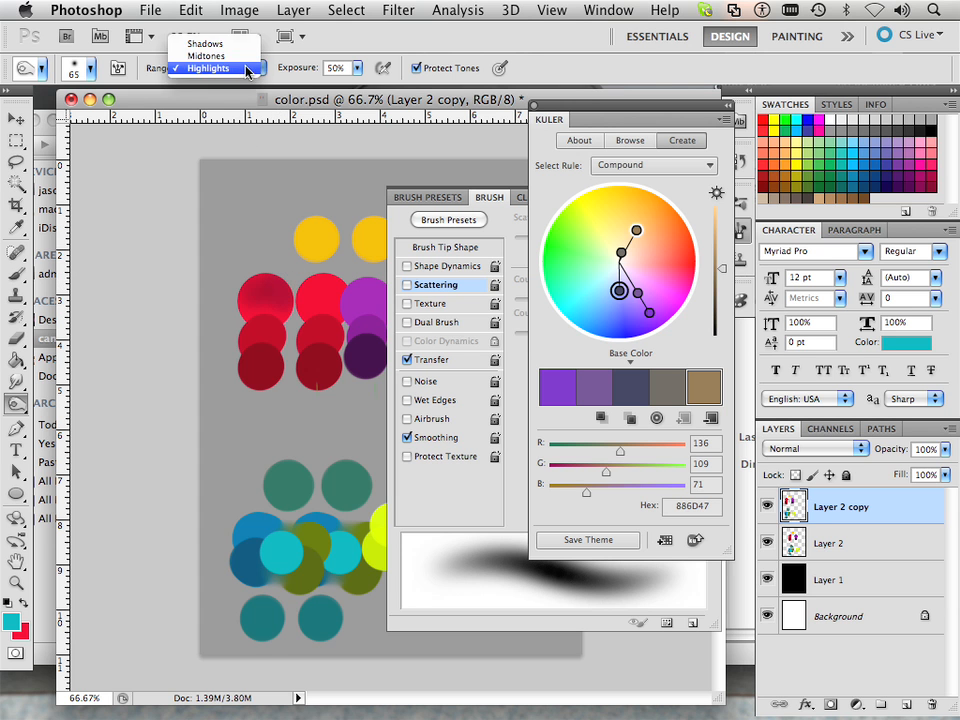
{"action": "left_click", "coordinate": [206, 55]}
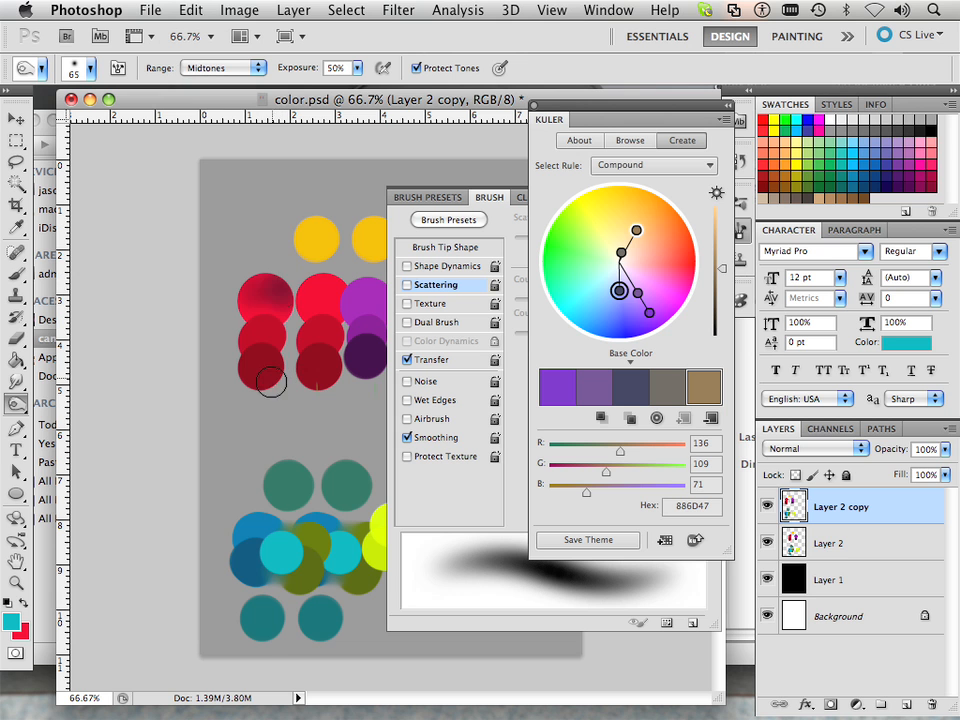
{"action": "mouse_move", "coordinate": [293, 335]}
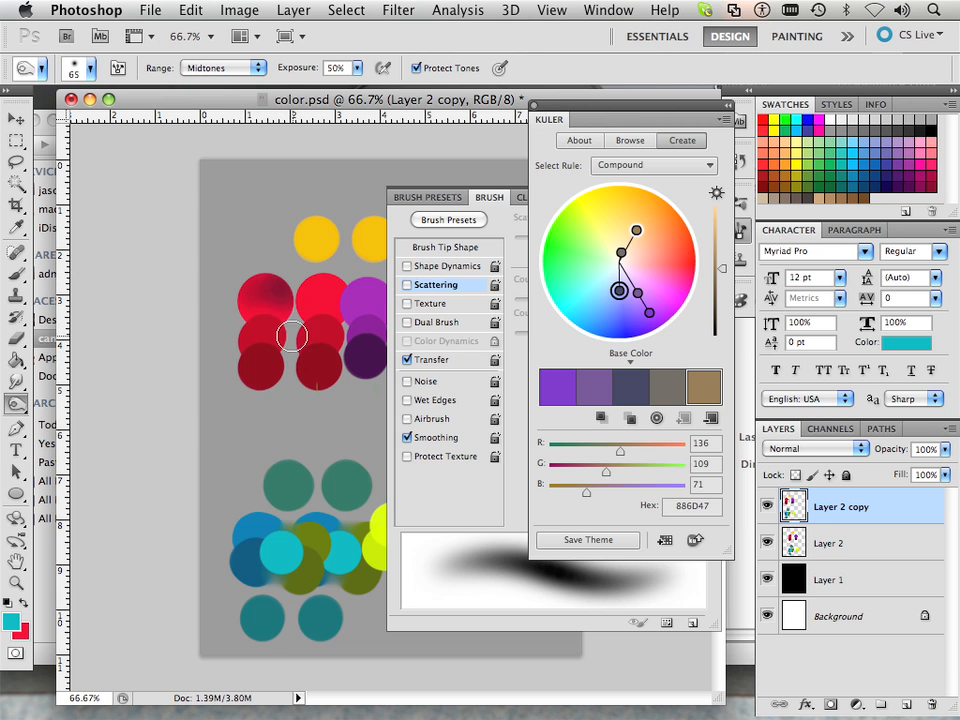
{"action": "left_click", "coordinate": [222, 67]}
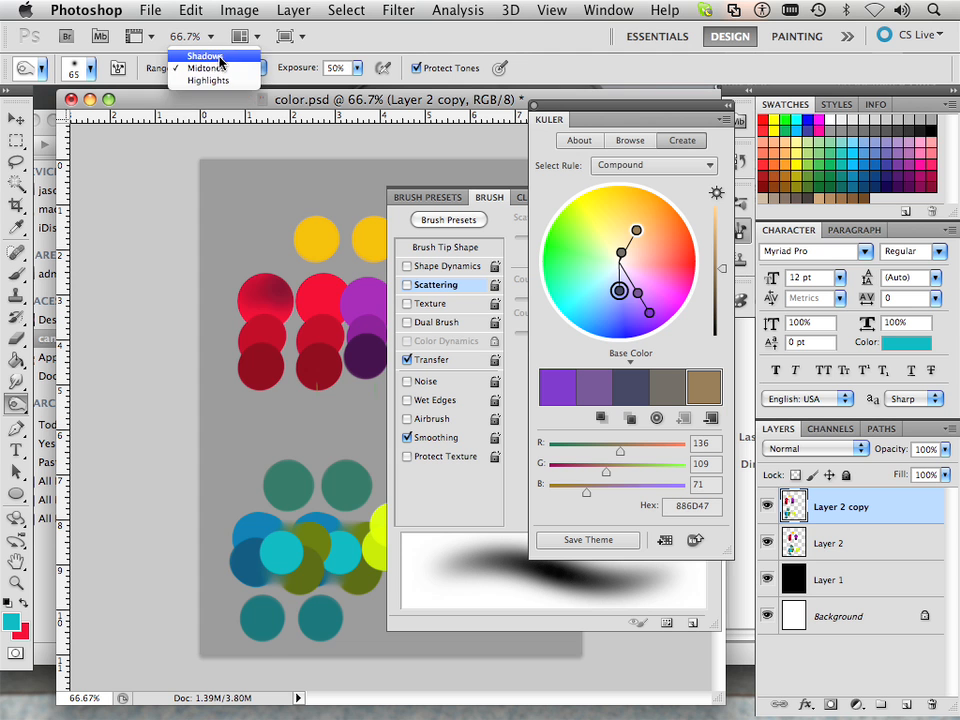
{"action": "mouse_move", "coordinate": [207, 92]}
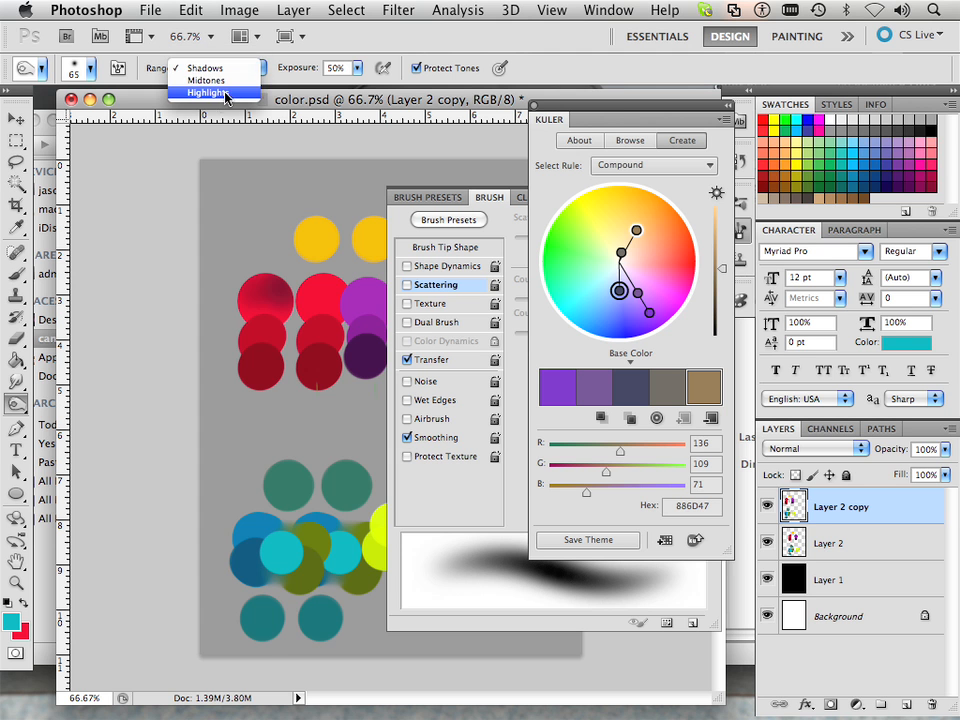
{"action": "left_click", "coordinate": [207, 92]}
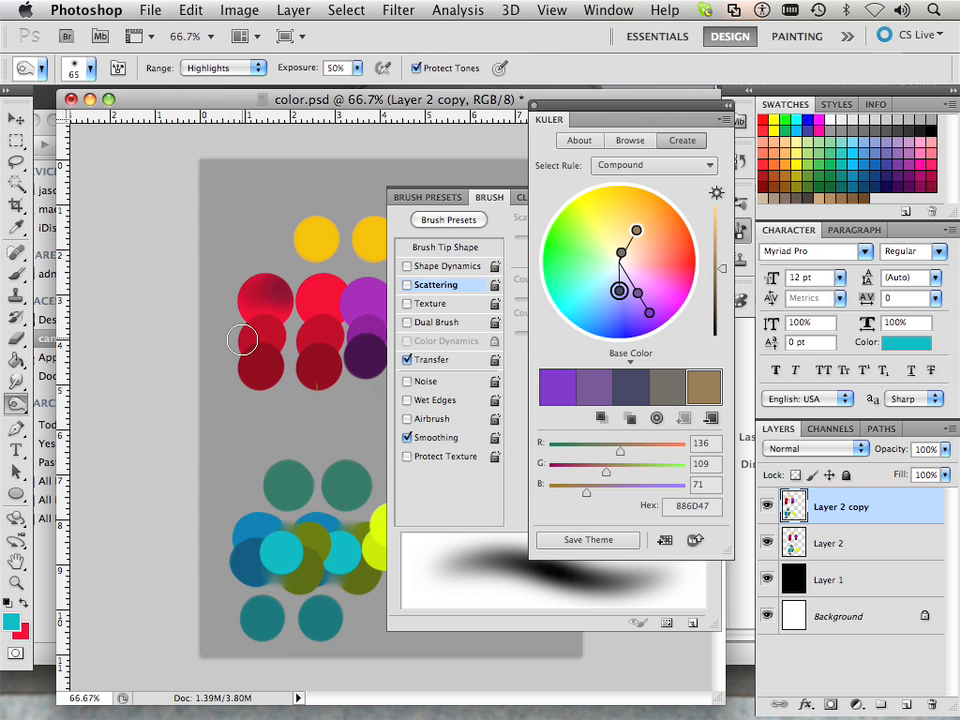
{"action": "mouse_move", "coordinate": [260, 392]}
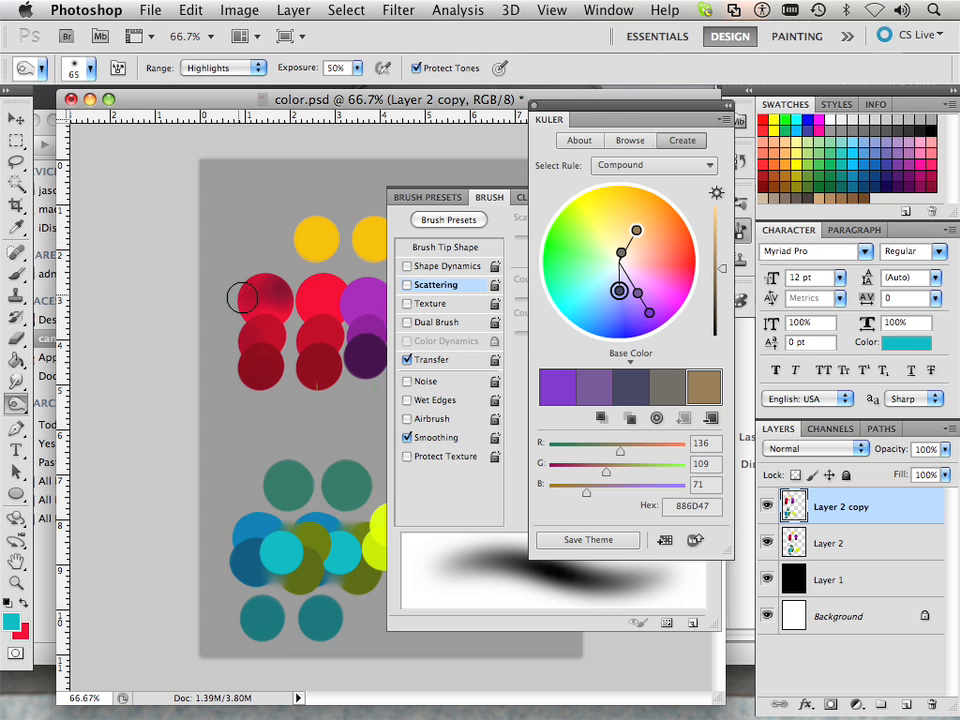
{"action": "mouse_move", "coordinate": [262, 280]}
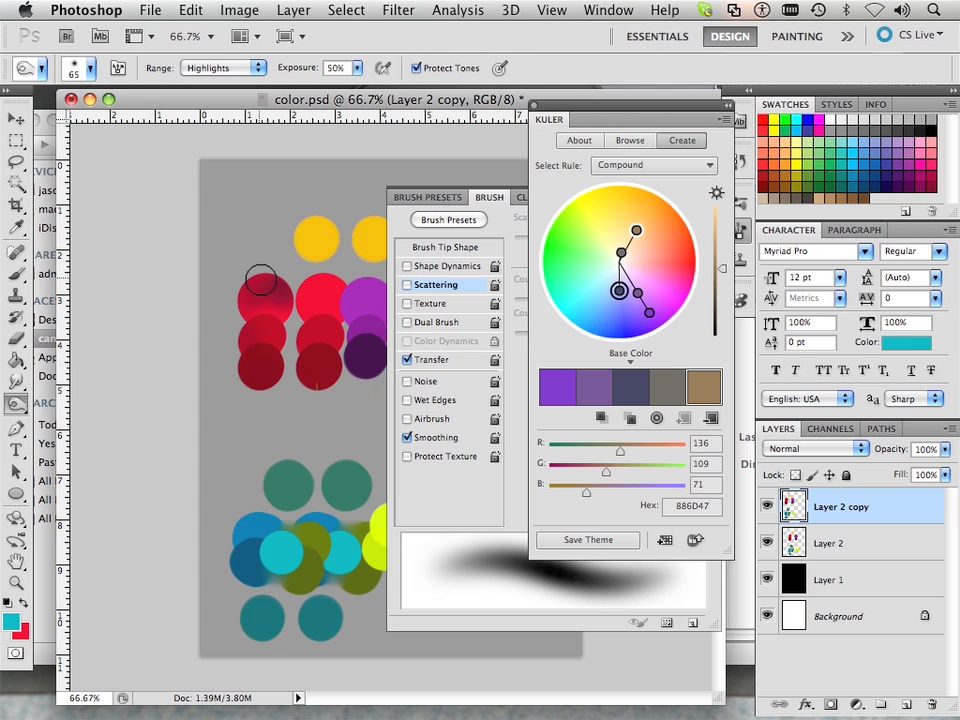
{"action": "mouse_move", "coordinate": [267, 296]}
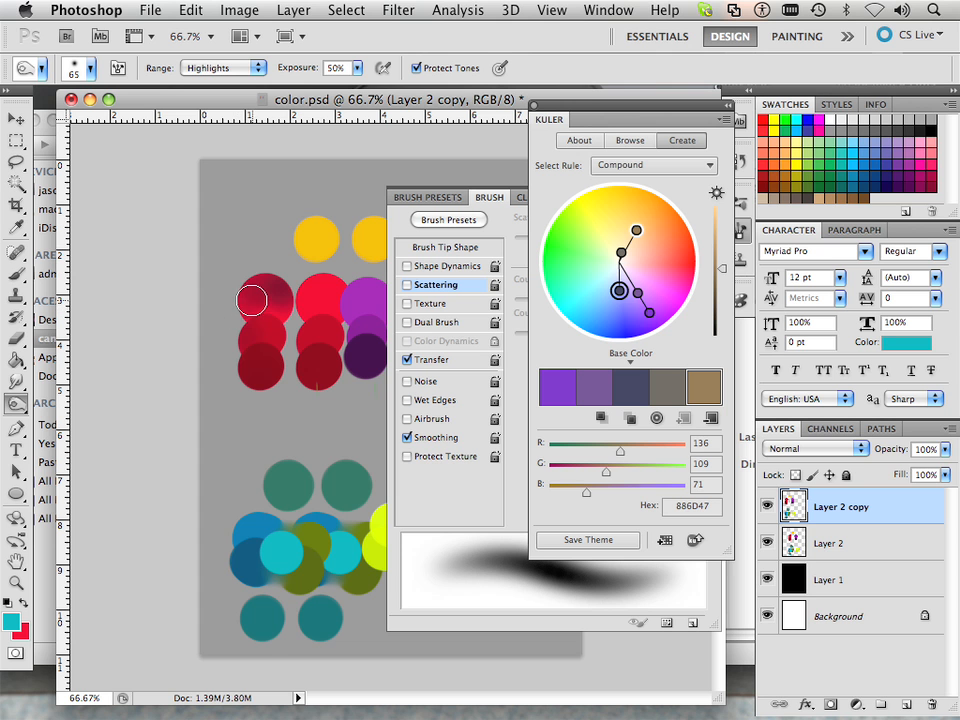
{"action": "mouse_move", "coordinate": [277, 267]}
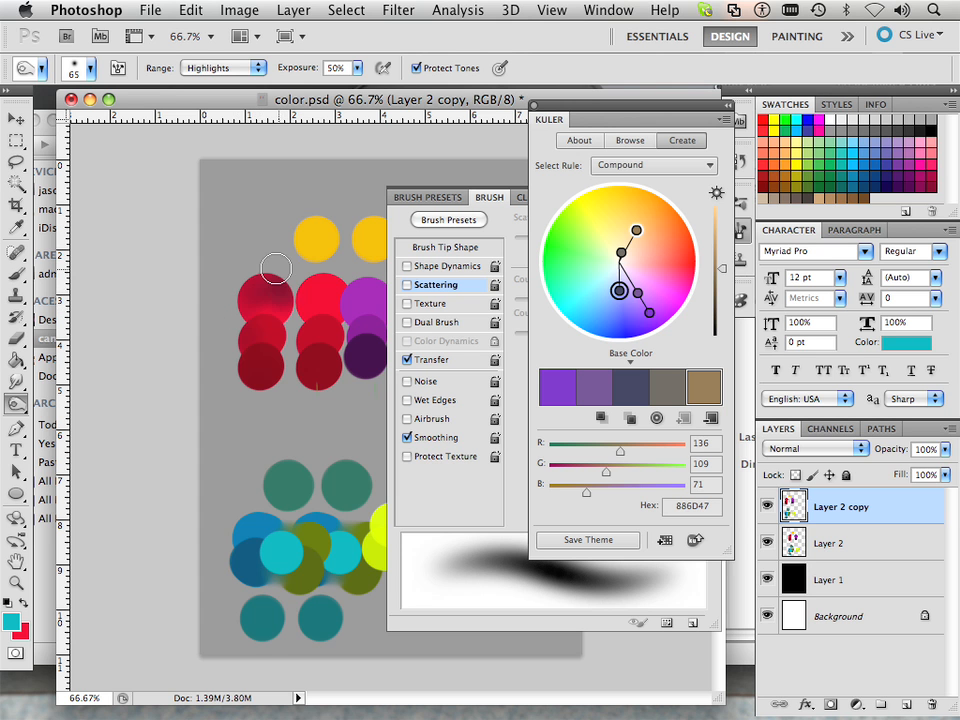
{"action": "mouse_move", "coordinate": [280, 312]}
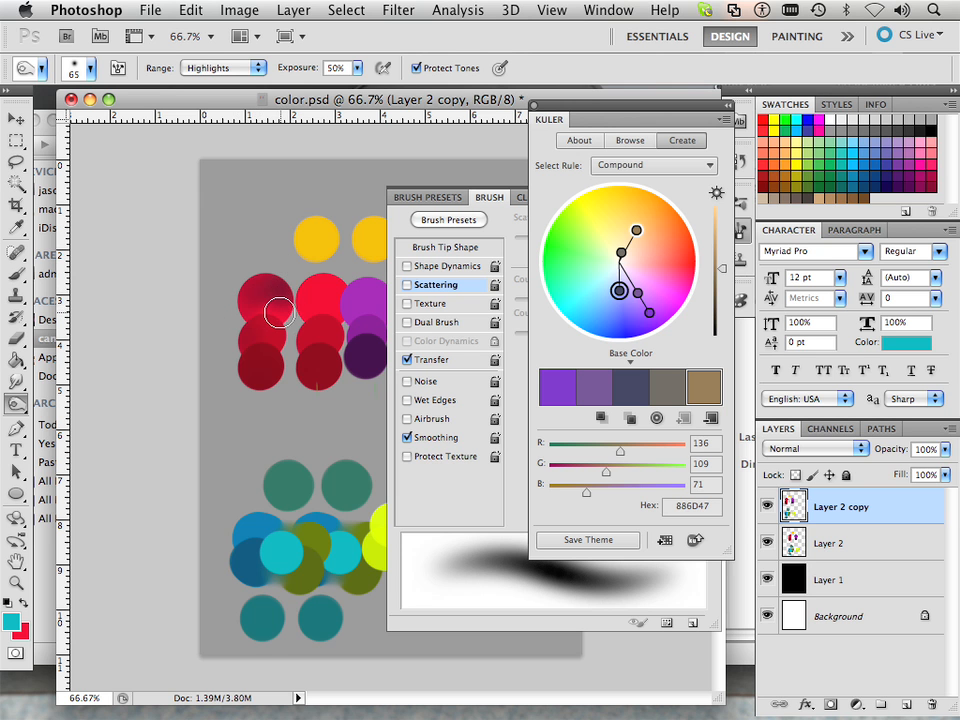
{"action": "mouse_move", "coordinate": [42, 413]}
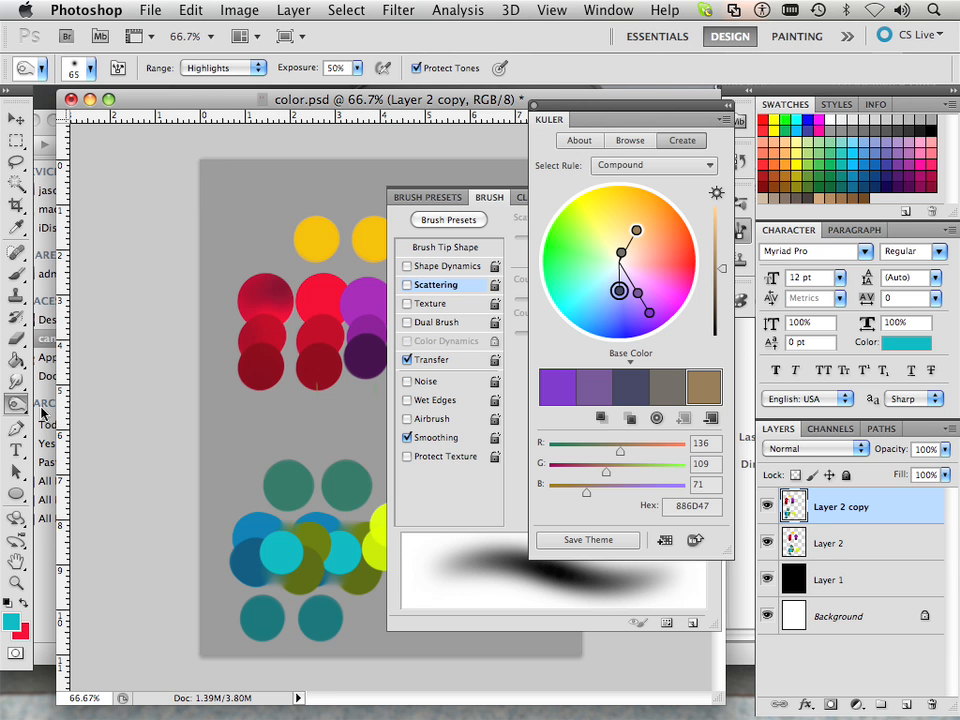
Switch to the Dodge tool and keep its Range at Midtones.
{"action": "left_click", "coordinate": [16, 404]}
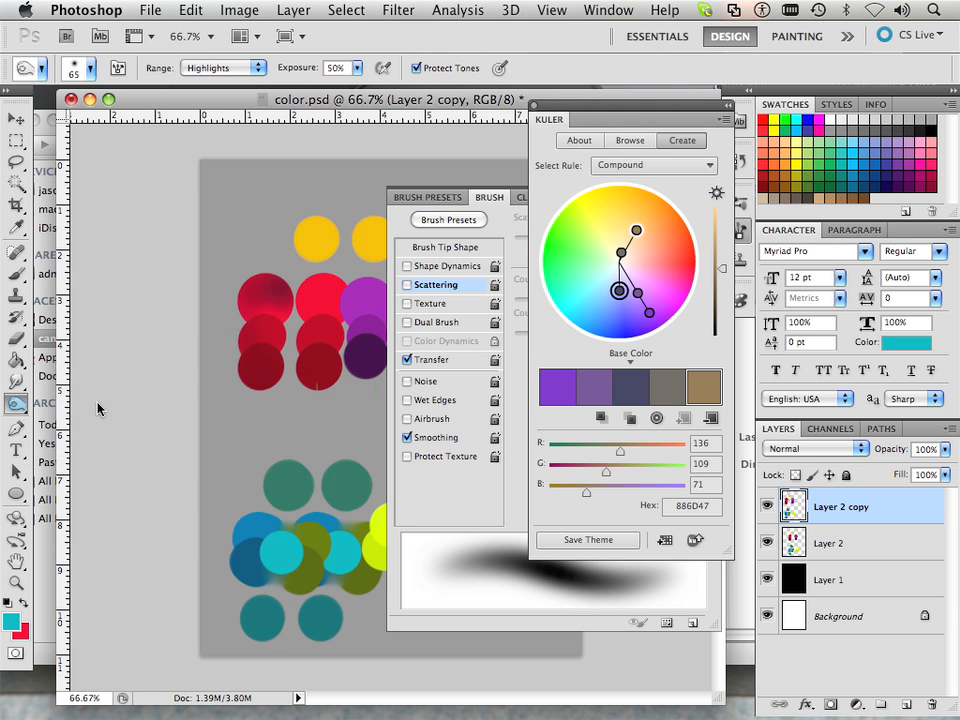
{"action": "mouse_move", "coordinate": [265, 320]}
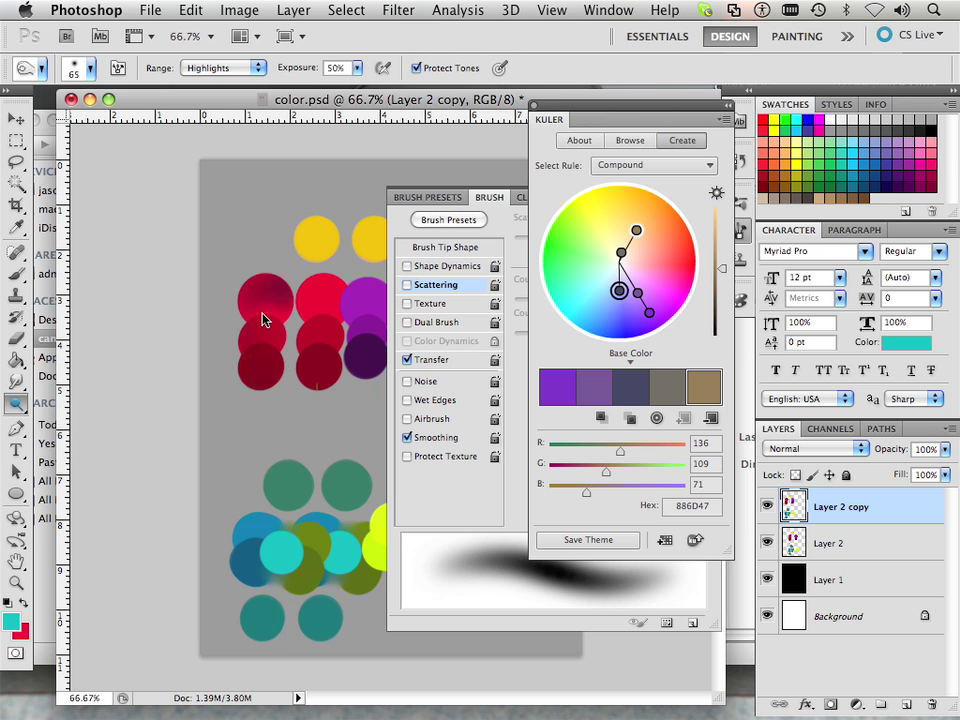
{"action": "left_click", "coordinate": [222, 67]}
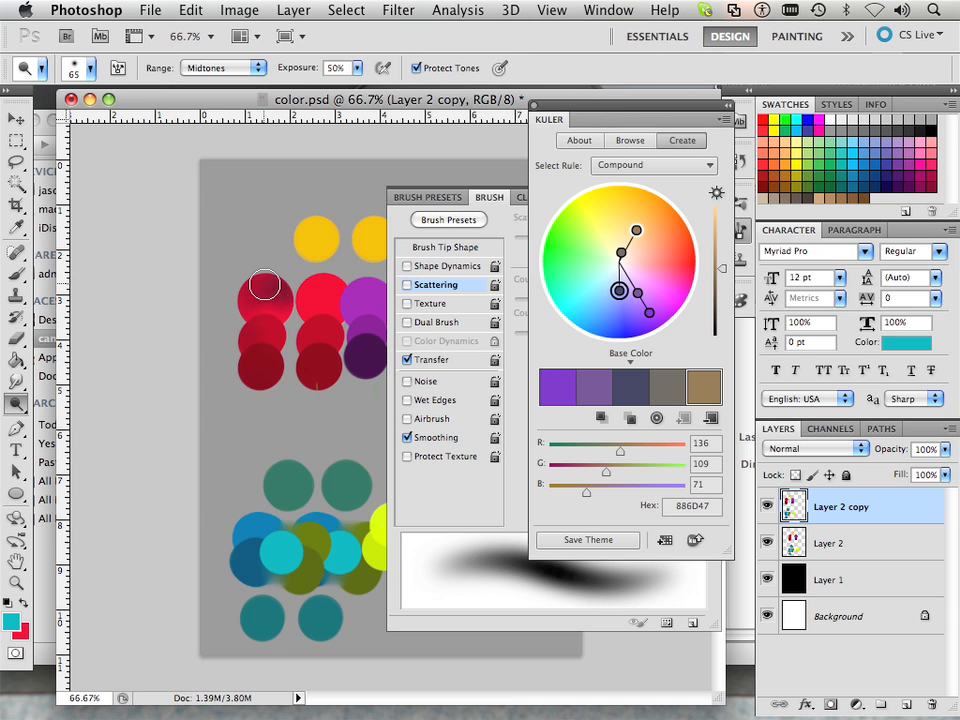
{"action": "mouse_move", "coordinate": [255, 68]}
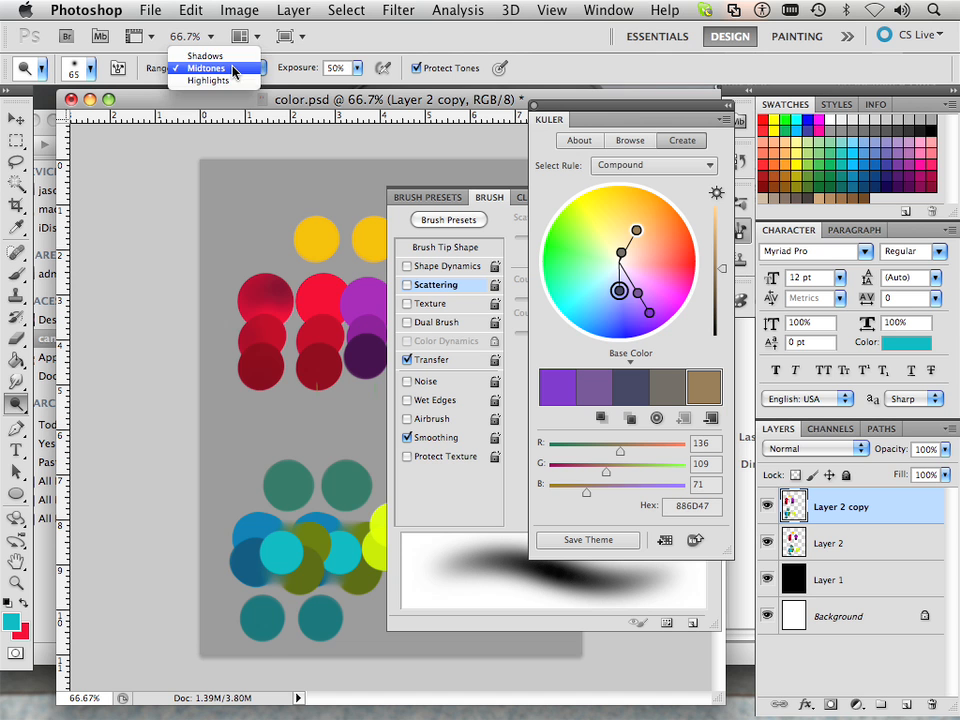
{"action": "left_click", "coordinate": [207, 81]}
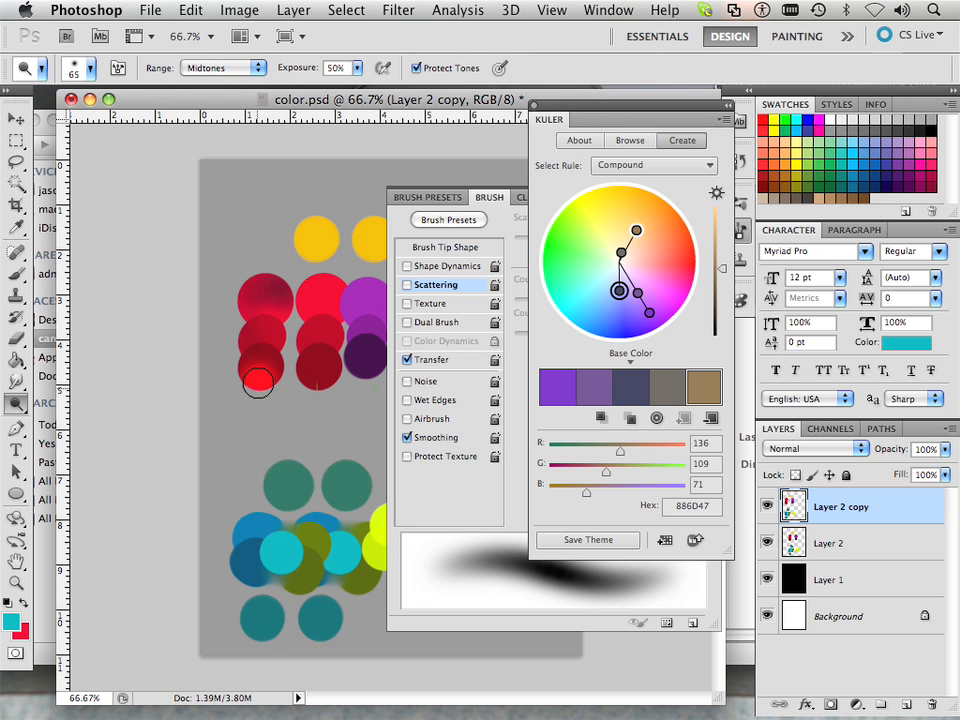
{"action": "mouse_move", "coordinate": [268, 290]}
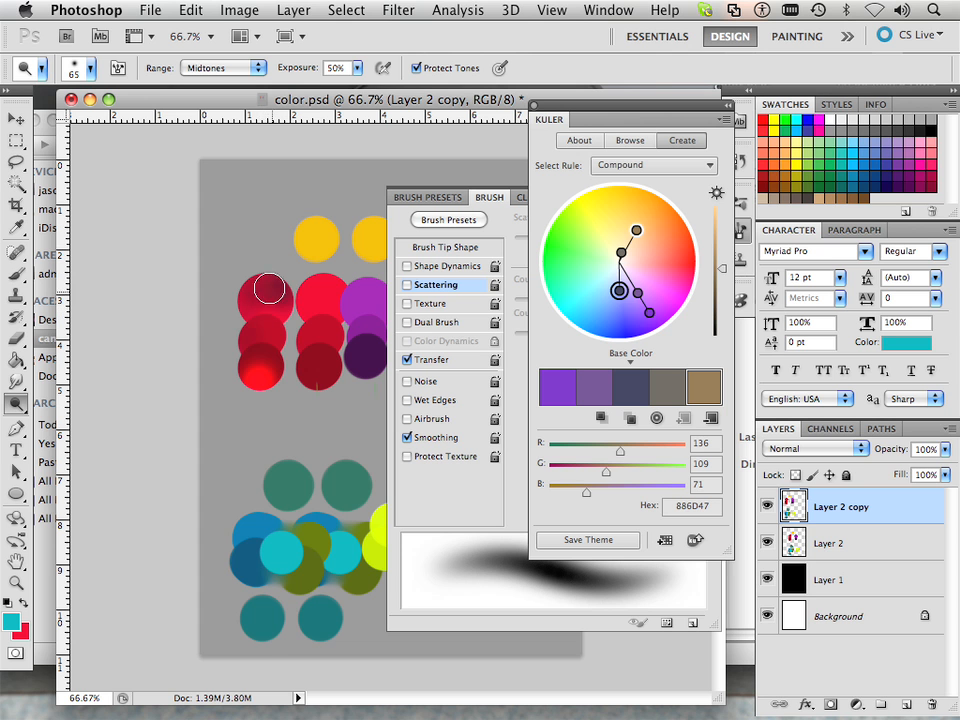
{"action": "mouse_move", "coordinate": [270, 230]}
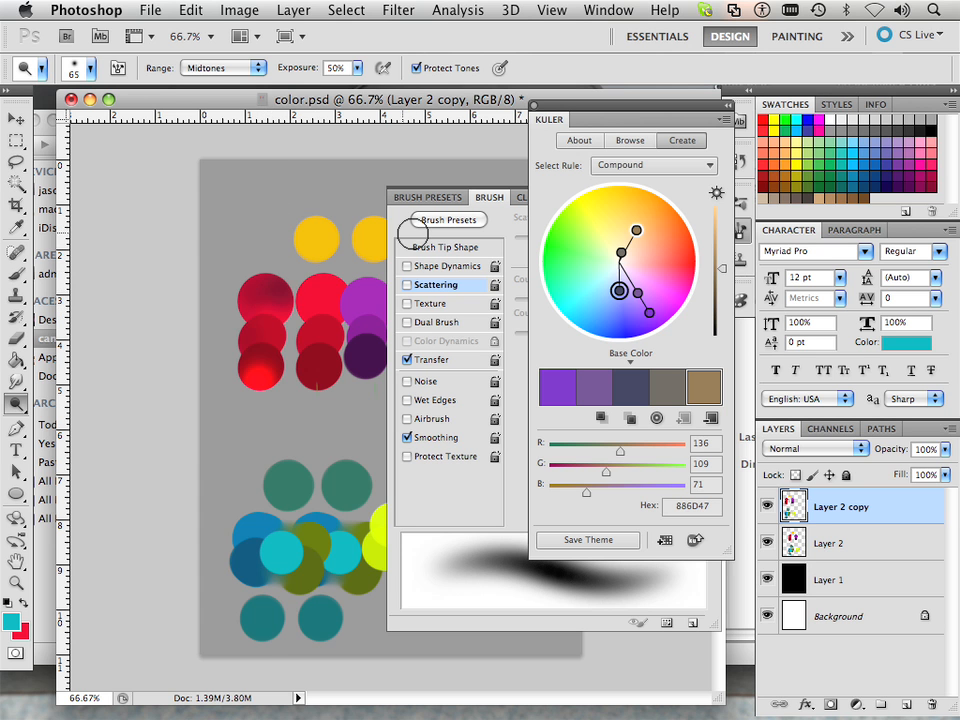
Set the Kuler rule to Monochromatic and drag the fourth swatch's marker to a deeper blue.
{"action": "left_click", "coordinate": [629, 140]}
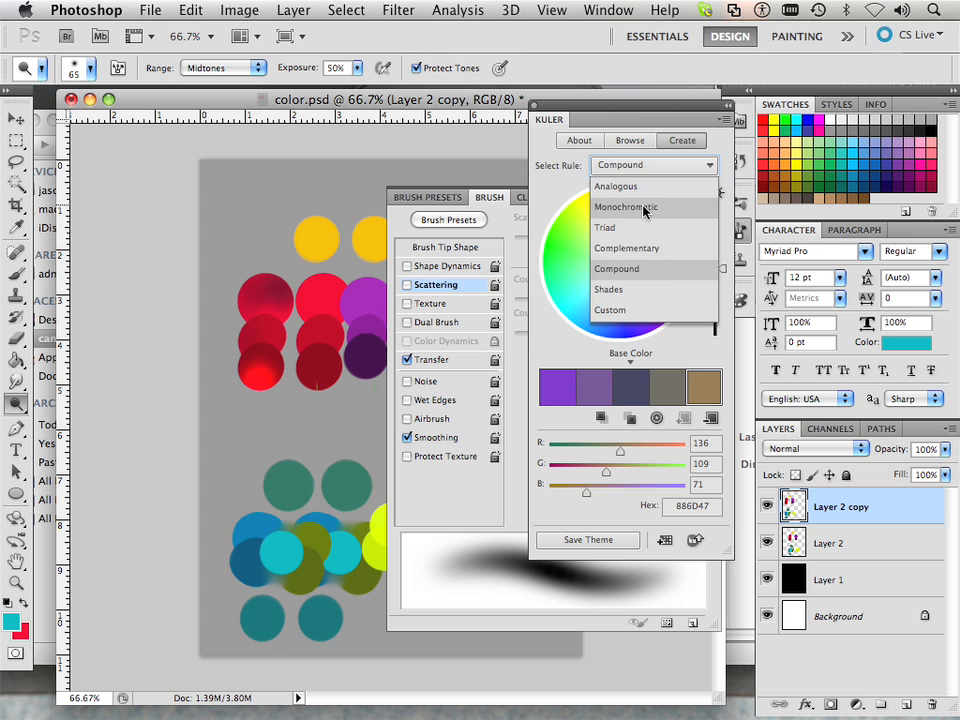
{"action": "left_click", "coordinate": [626, 207]}
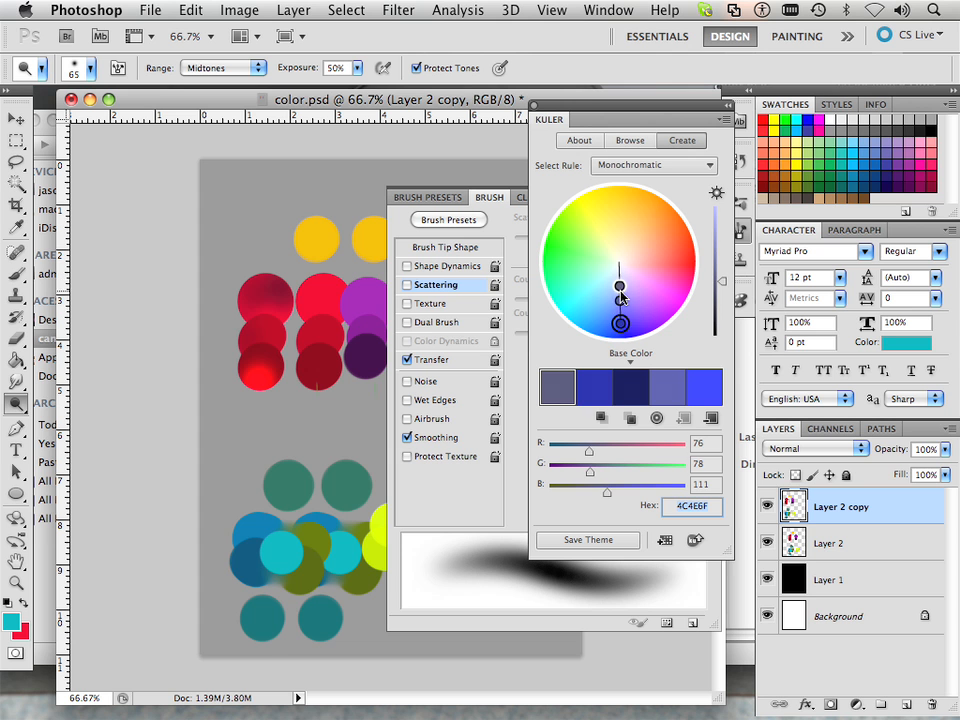
{"action": "left_click_drag", "start_coordinate": [619, 296], "coordinate": [619, 278]}
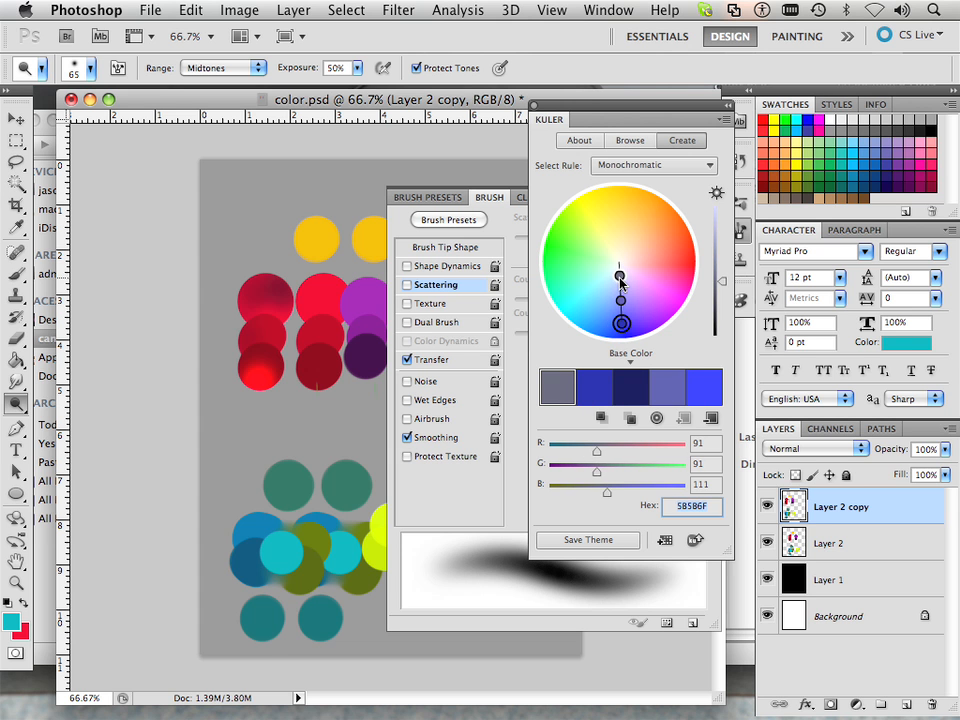
{"action": "left_click", "coordinate": [618, 292]}
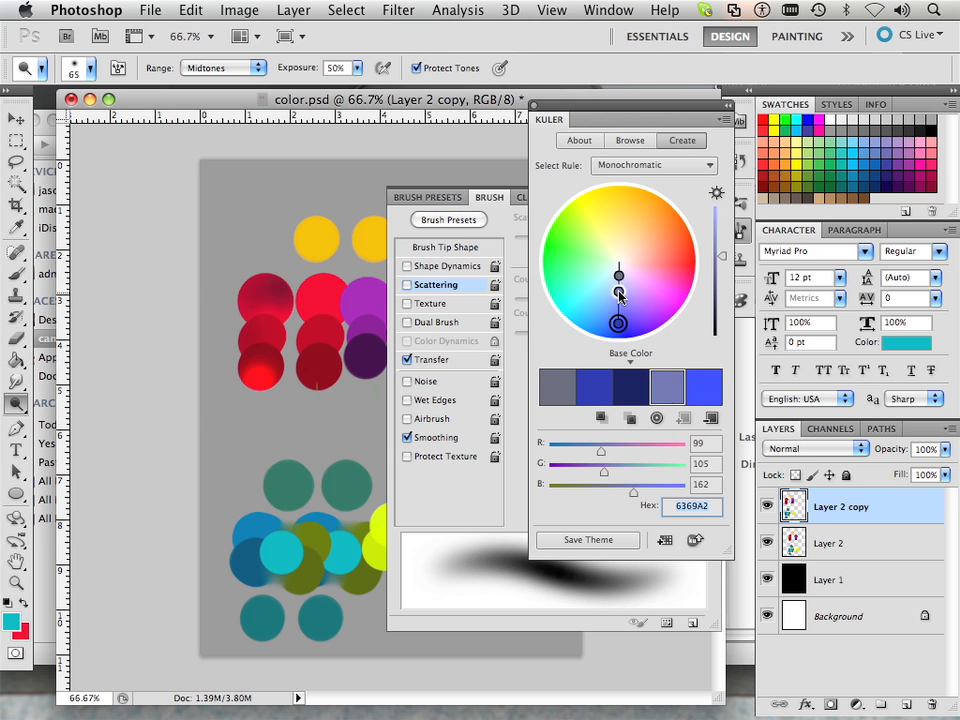
{"action": "left_click_drag", "start_coordinate": [618, 294], "coordinate": [618, 322]}
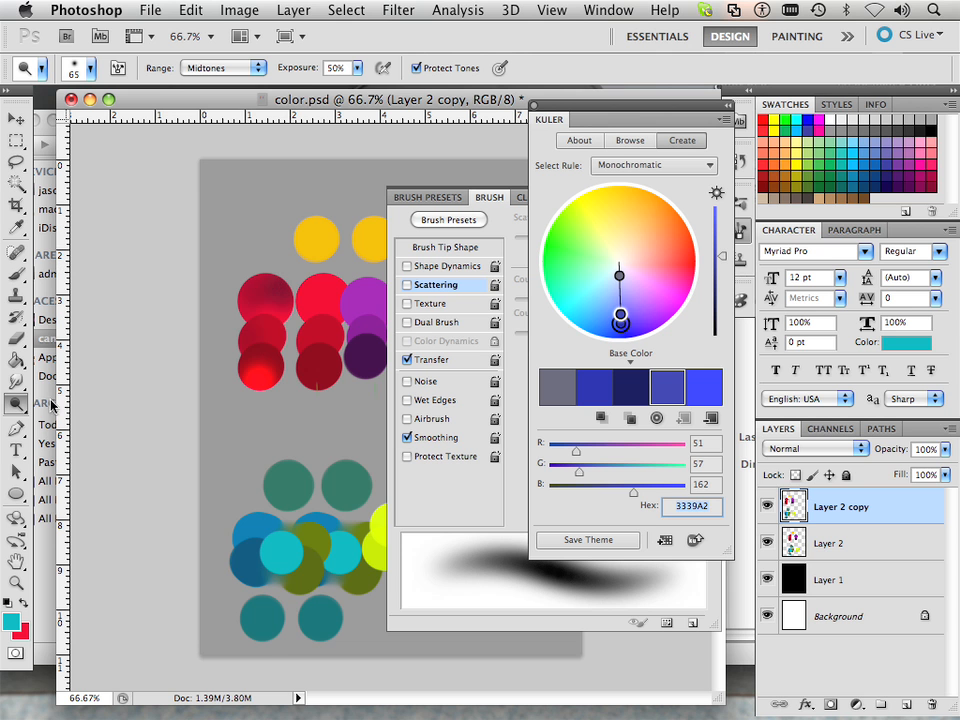
{"action": "mouse_move", "coordinate": [238, 247]}
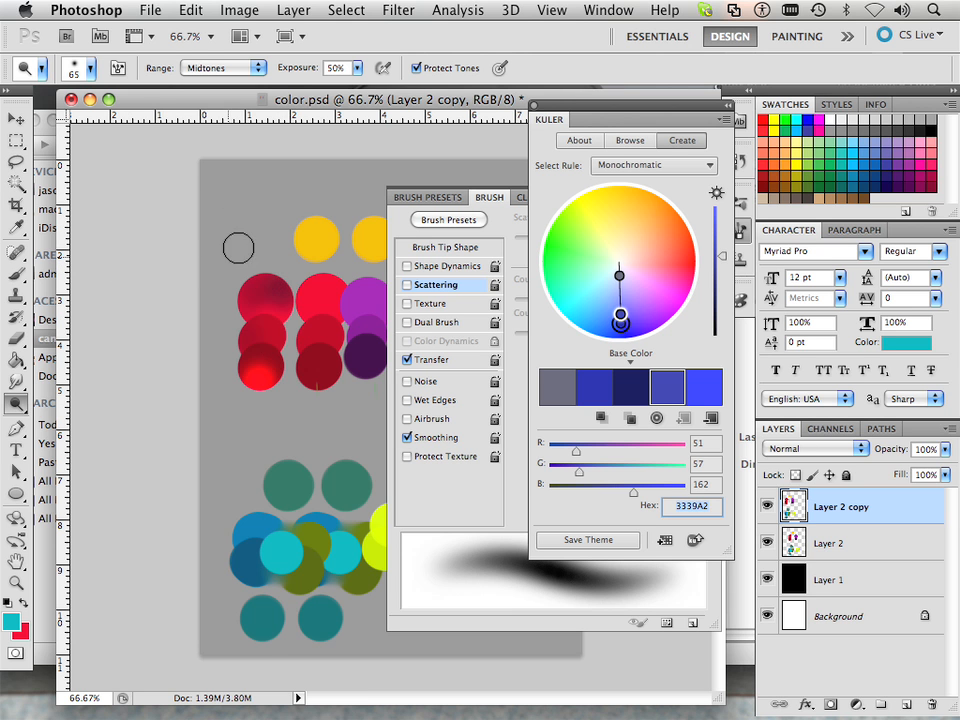
{"action": "mouse_move", "coordinate": [308, 302]}
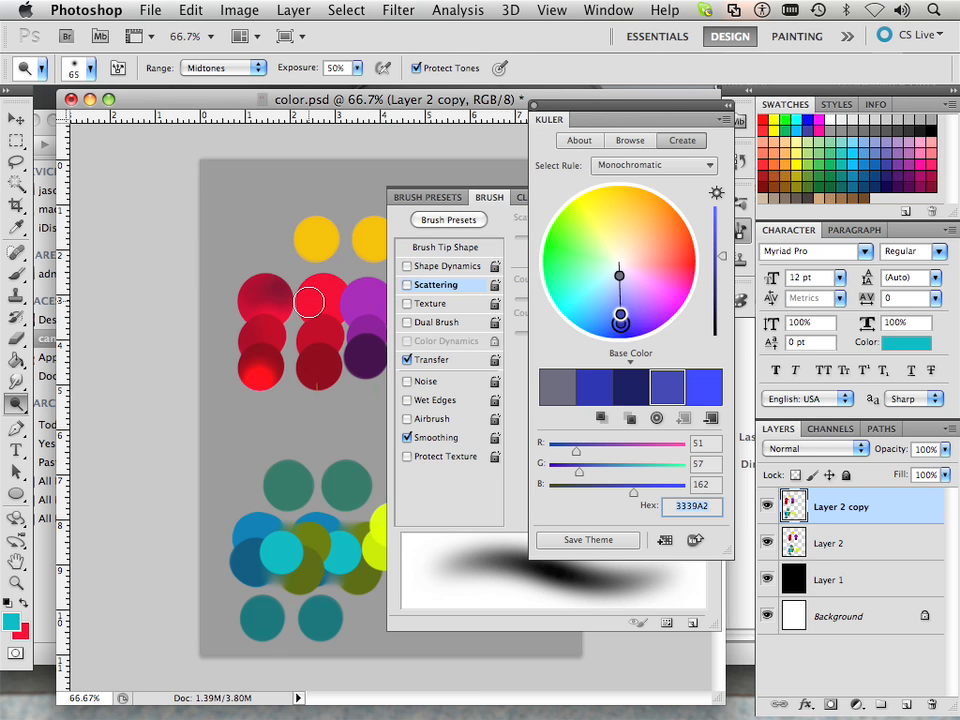